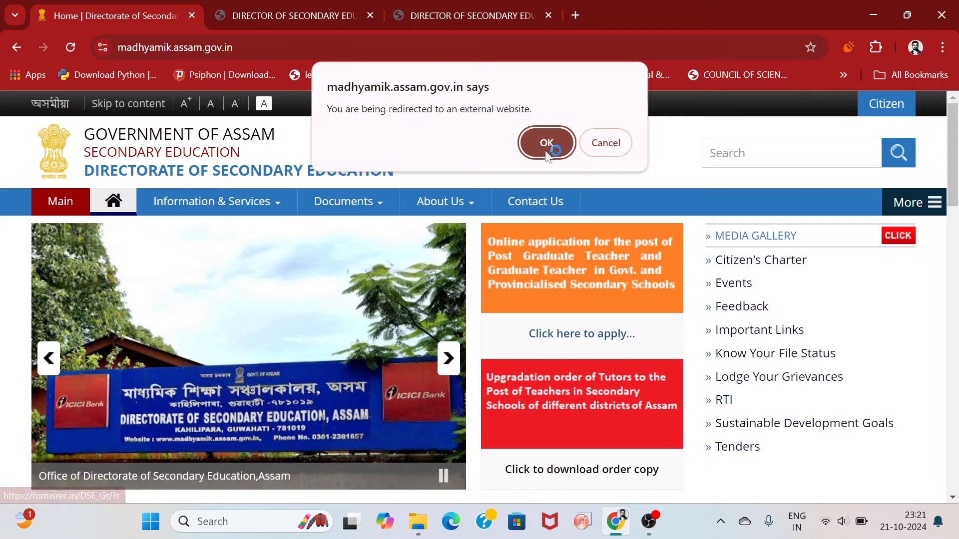
- Accept the redirect alert and go to Application Form in the portal's navigation bar
click(545, 143)
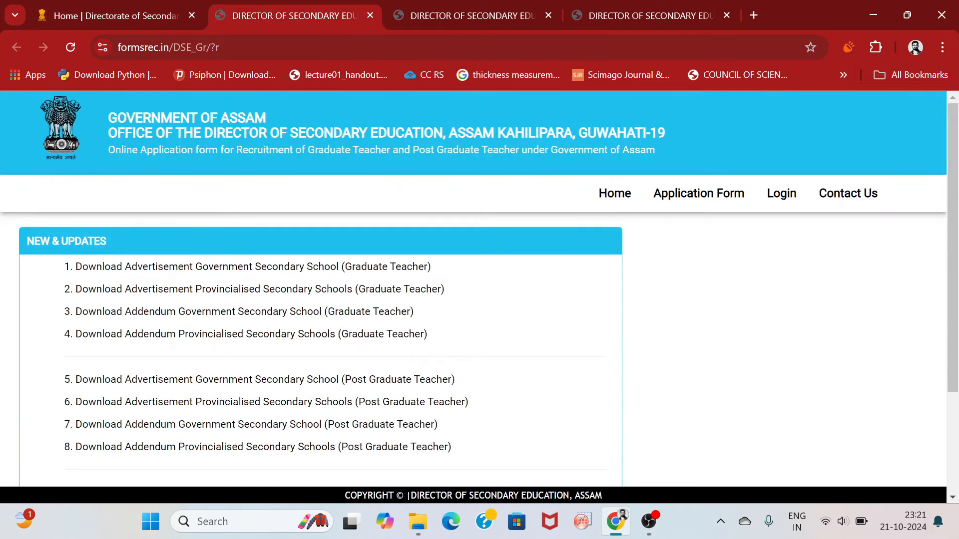
mouse_move(114, 266)
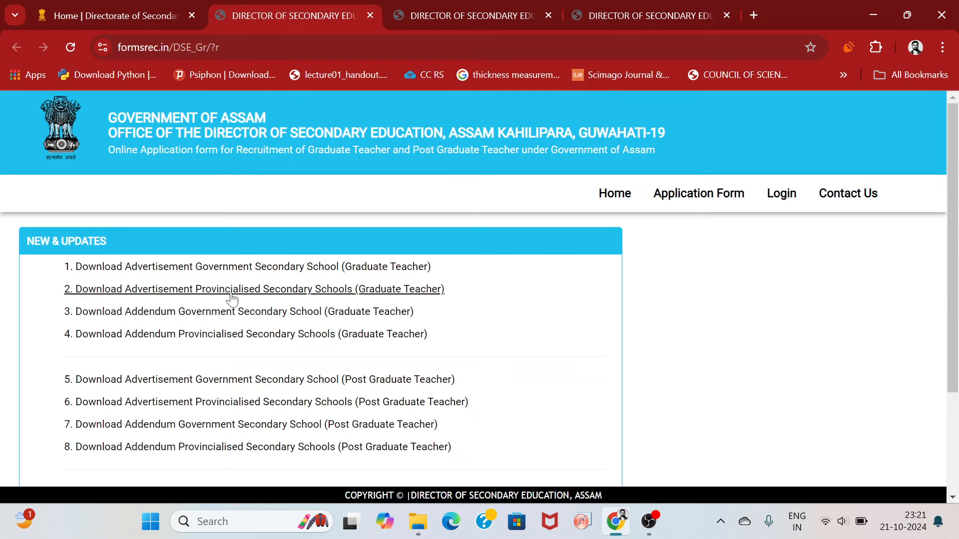
scroll(down, 3)
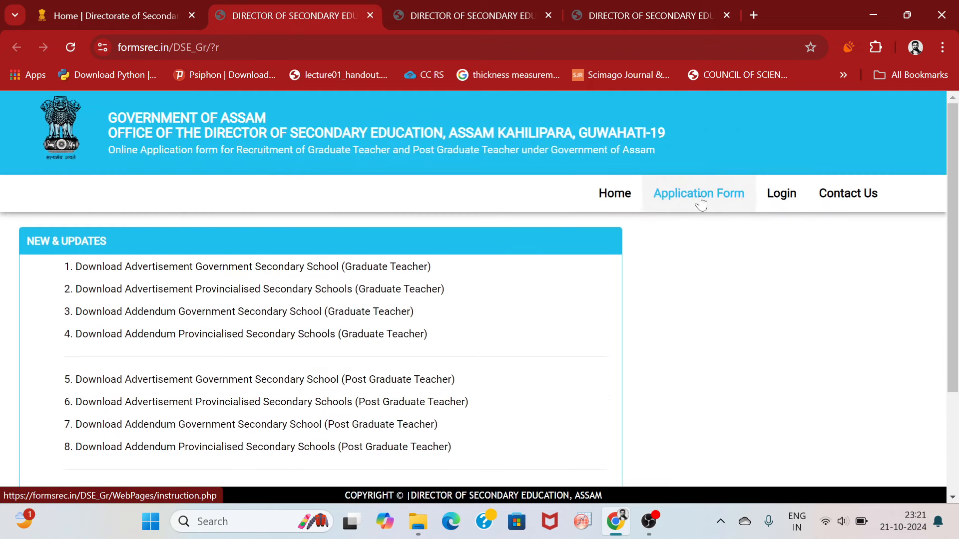
click(699, 194)
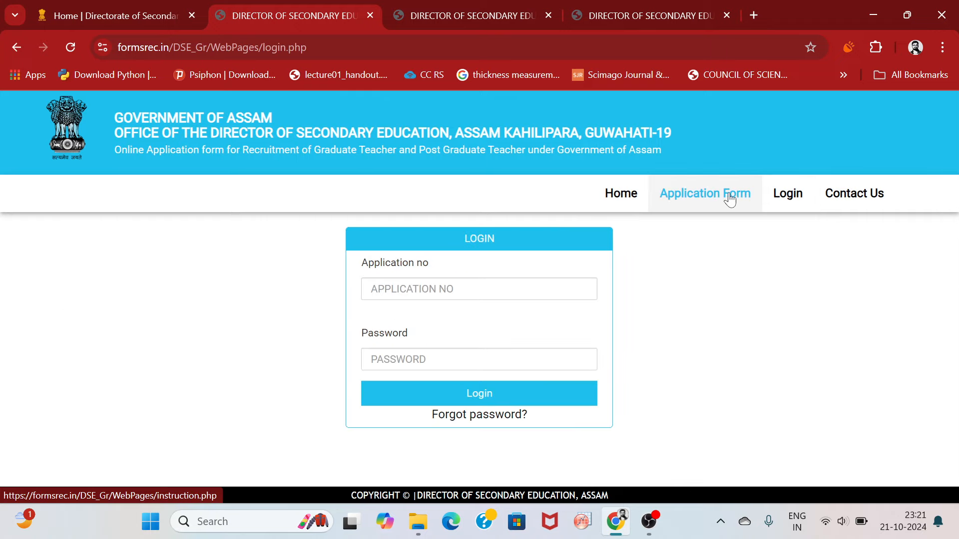
- Bring up the general guidelines page (instruction.php) and read down through it
click(706, 194)
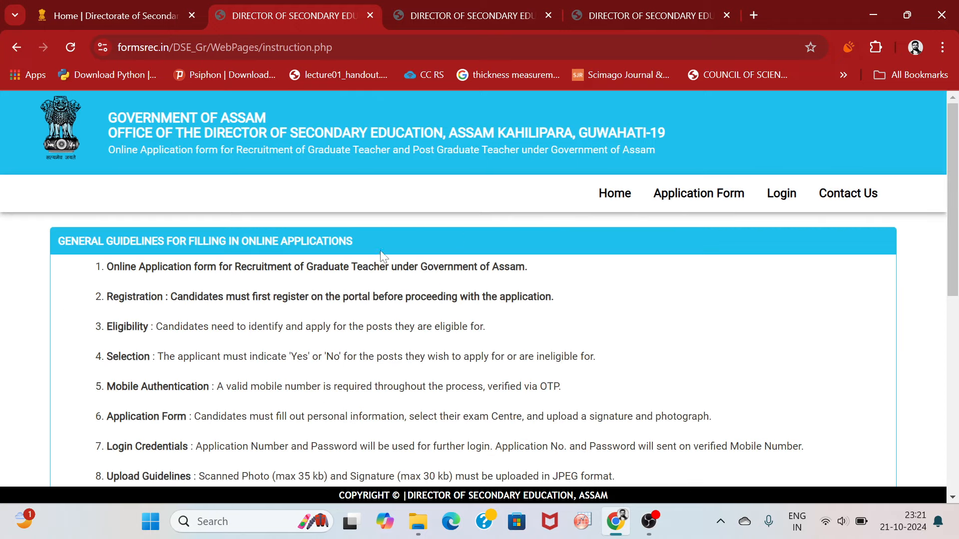
scroll(down, 3)
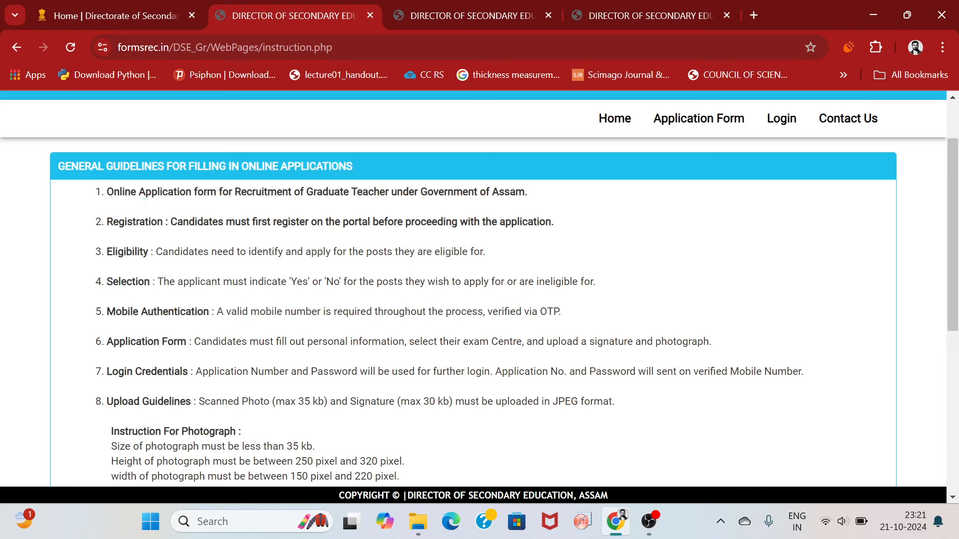
mouse_move(502, 204)
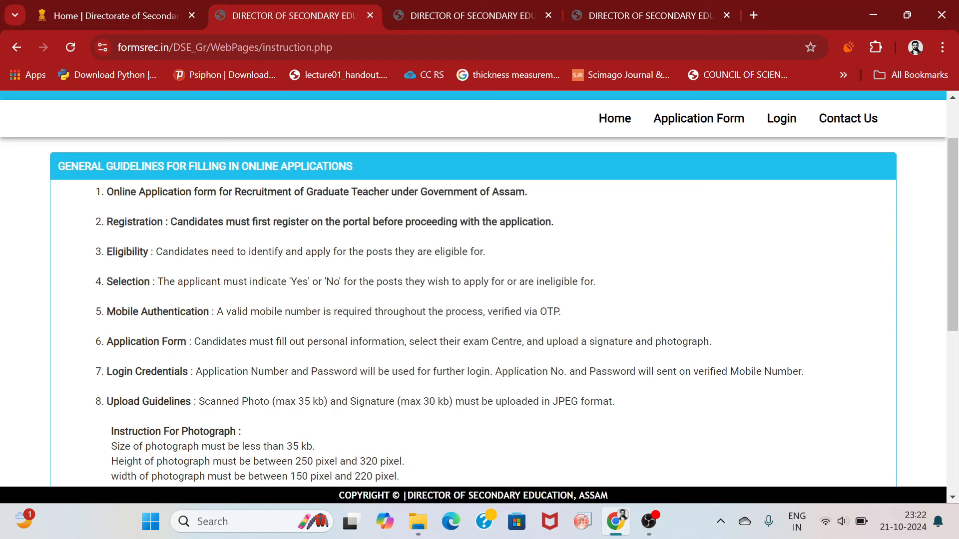
scroll(down, 3)
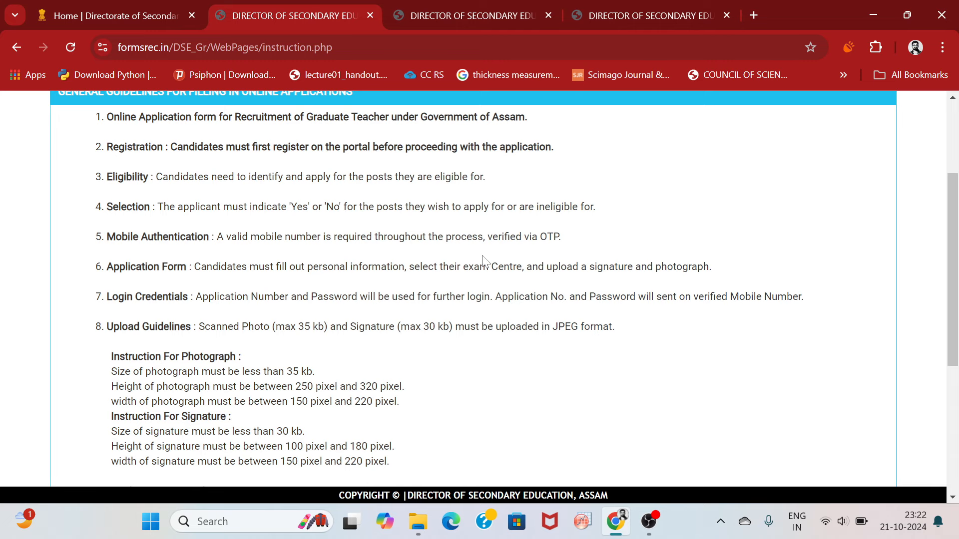
scroll(down, 3)
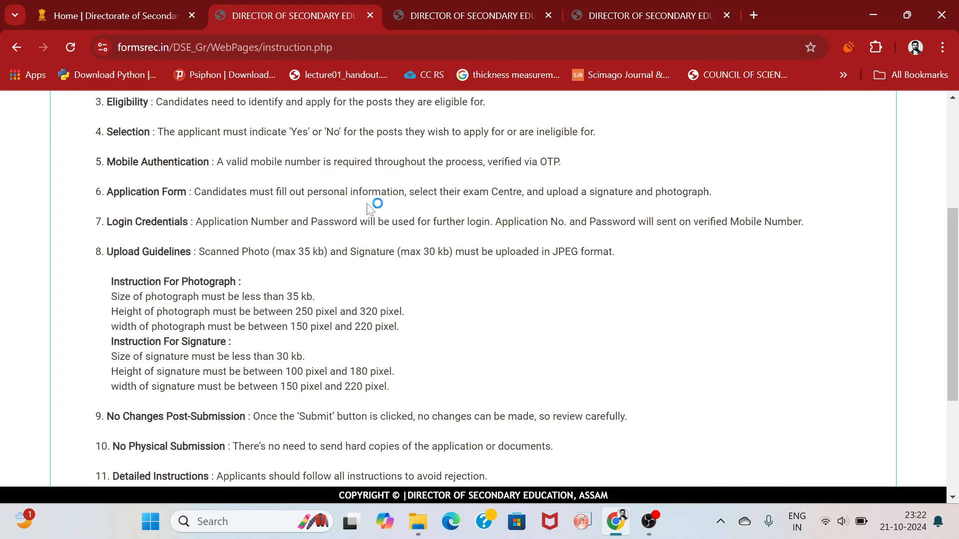
mouse_move(370, 217)
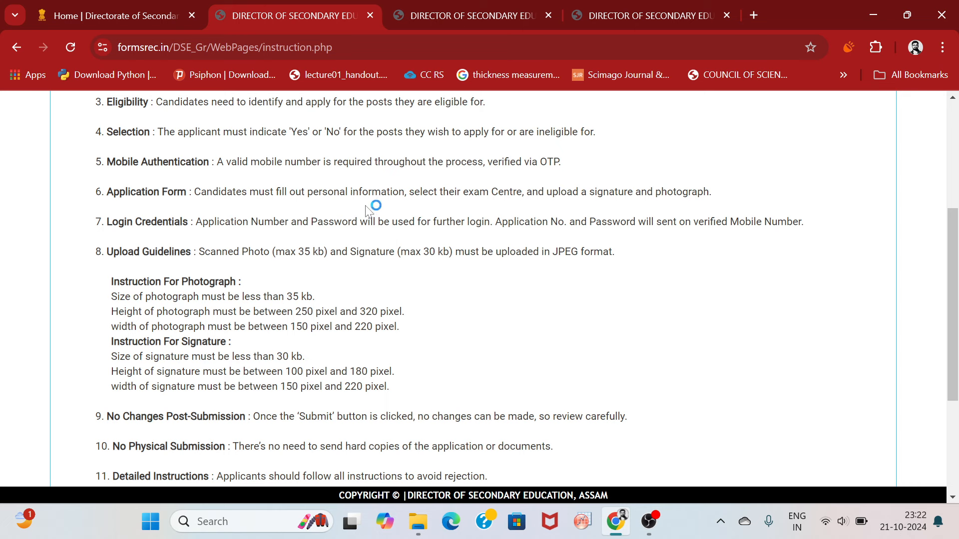
- Highlight the Login Credentials rule that application number and password are sent to the mobile
double_click(270, 222)
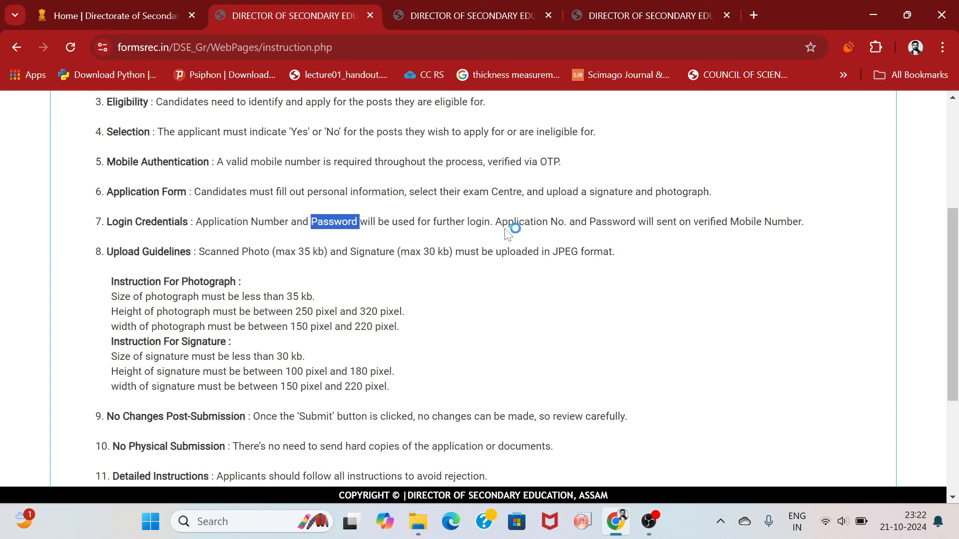
drag(500, 221, 593, 222)
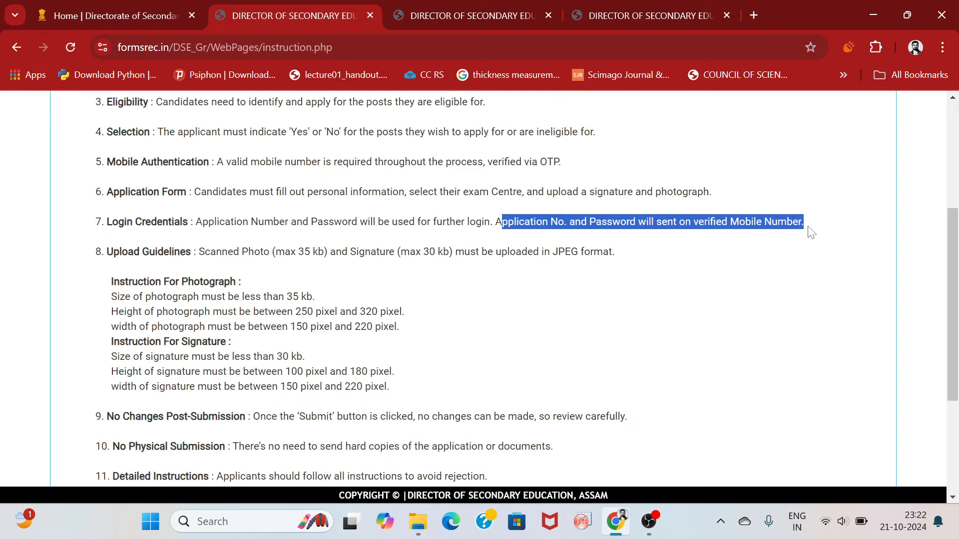
scroll(down, 3)
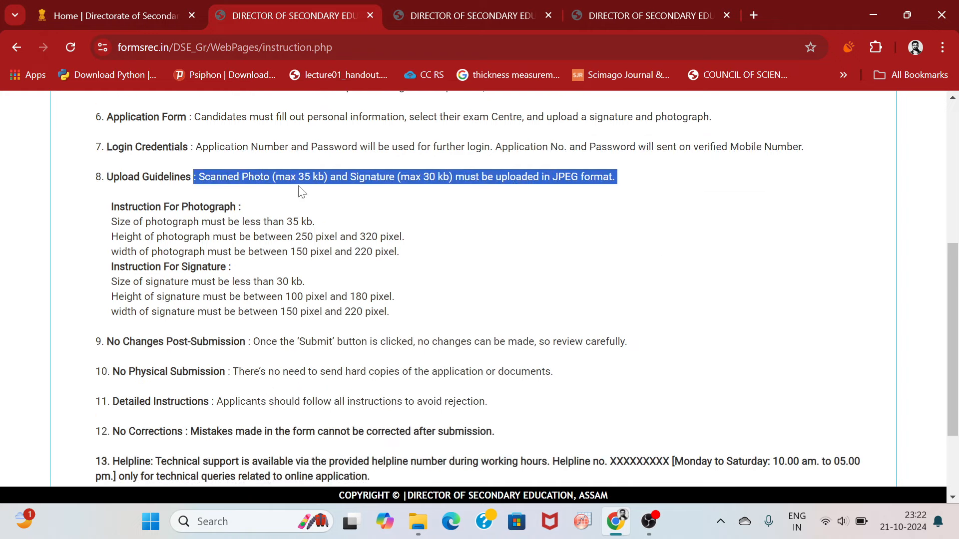
click(302, 190)
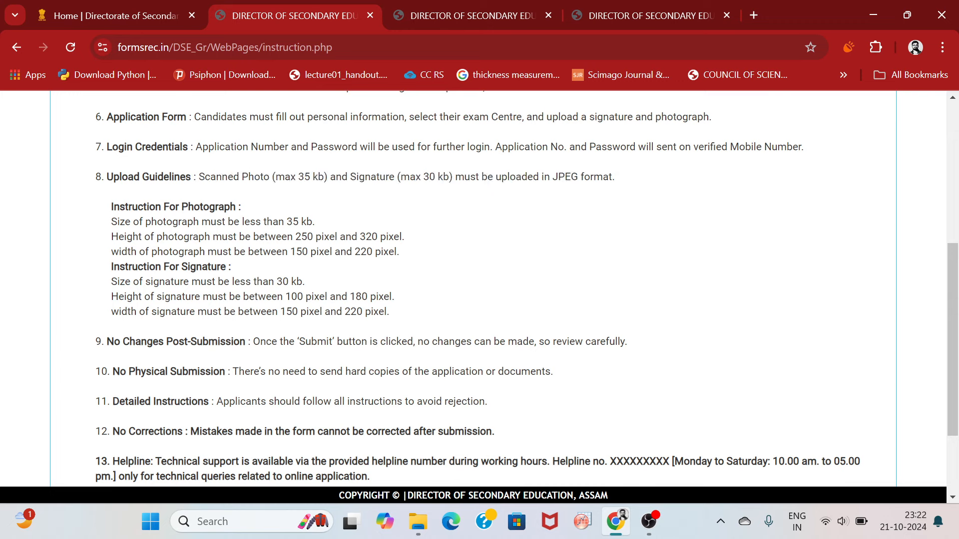
drag(294, 237, 404, 237)
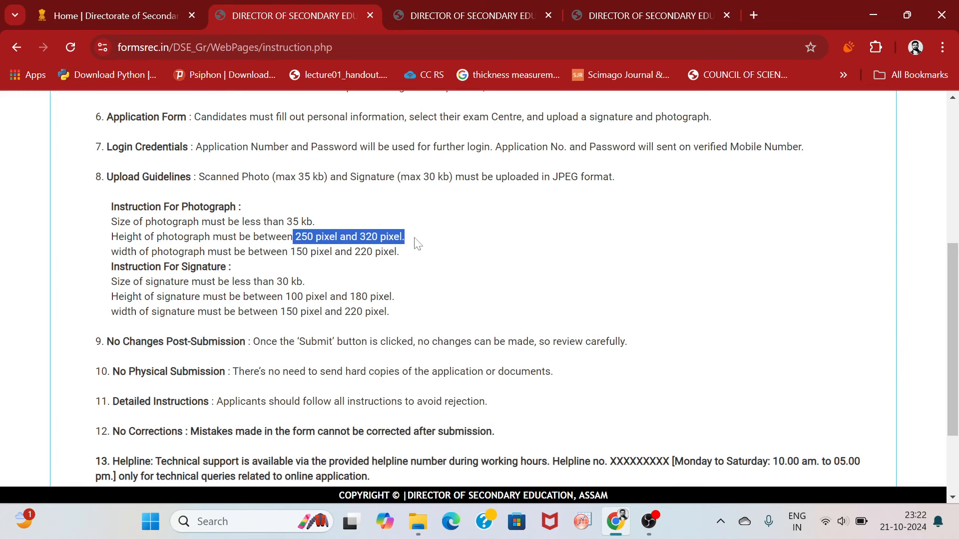
click(396, 190)
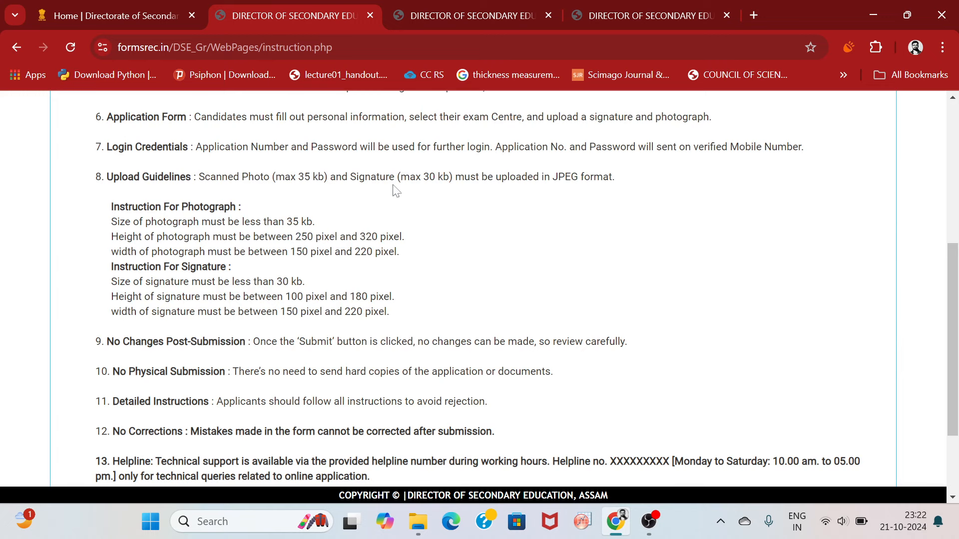
drag(290, 251, 379, 251)
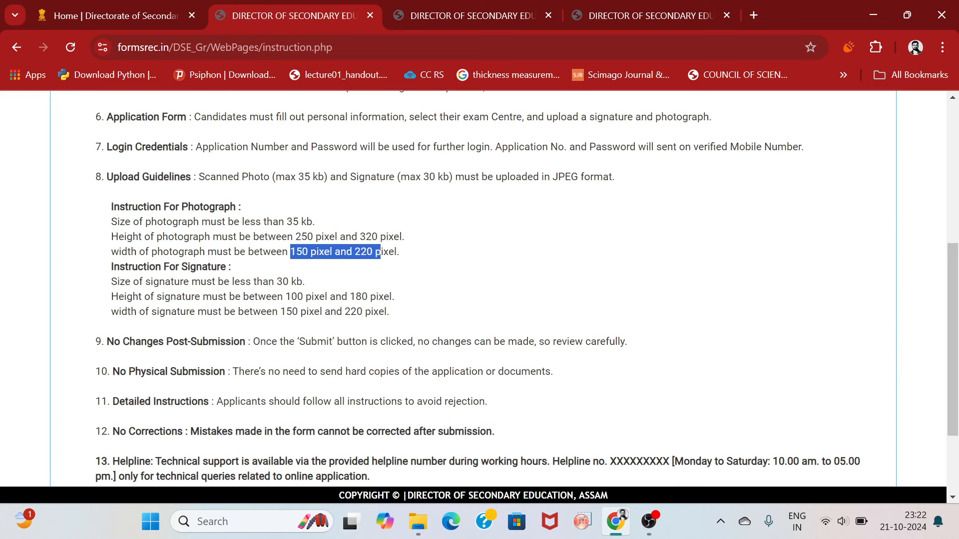
click(410, 255)
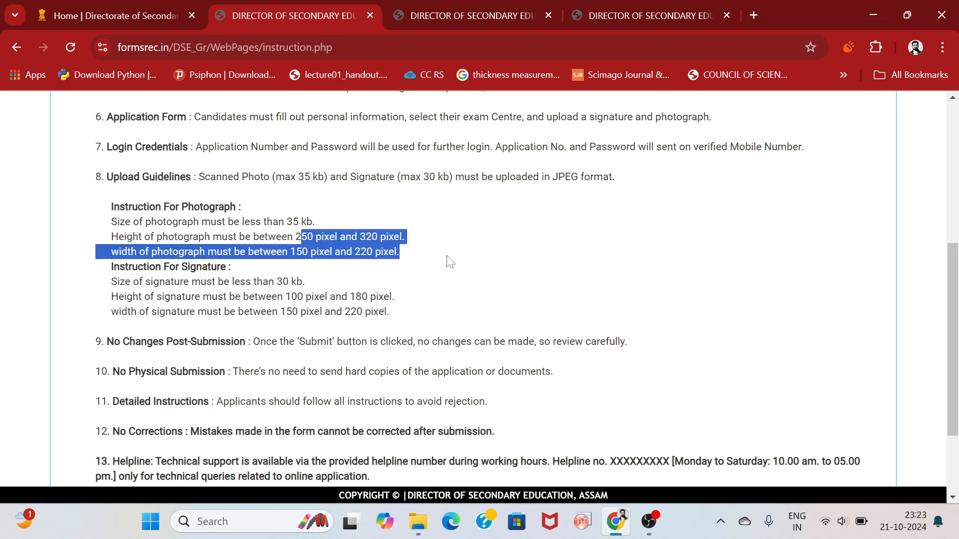
click(449, 262)
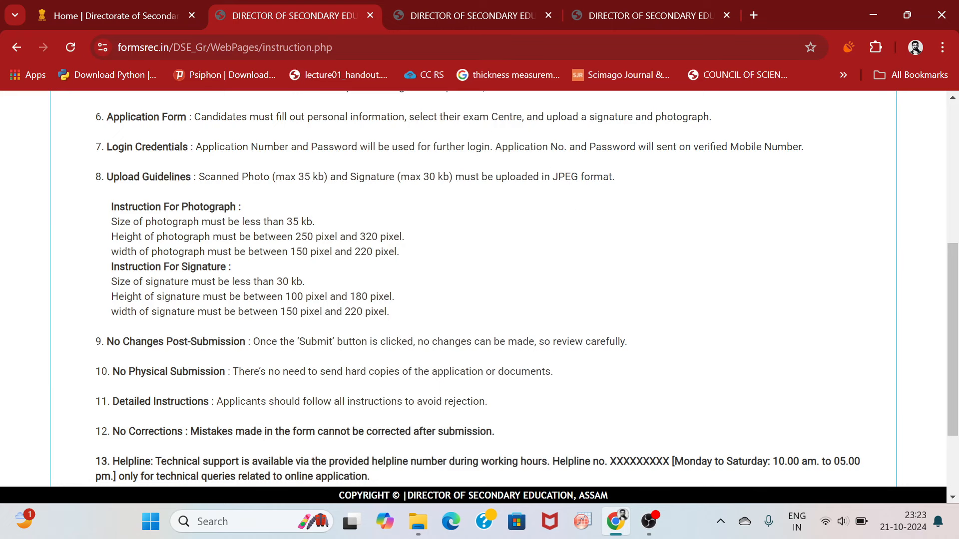
scroll(down, 3)
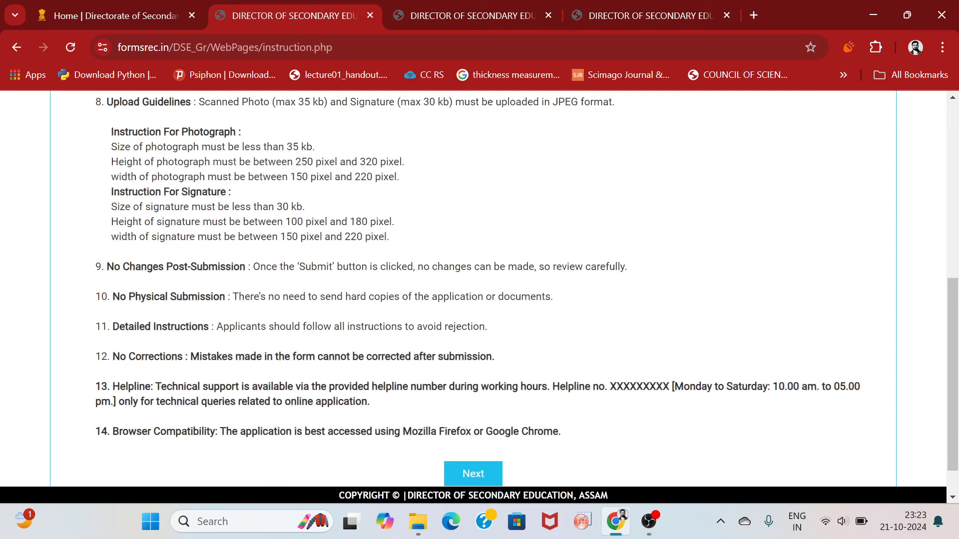
drag(111, 222, 200, 222)
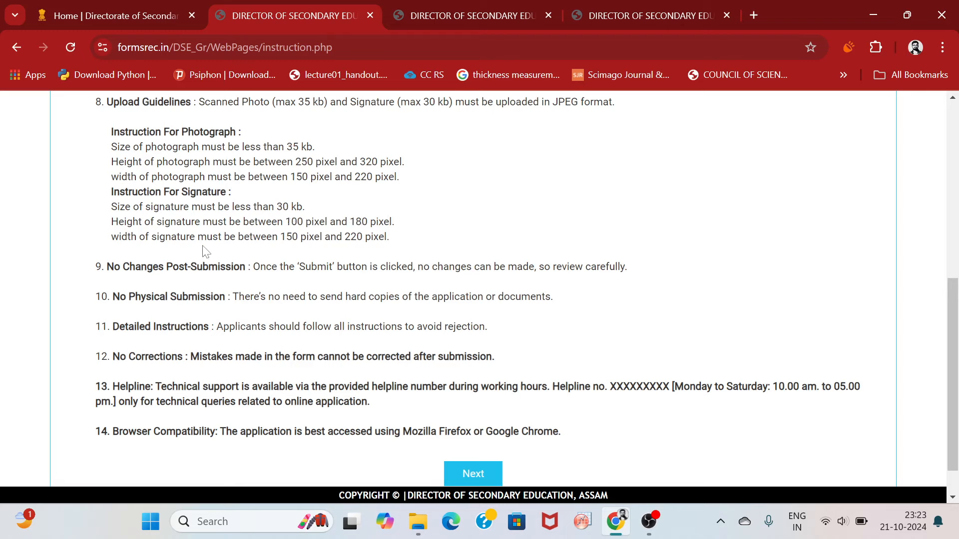
drag(286, 237, 389, 236)
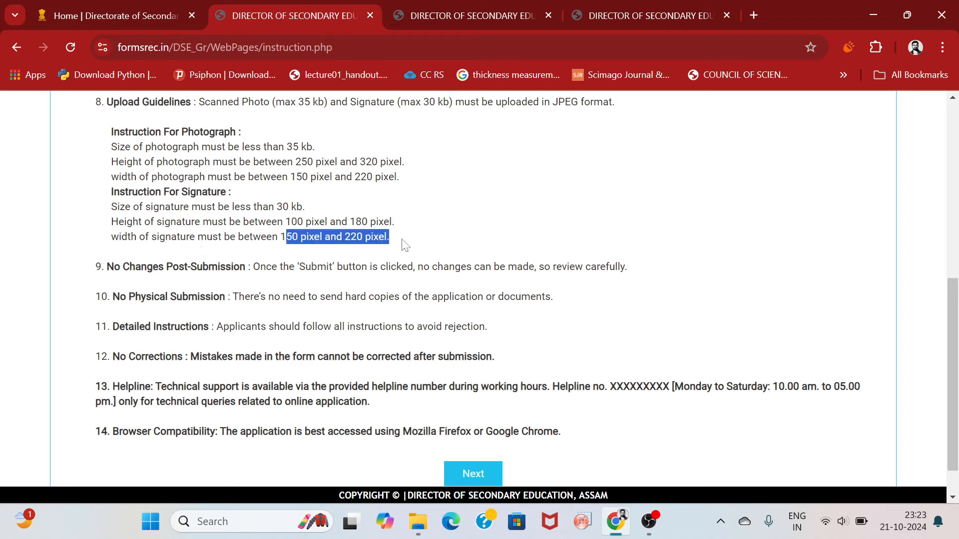
click(457, 245)
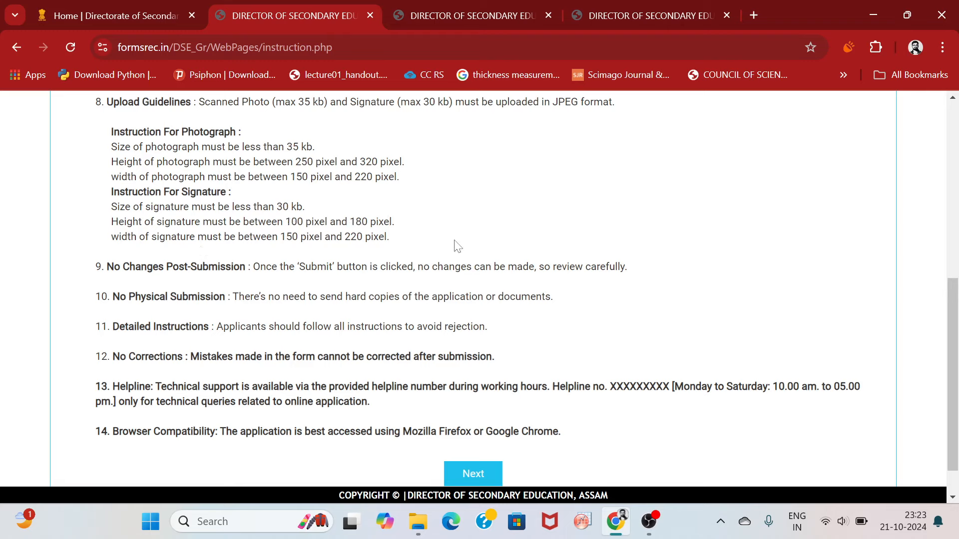
mouse_move(206, 279)
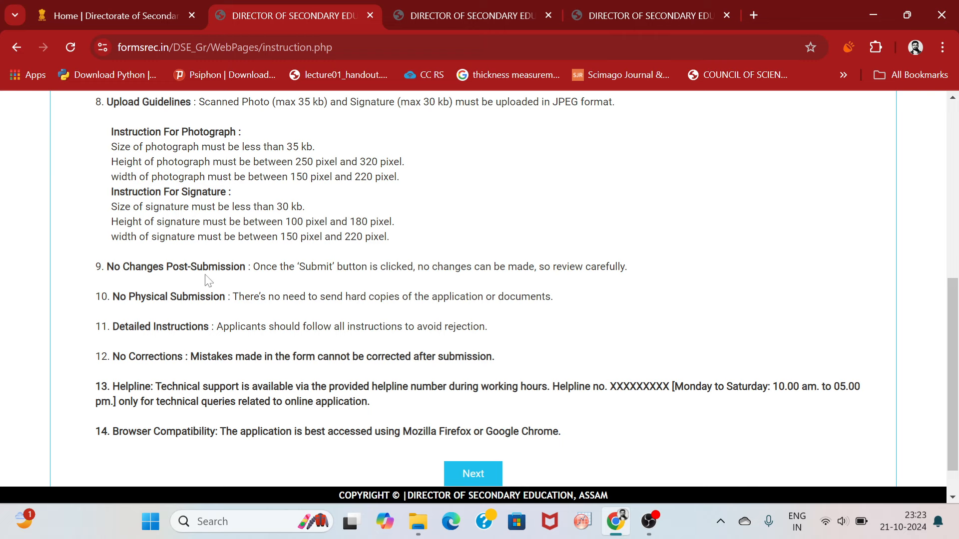
mouse_move(558, 280)
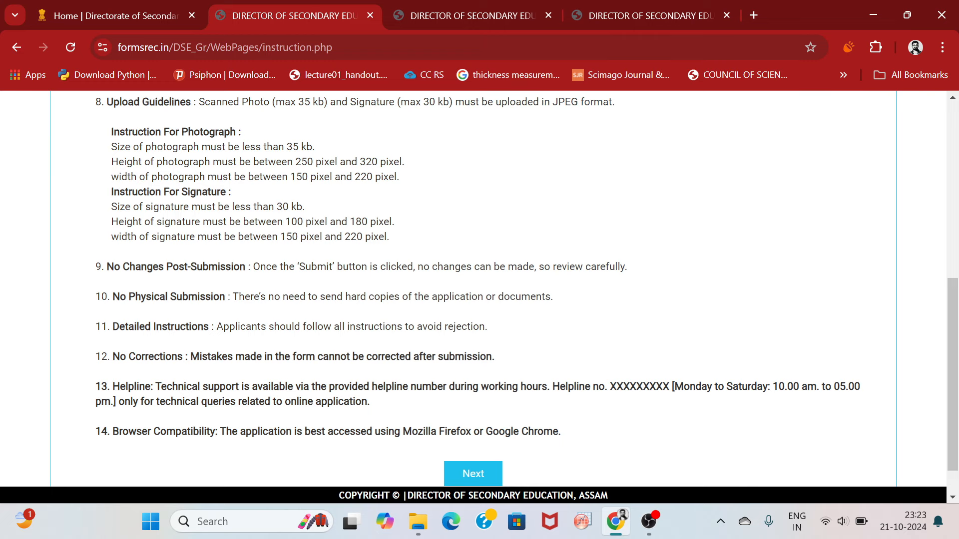
scroll(down, 3)
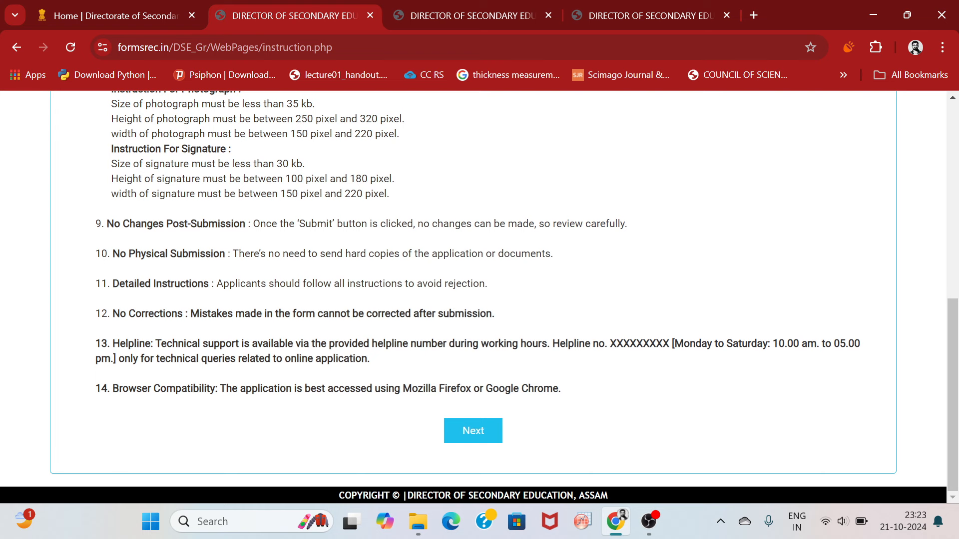
mouse_move(204, 298)
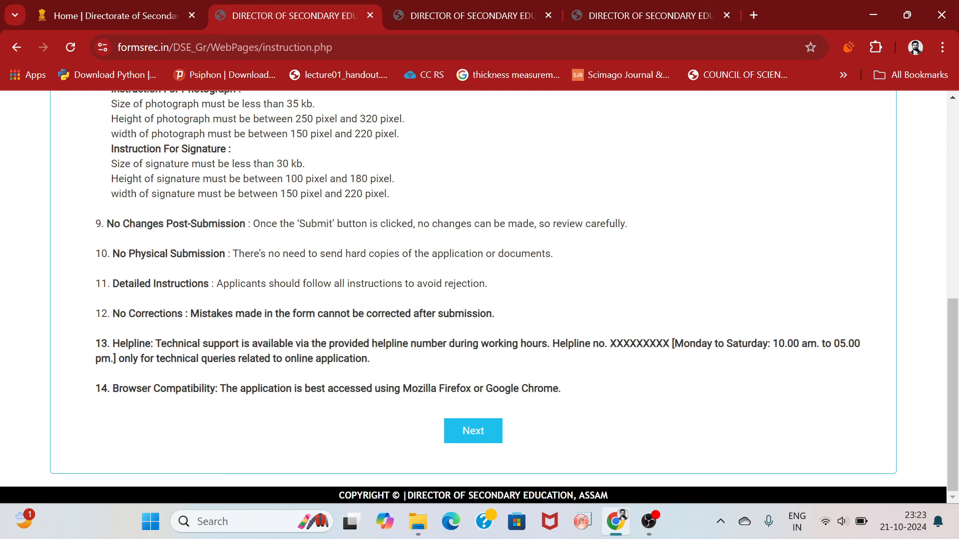
mouse_move(700, 255)
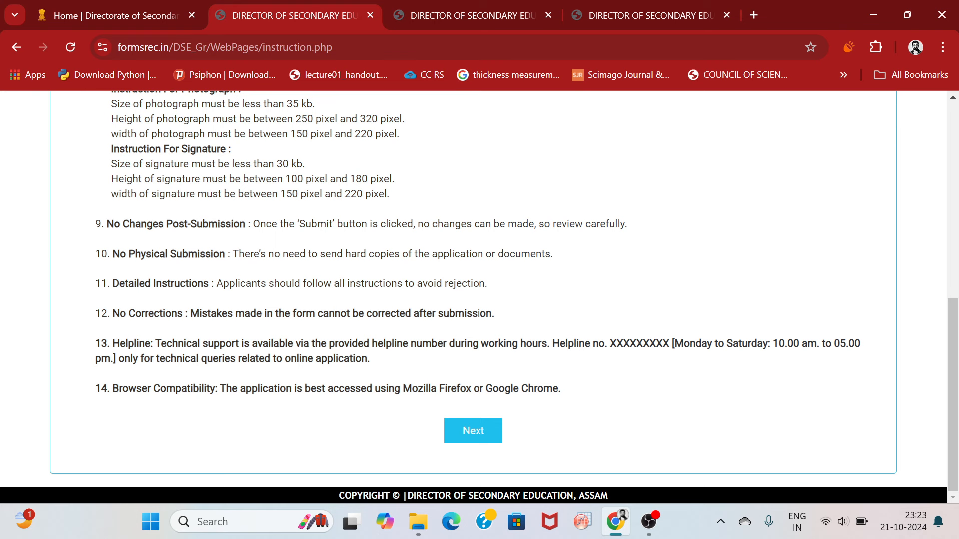
mouse_move(515, 324)
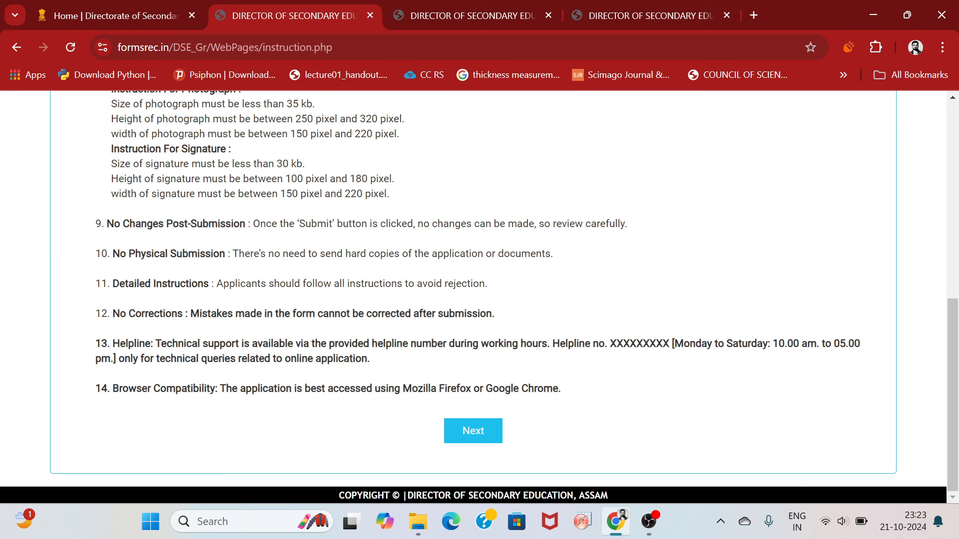
double_click(413, 389)
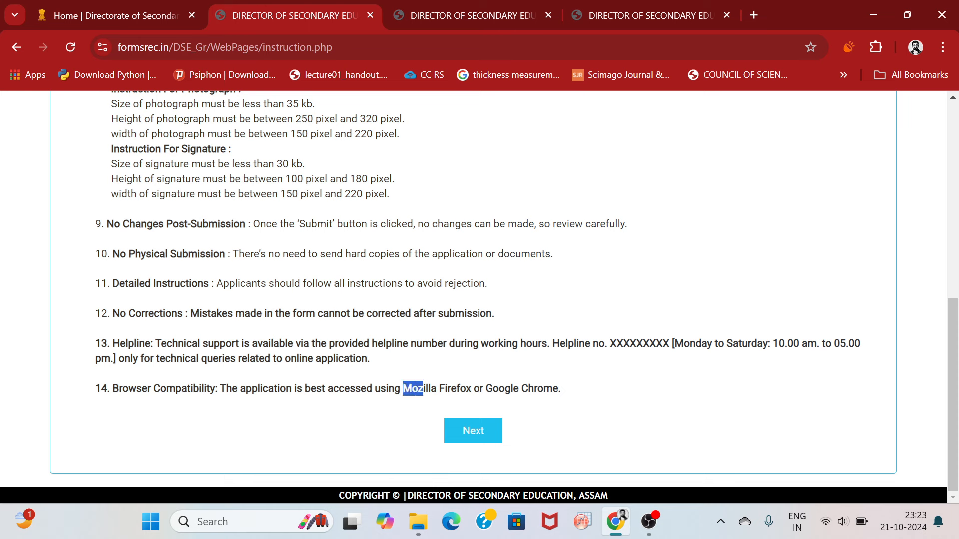
drag(413, 389, 560, 388)
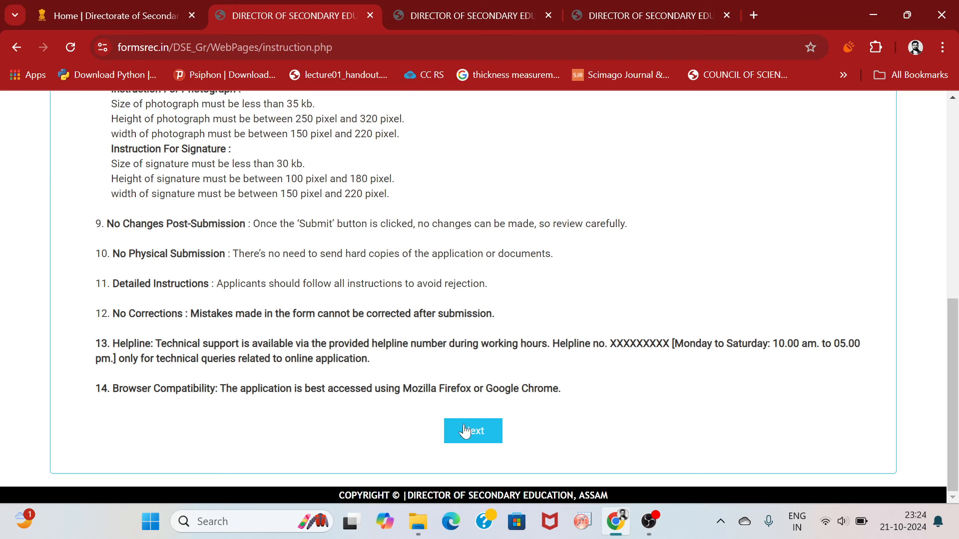
click(473, 432)
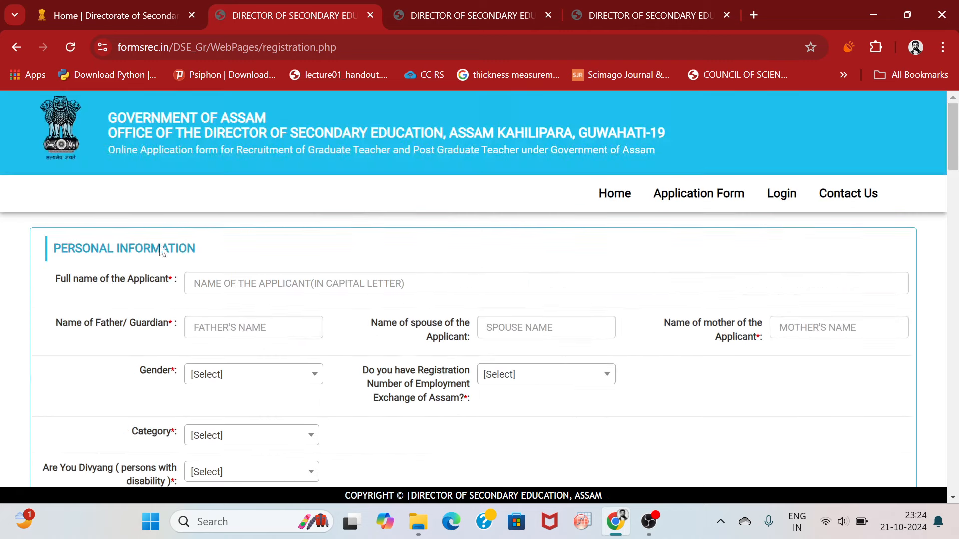
scroll(down, 3)
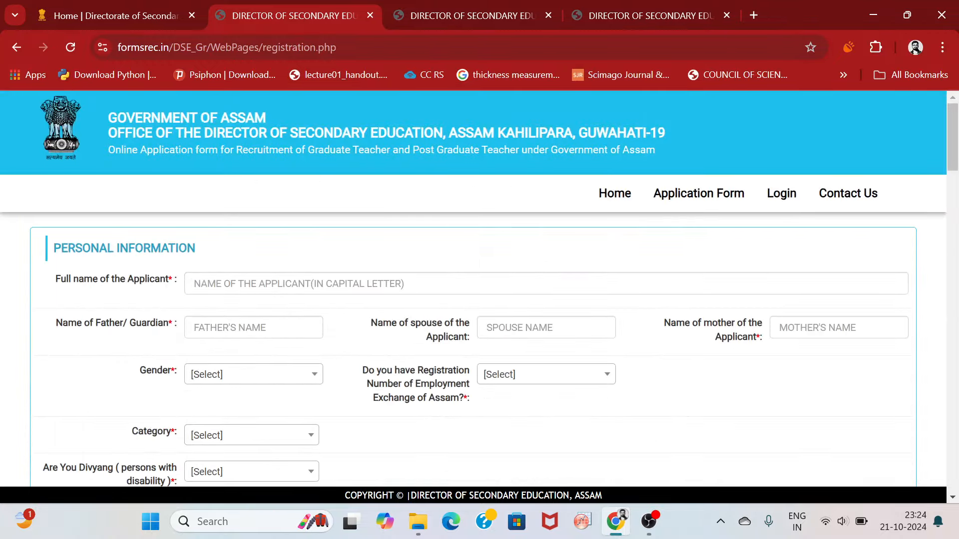
click(545, 284)
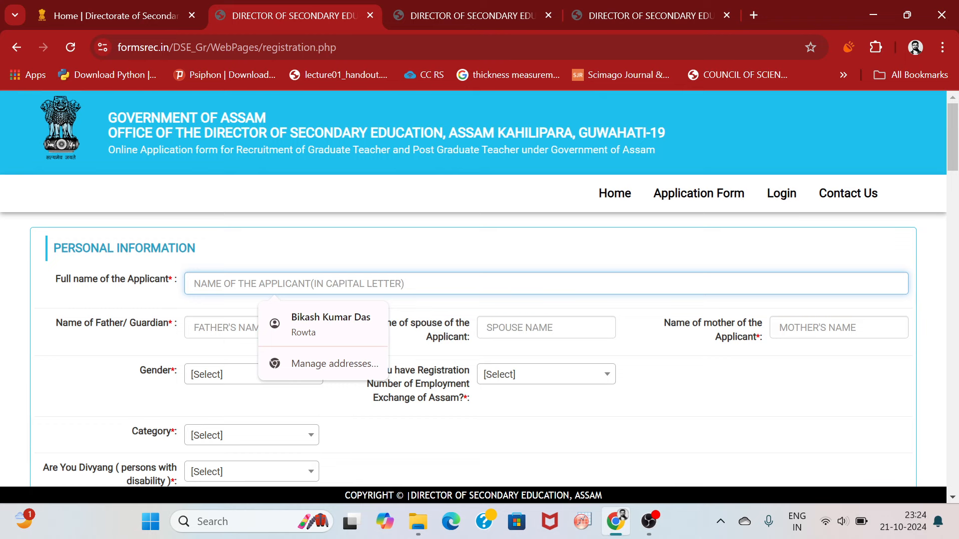
scroll(down, 3)
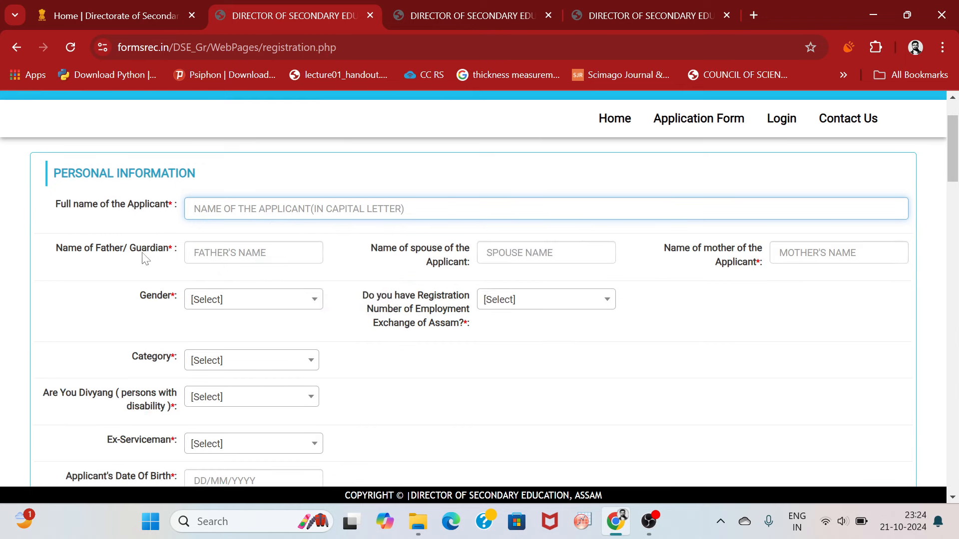
mouse_move(448, 261)
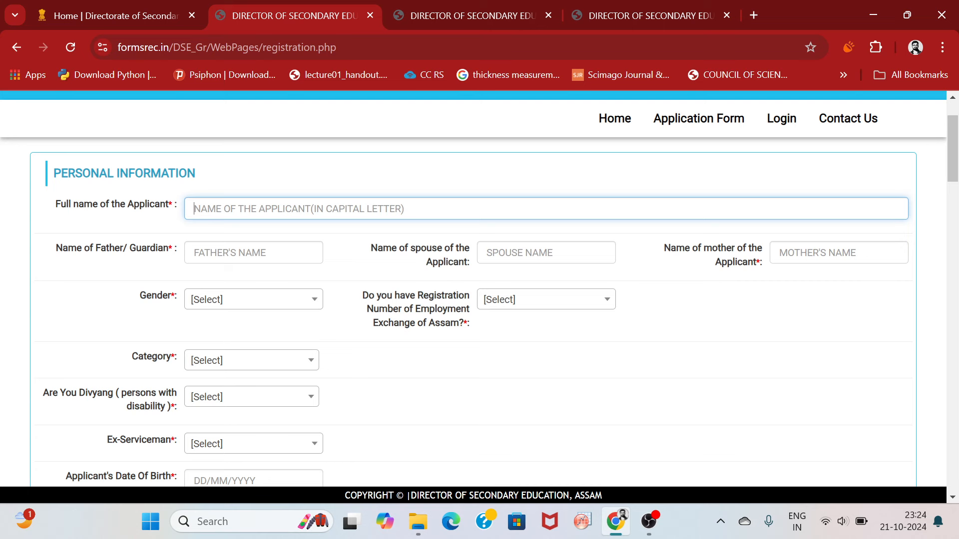
mouse_move(634, 252)
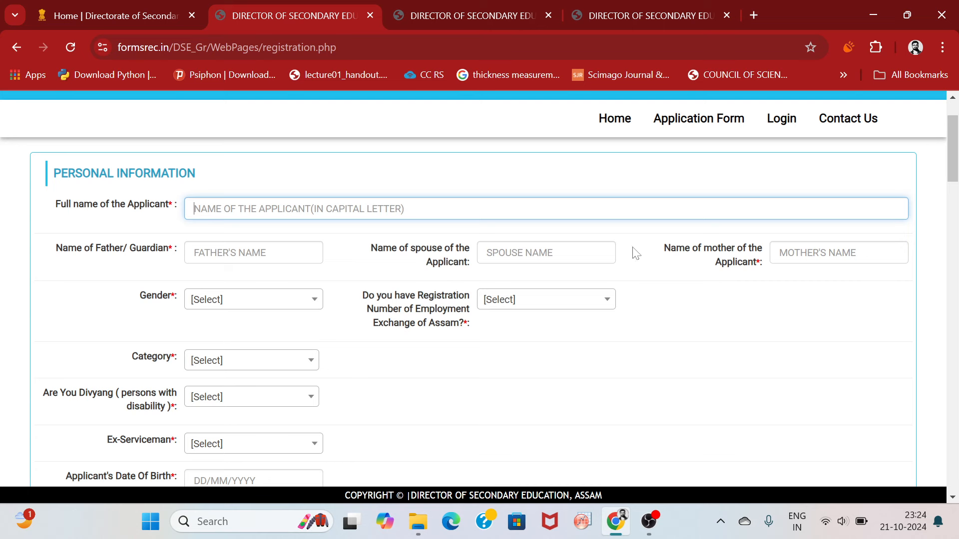
mouse_move(276, 302)
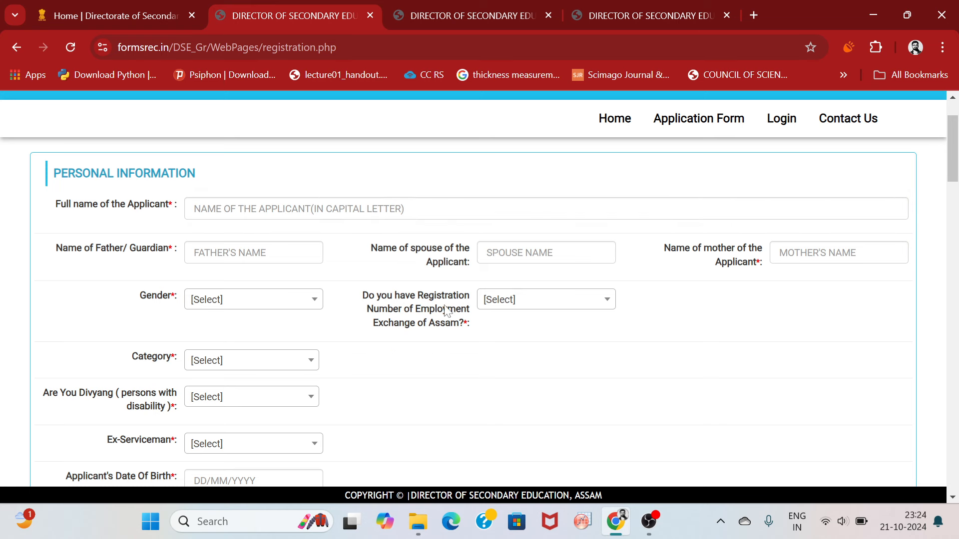
click(546, 299)
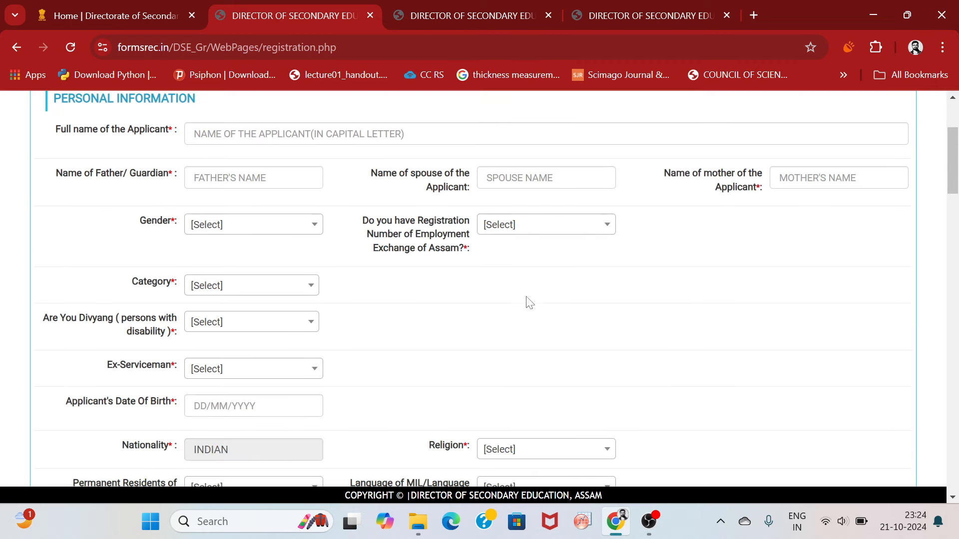
mouse_move(250, 294)
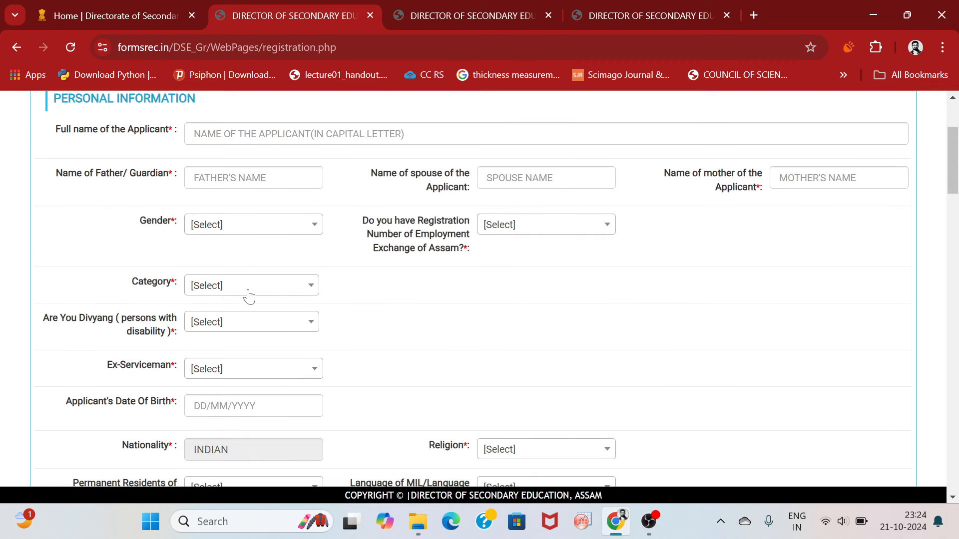
mouse_move(369, 338)
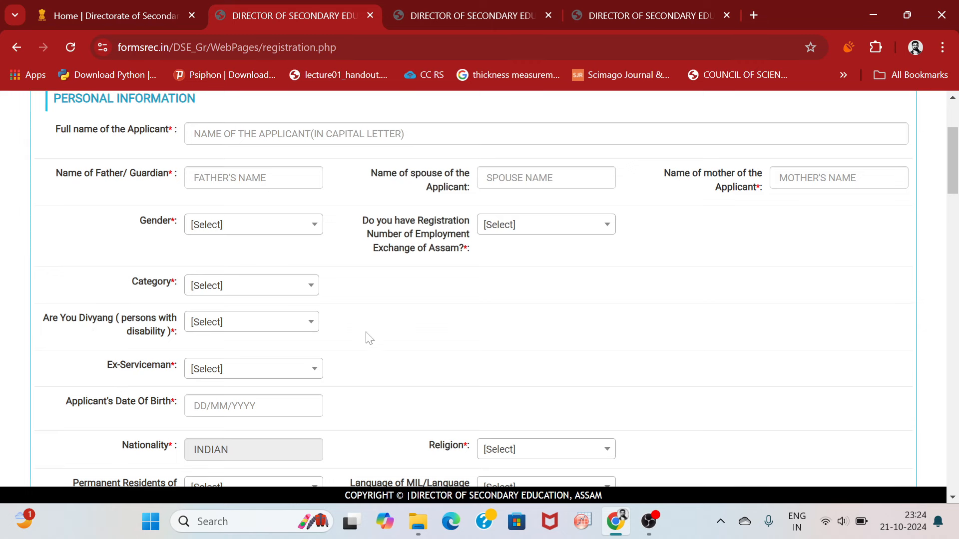
scroll(down, 3)
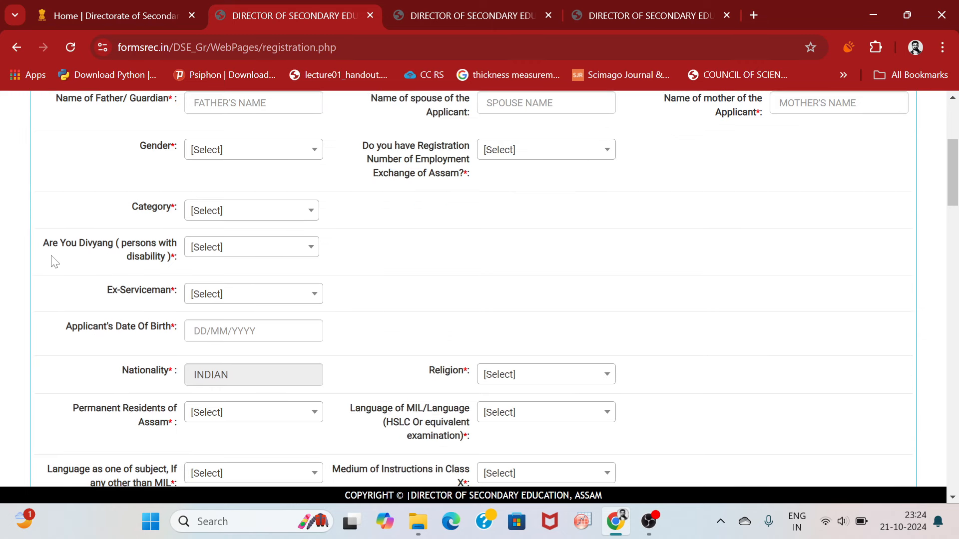
mouse_move(154, 253)
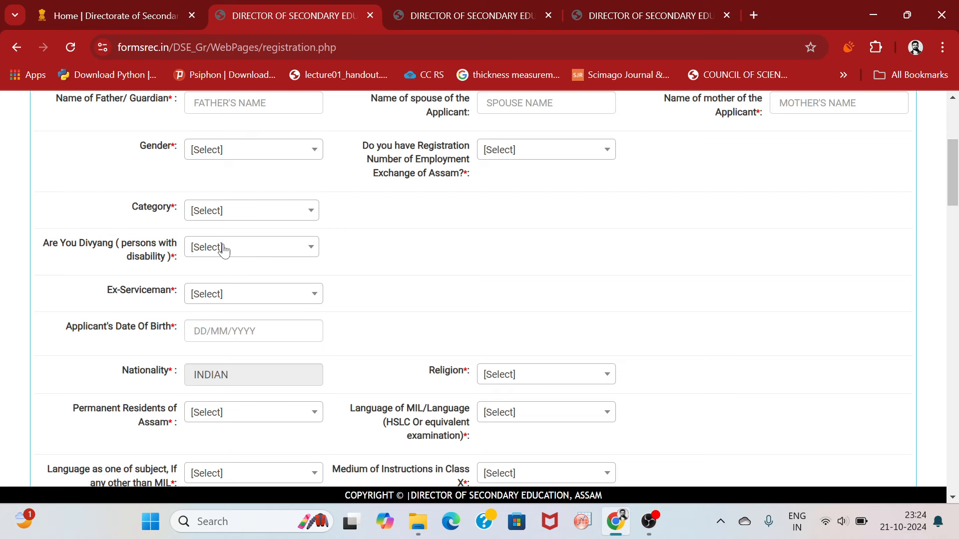
scroll(down, 3)
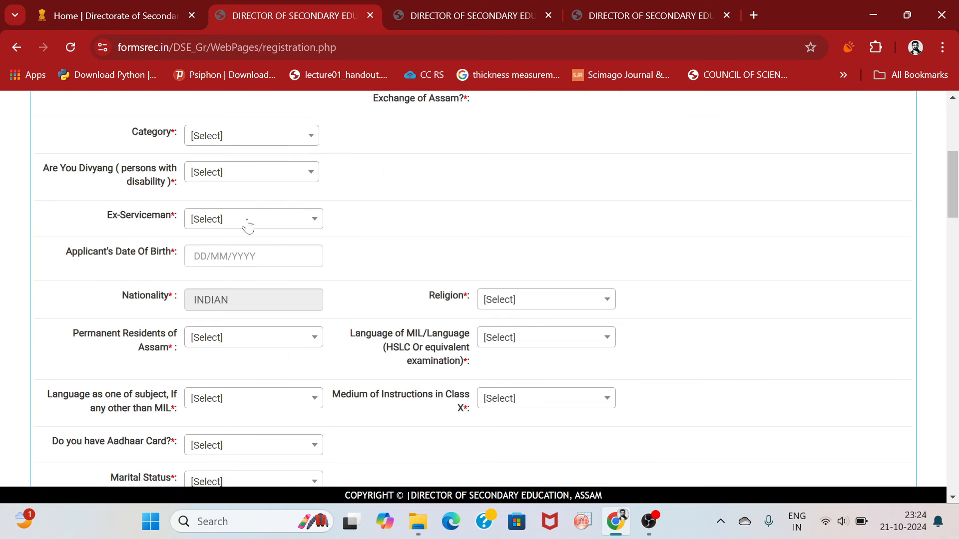
mouse_move(138, 240)
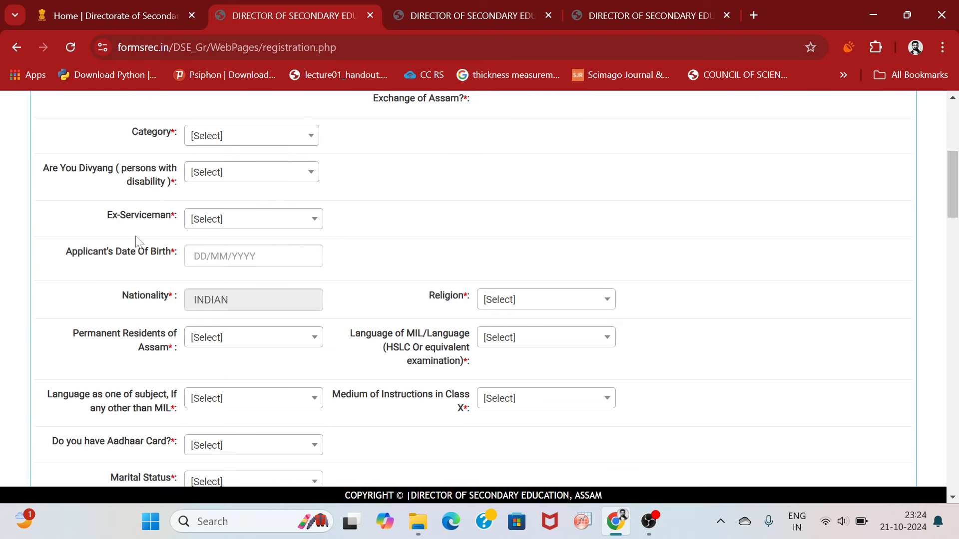
mouse_move(213, 282)
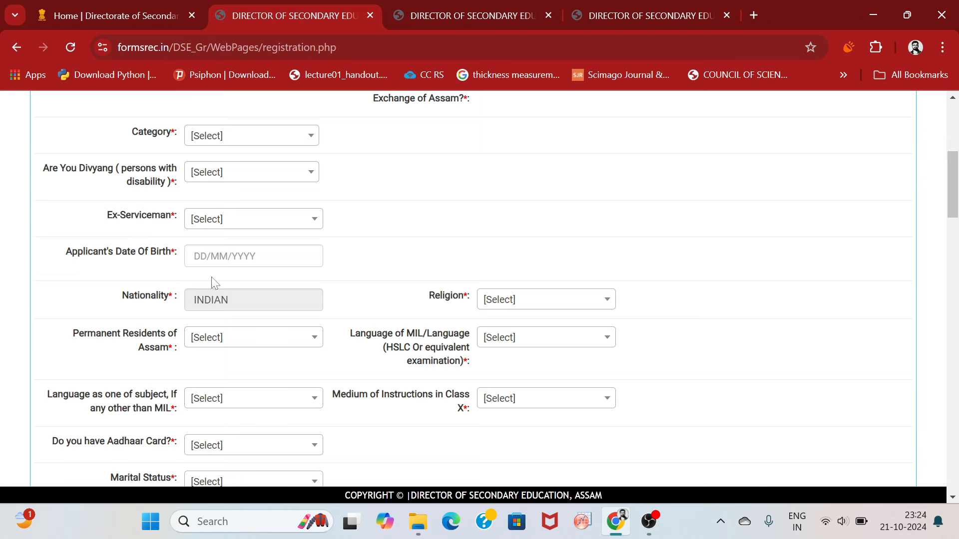
scroll(down, 3)
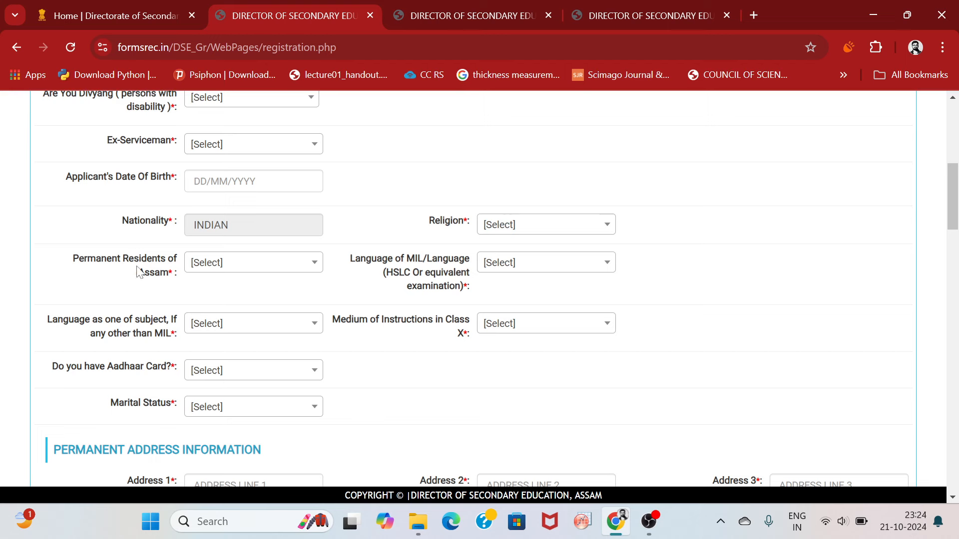
mouse_move(136, 278)
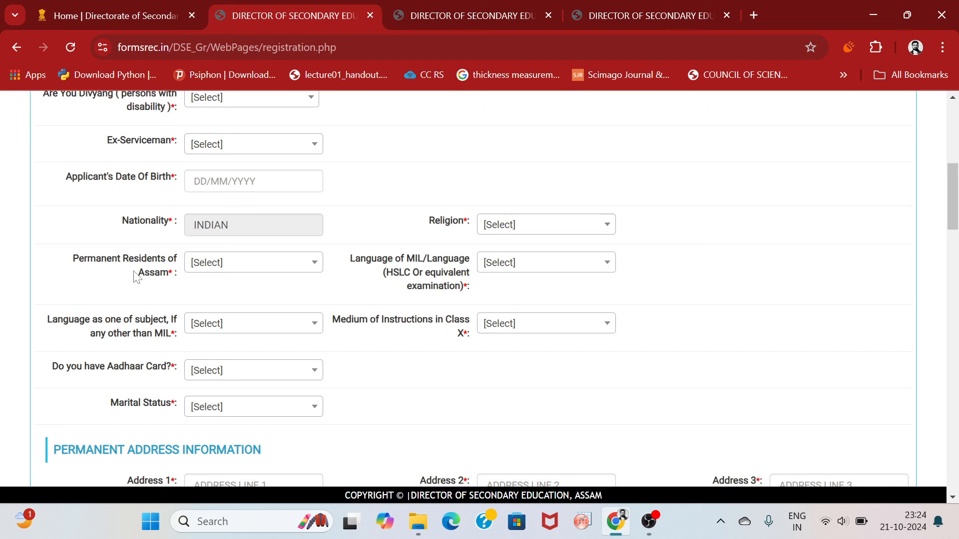
mouse_move(410, 272)
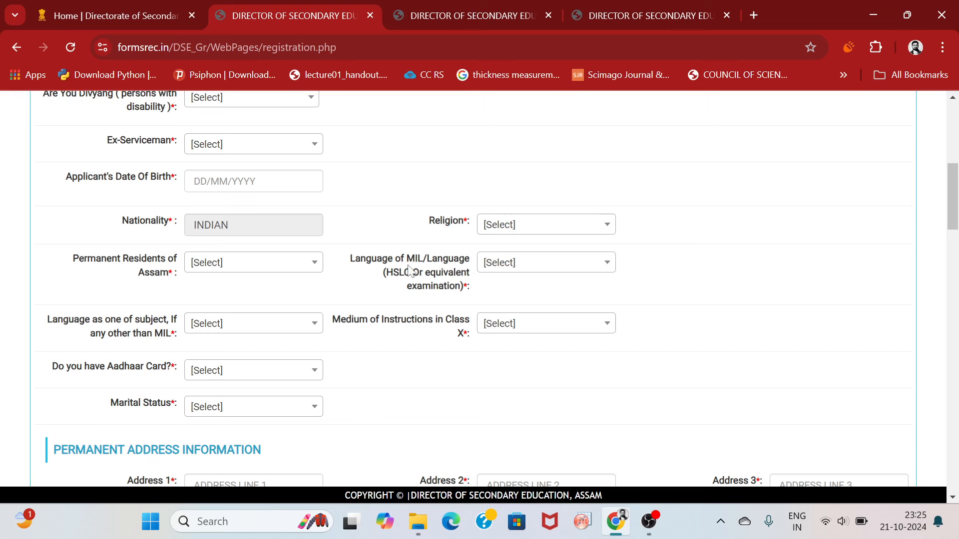
mouse_move(442, 270)
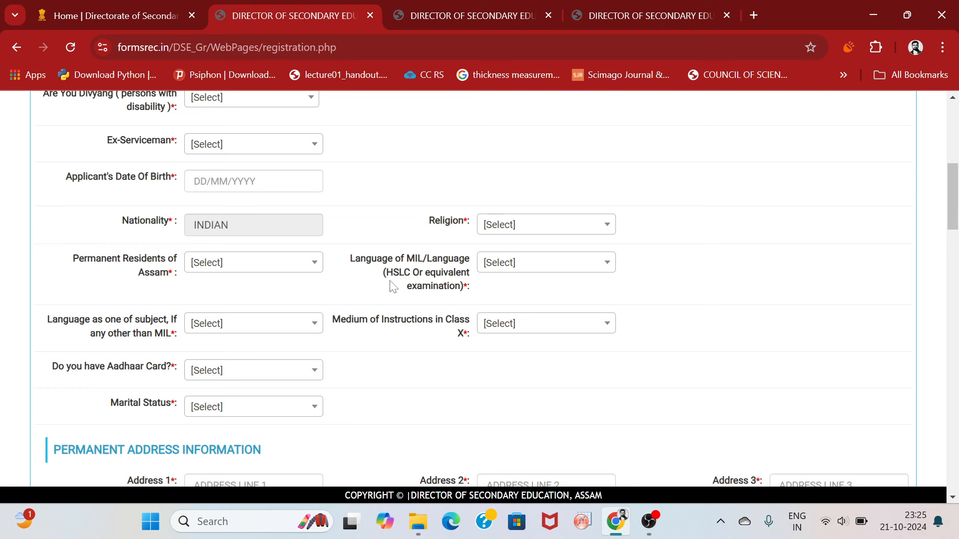
click(545, 261)
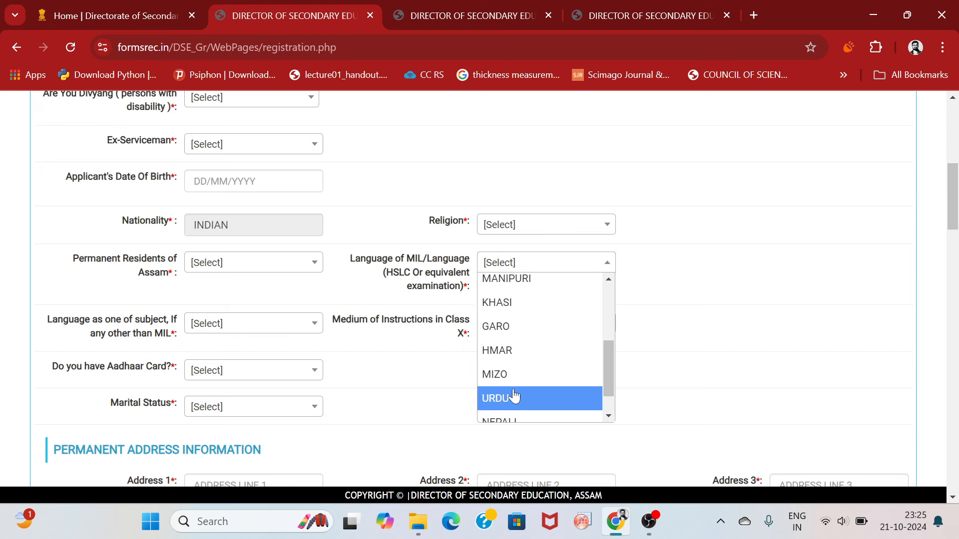
scroll(down, 3)
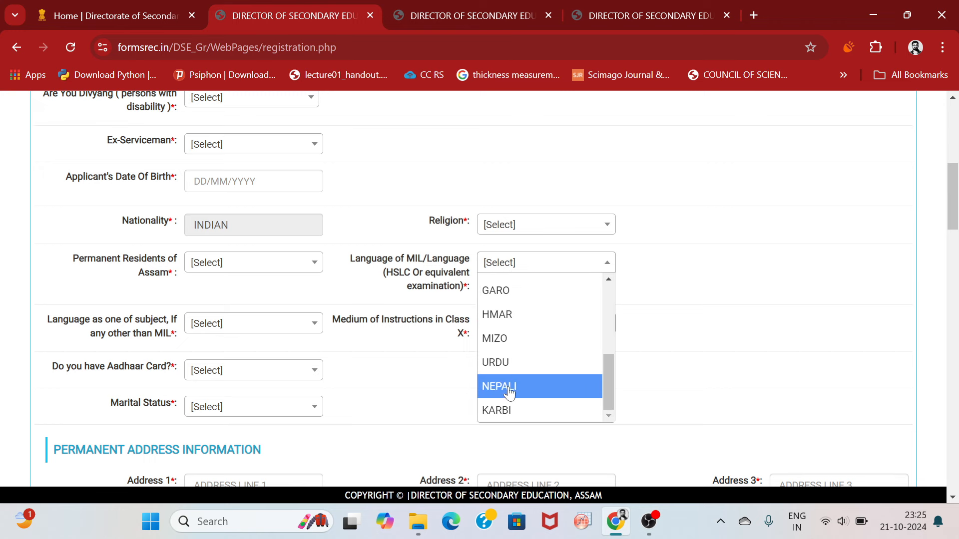
mouse_move(503, 320)
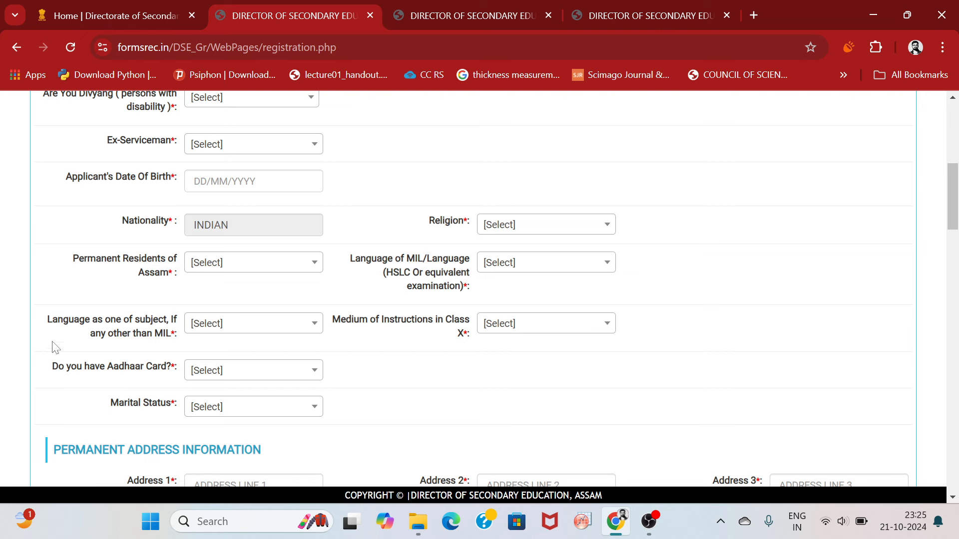
mouse_move(158, 329)
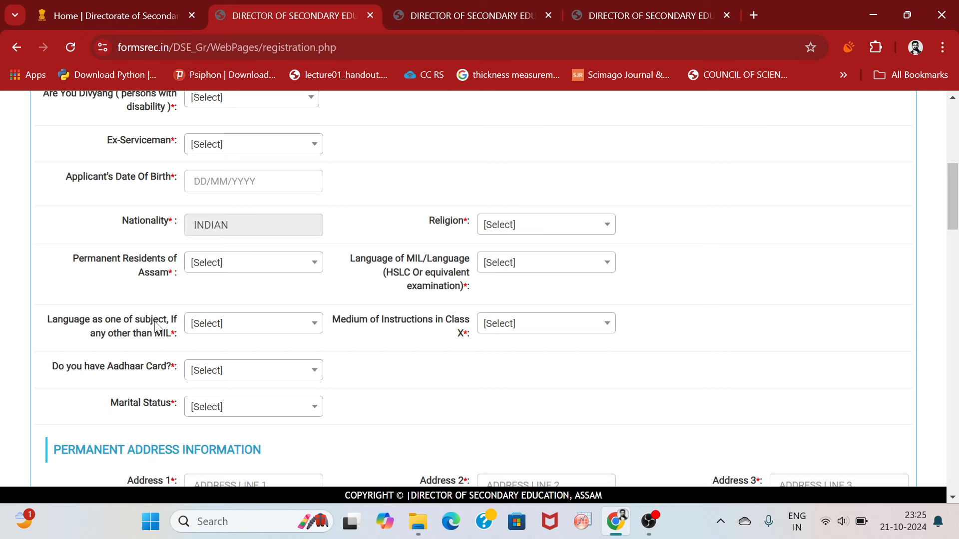
mouse_move(123, 345)
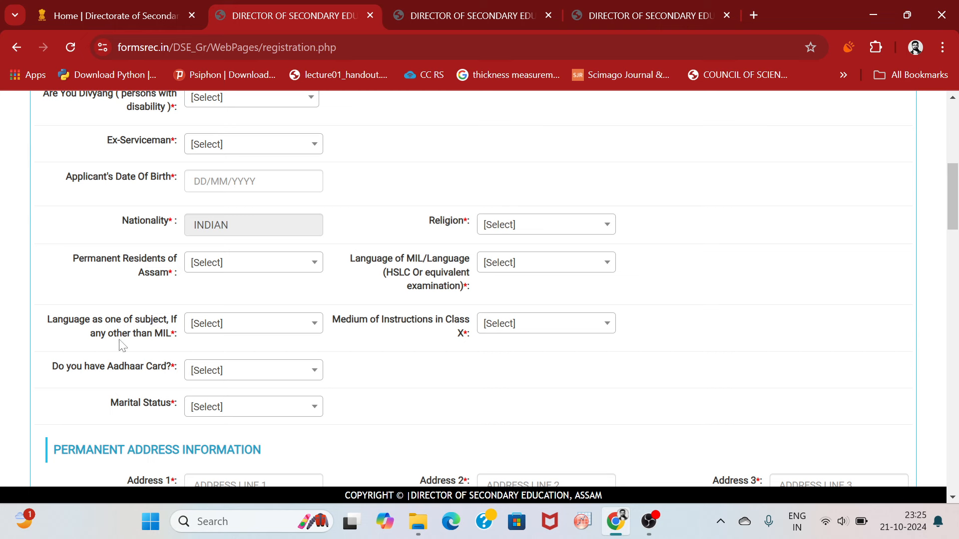
click(253, 324)
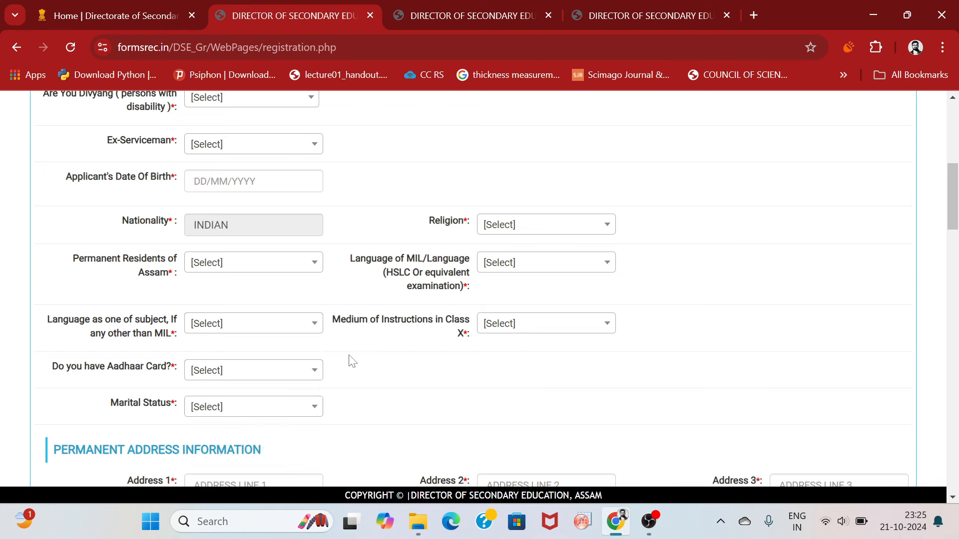
mouse_move(458, 326)
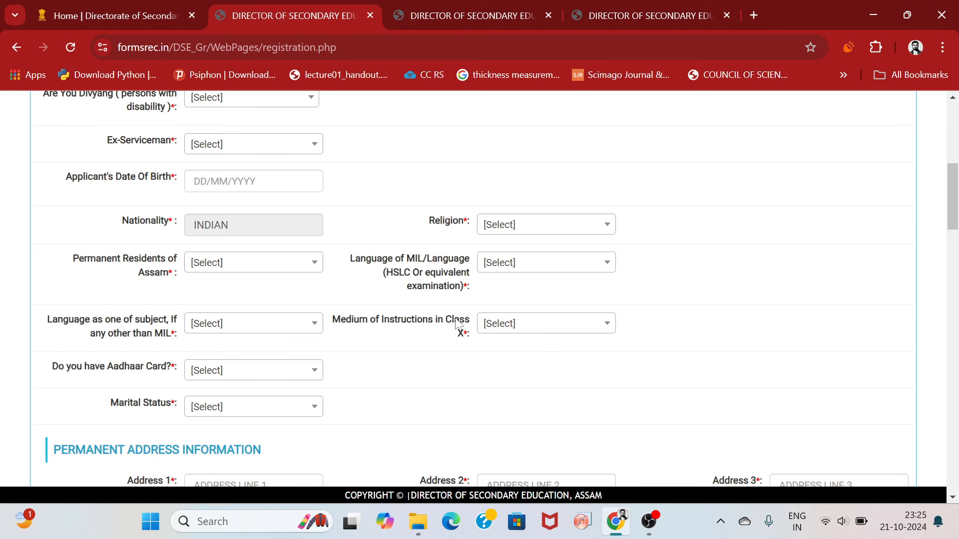
mouse_move(493, 330)
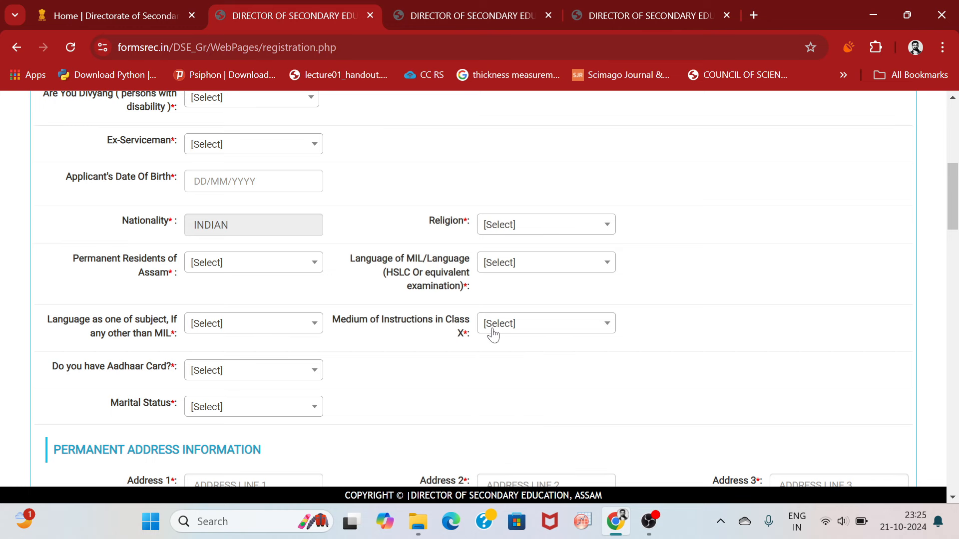
- Answer YES to 'Do you have Aadhaar Card?', revealing the Aadhaar Card Number field
scroll(down, 3)
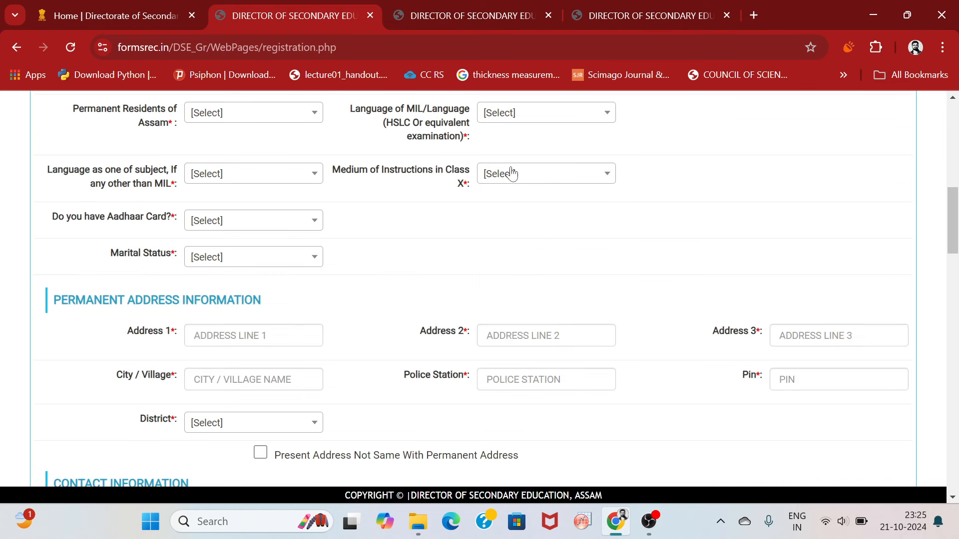
click(253, 220)
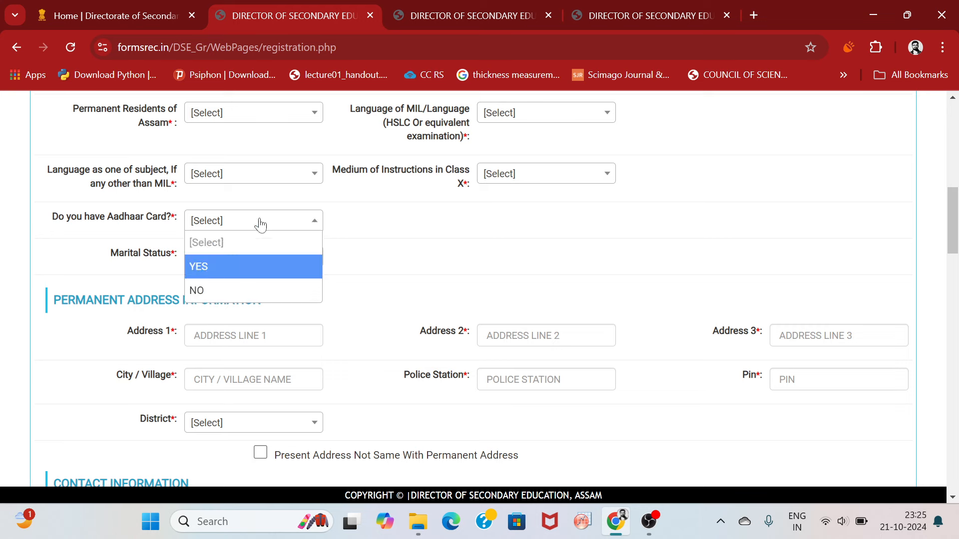
click(253, 221)
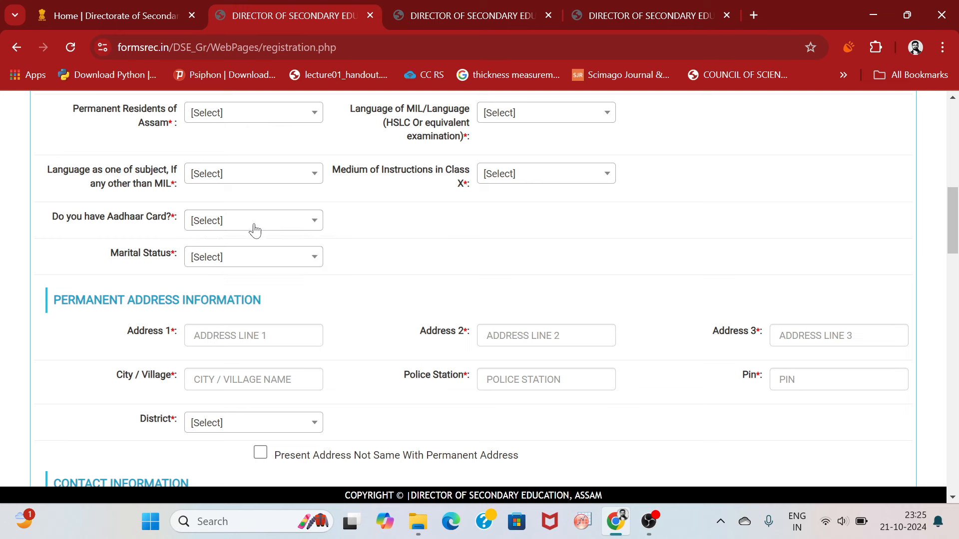
click(254, 220)
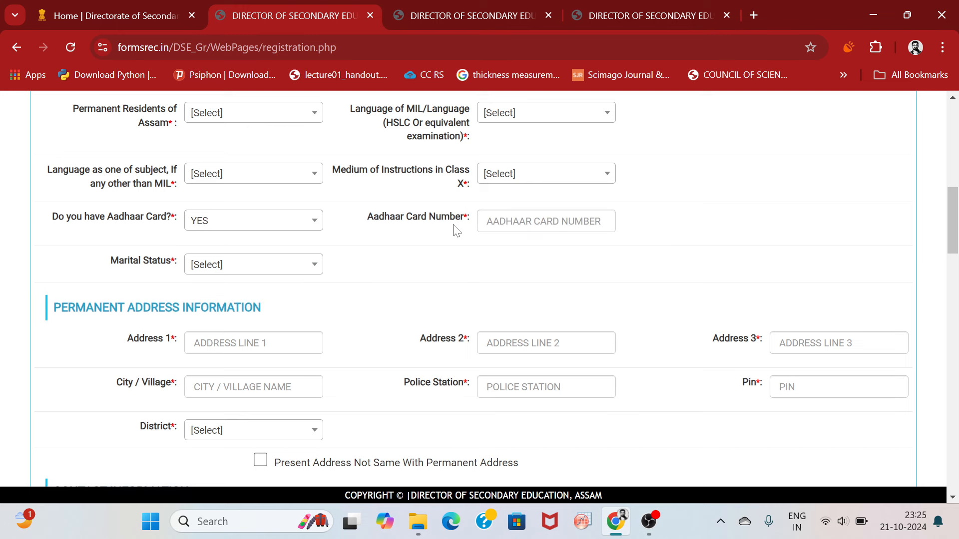
mouse_move(122, 277)
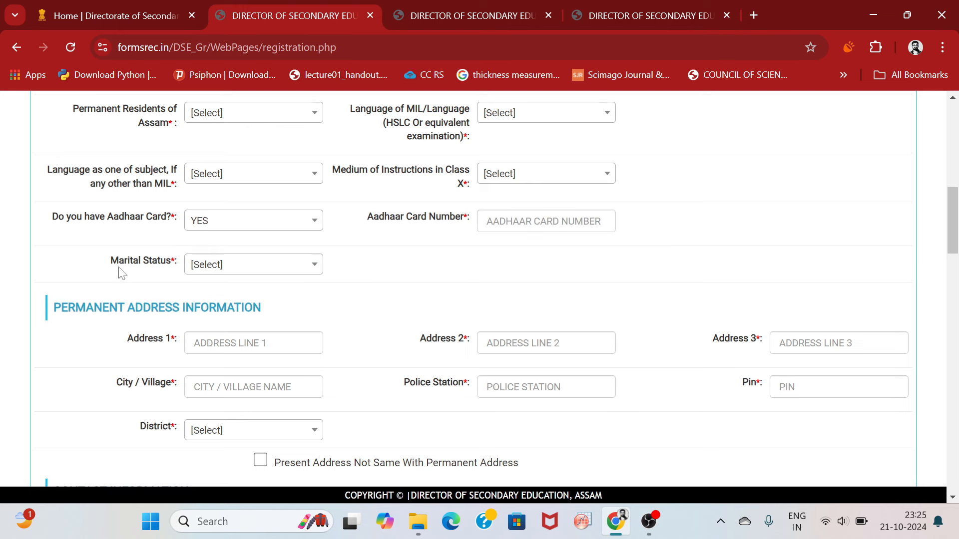
click(254, 264)
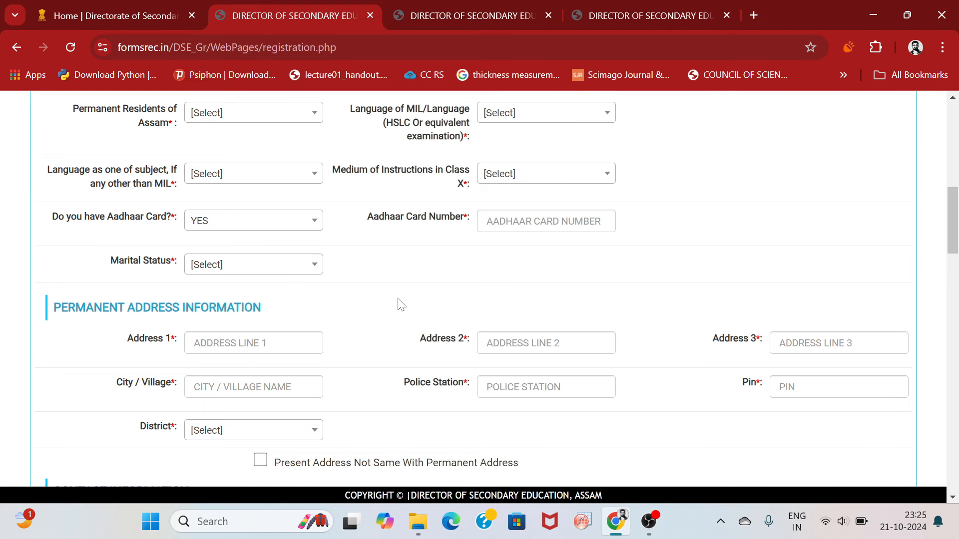
scroll(down, 3)
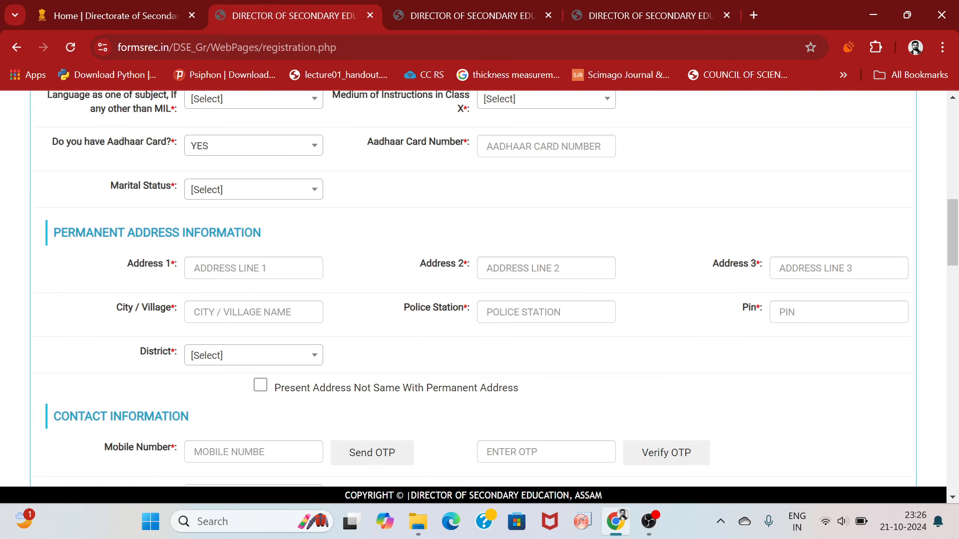
scroll(down, 3)
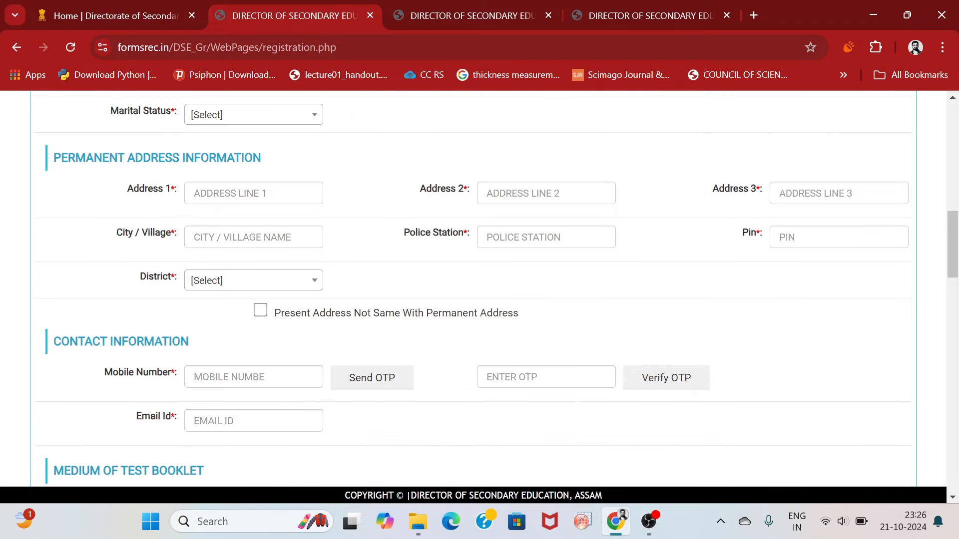
mouse_move(294, 344)
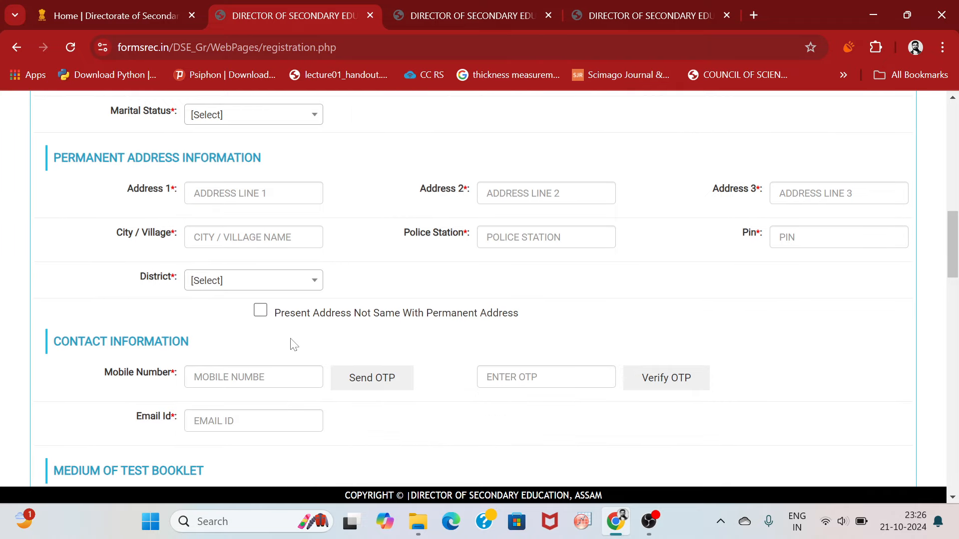
click(260, 309)
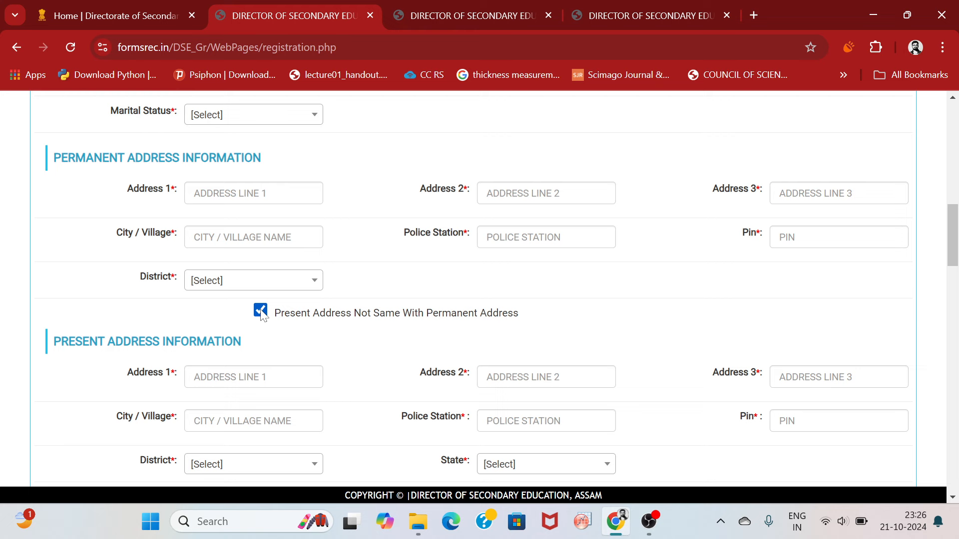
click(259, 312)
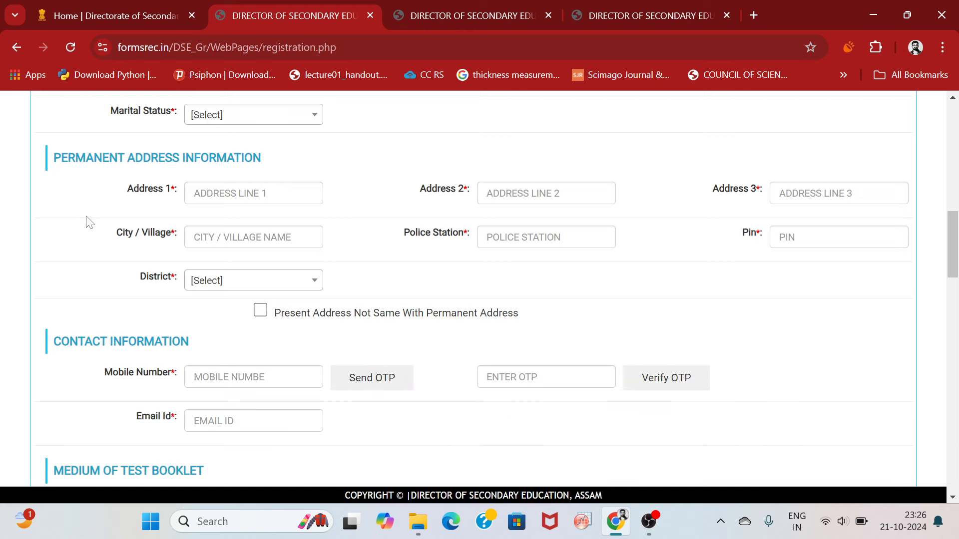
mouse_move(323, 264)
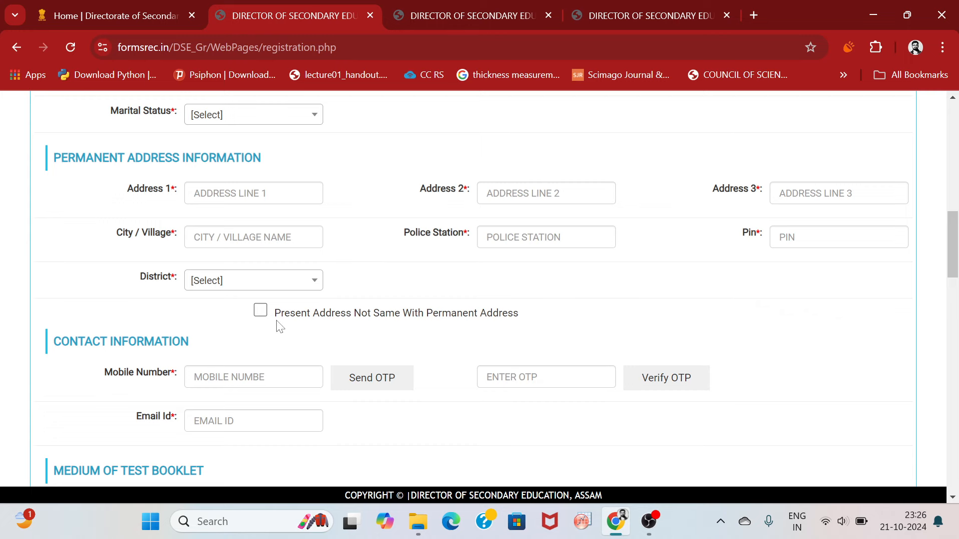
click(260, 311)
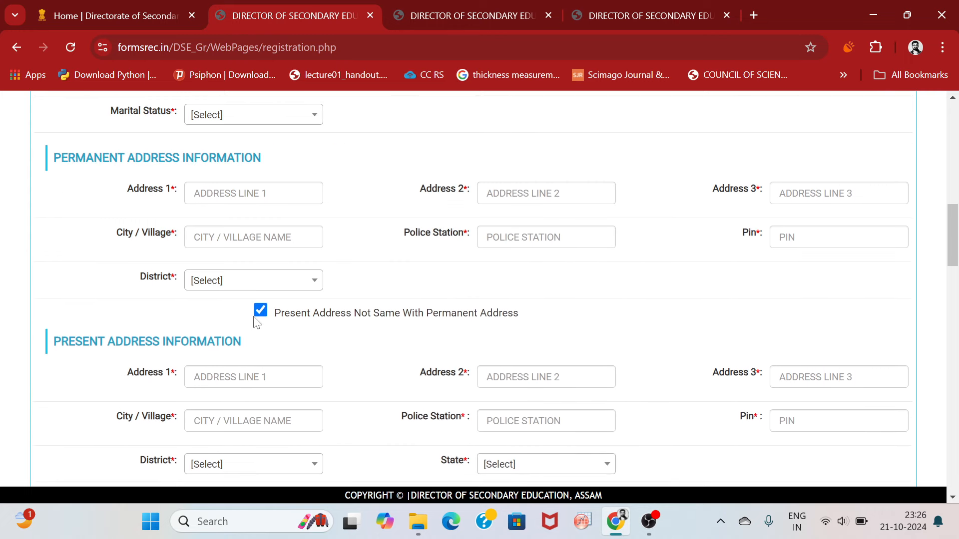
click(260, 309)
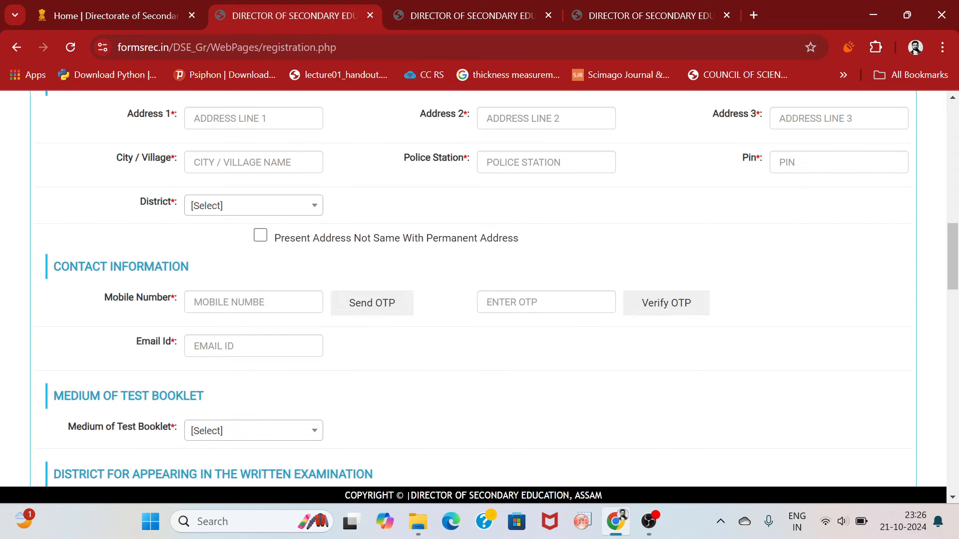
click(254, 345)
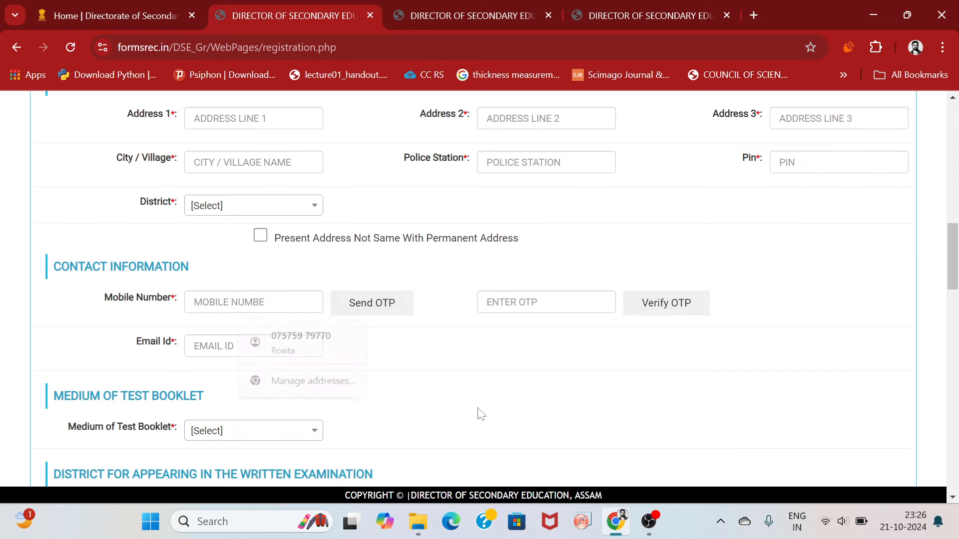
click(546, 302)
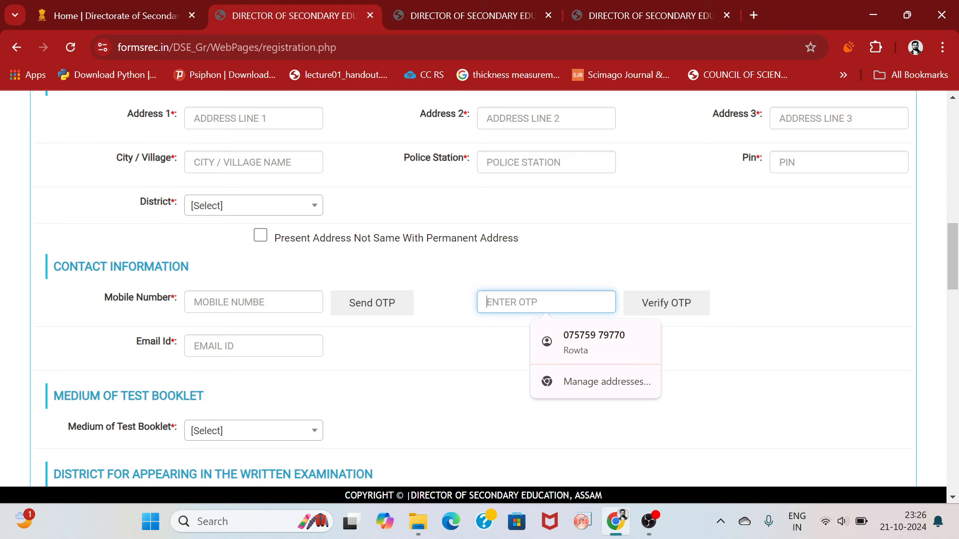
click(543, 346)
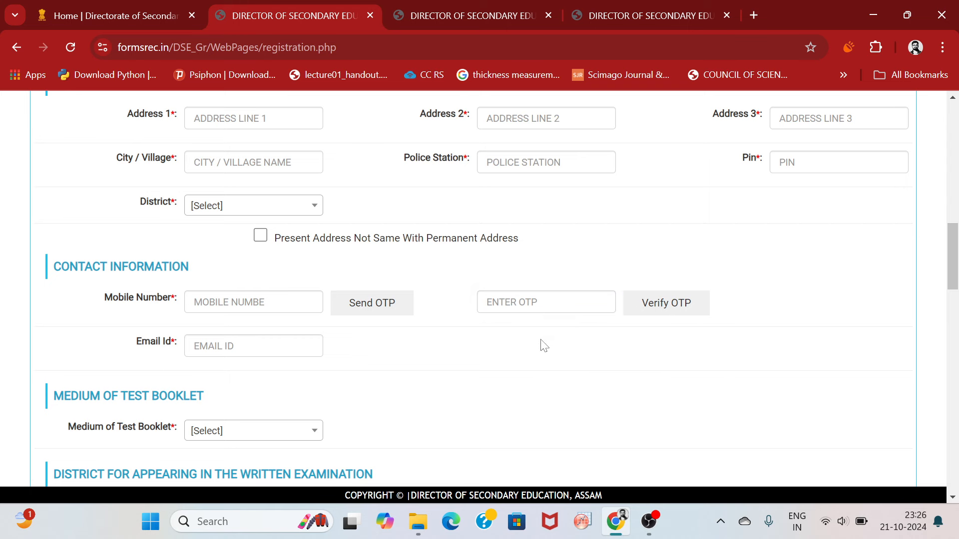
scroll(down, 3)
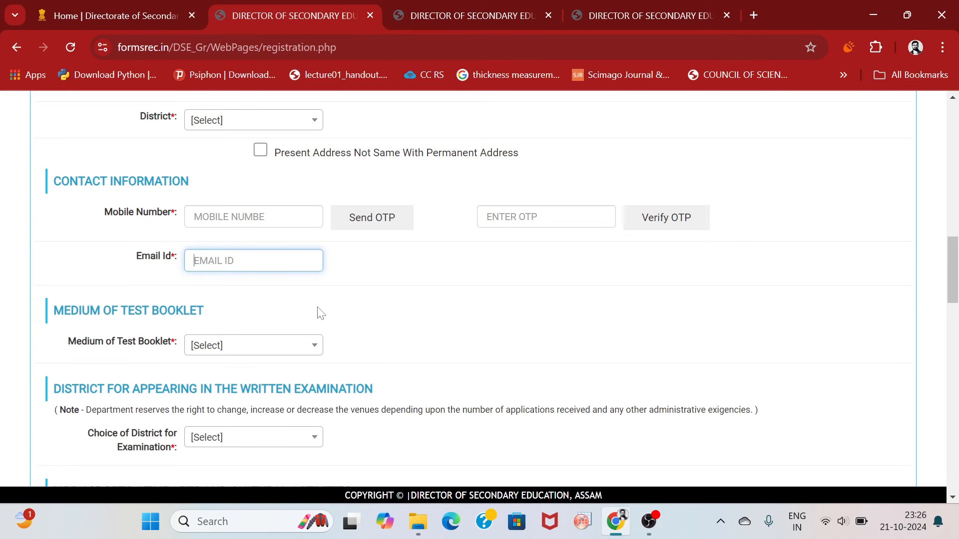
scroll(down, 3)
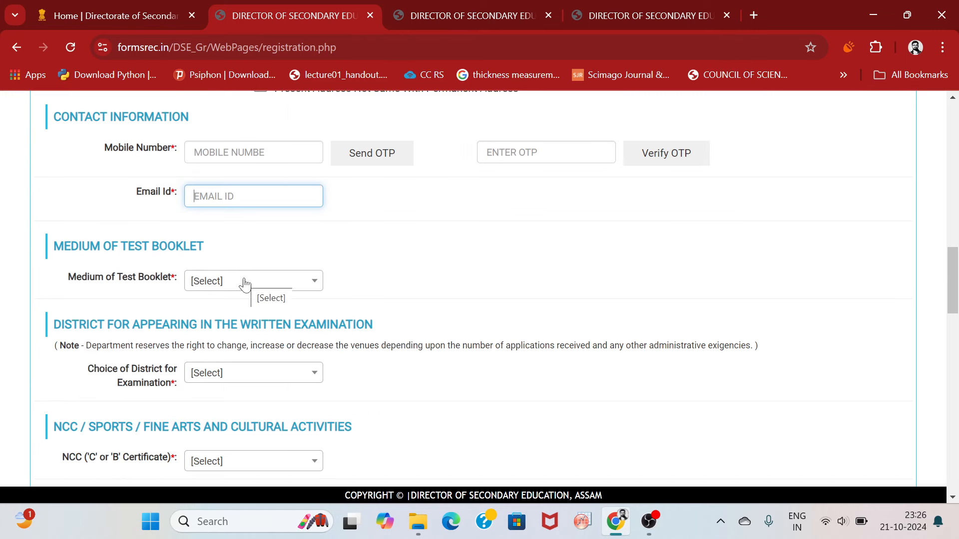
click(254, 281)
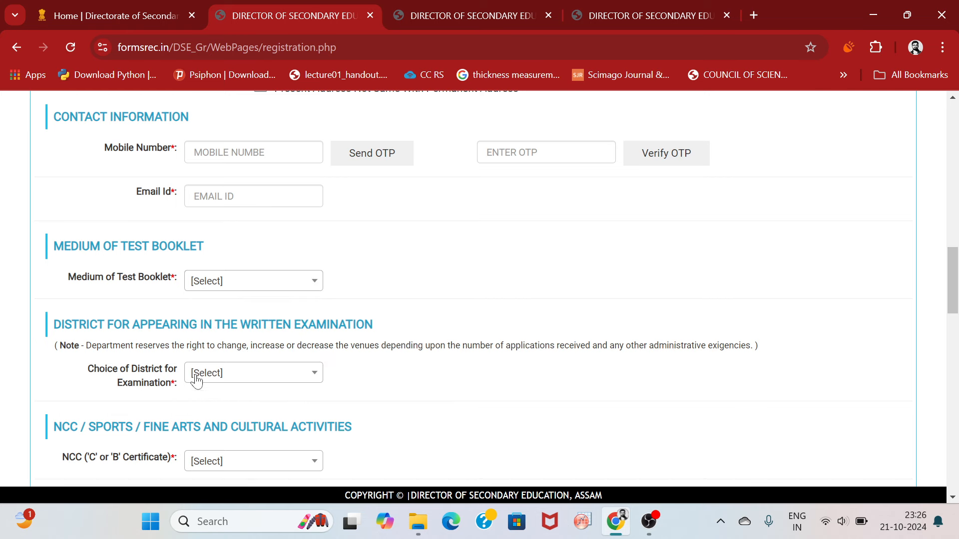
scroll(down, 3)
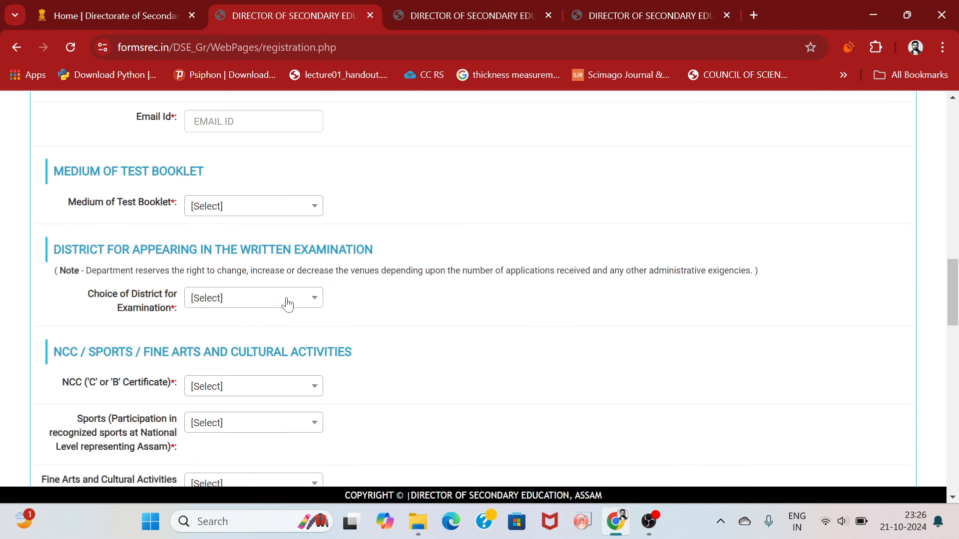
click(254, 298)
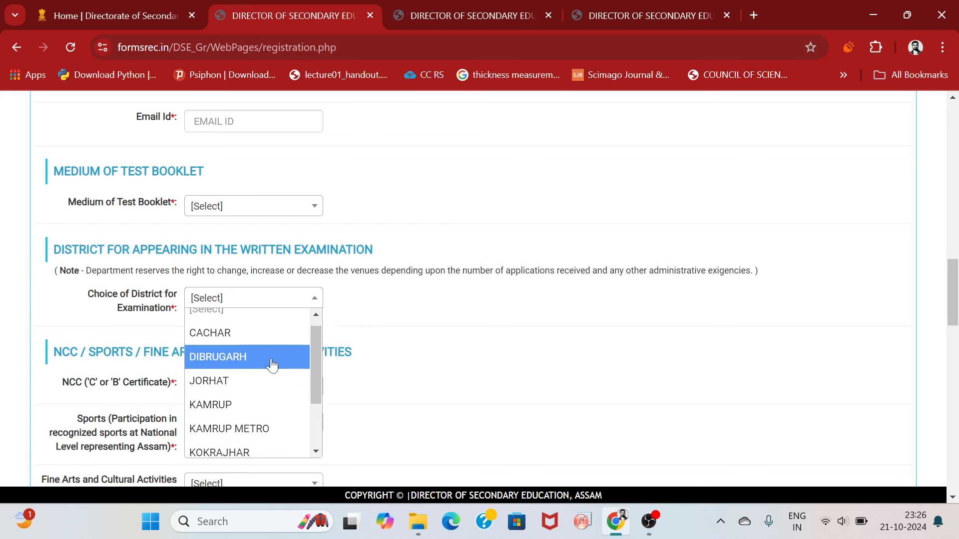
scroll(down, 3)
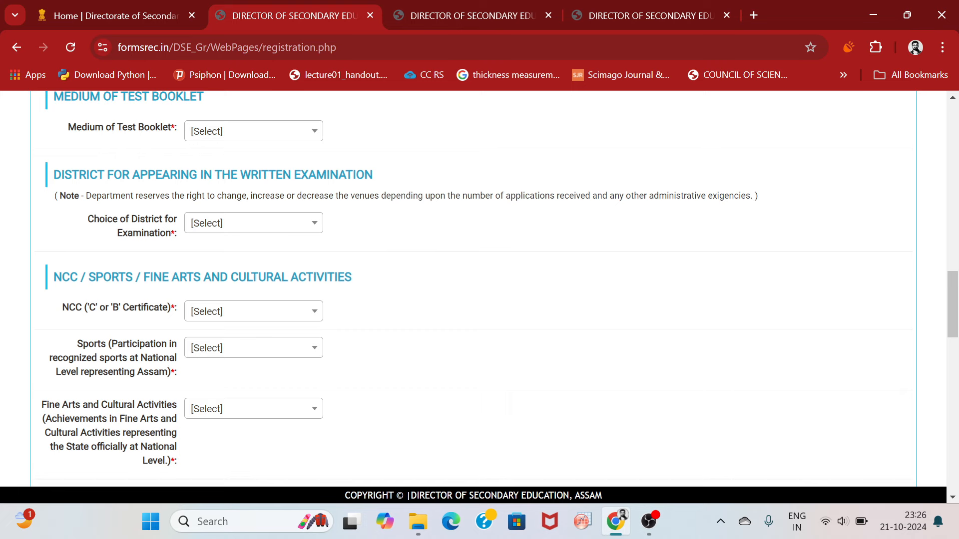
- Answer NO for NCC certificate, national-level sports and fine arts/cultural activities
scroll(down, 3)
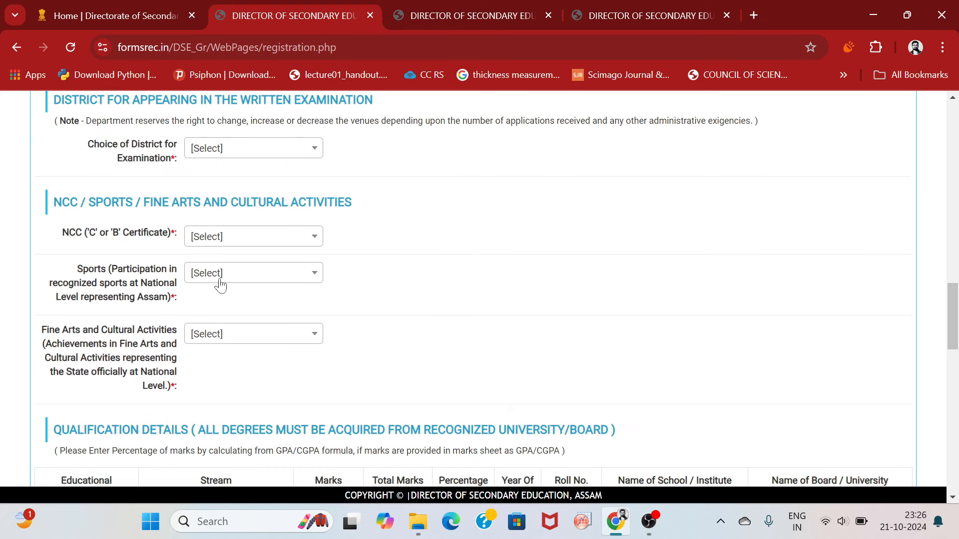
mouse_move(118, 241)
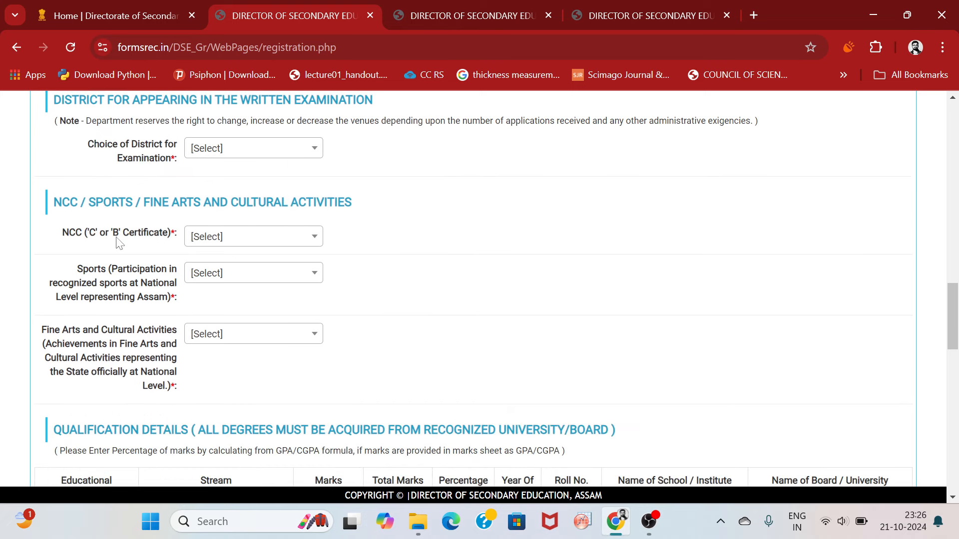
click(254, 236)
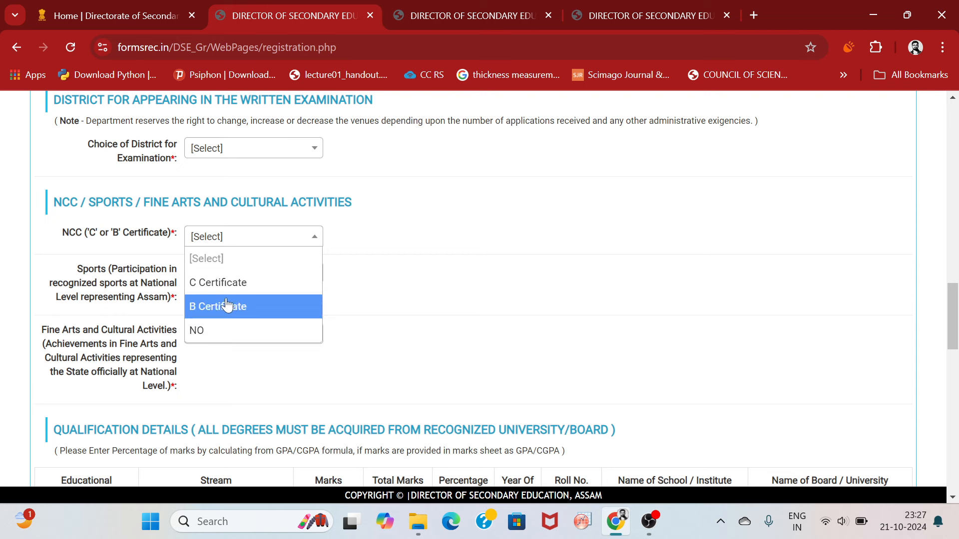
click(196, 331)
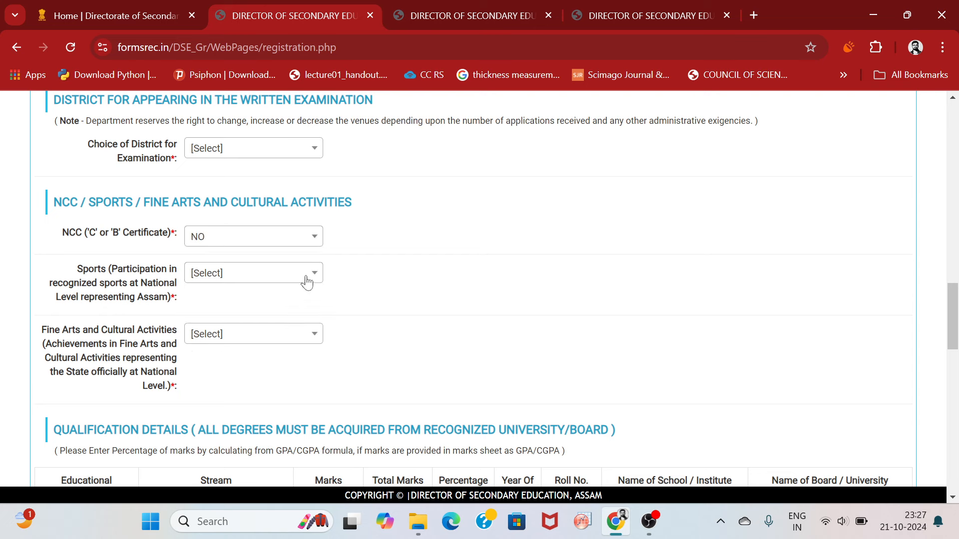
mouse_move(166, 284)
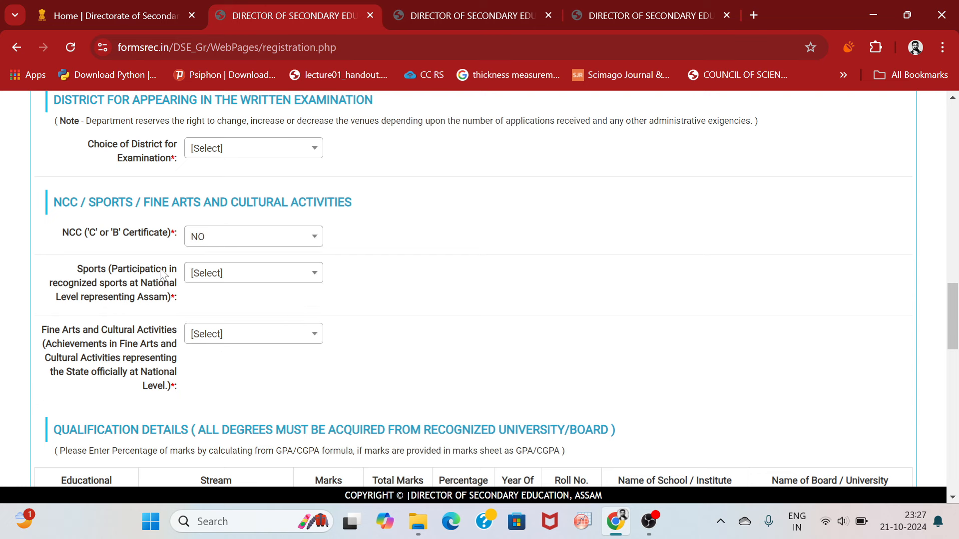
mouse_move(103, 304)
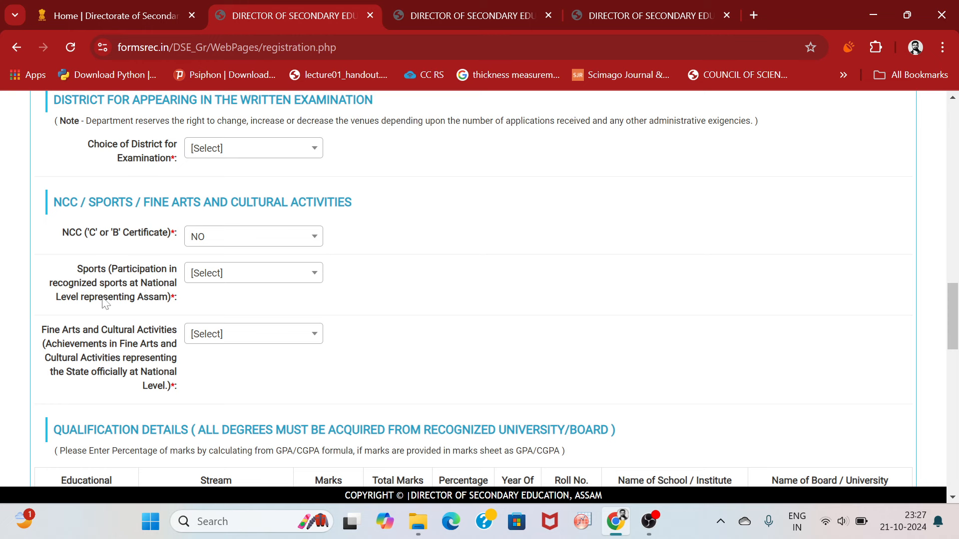
click(254, 272)
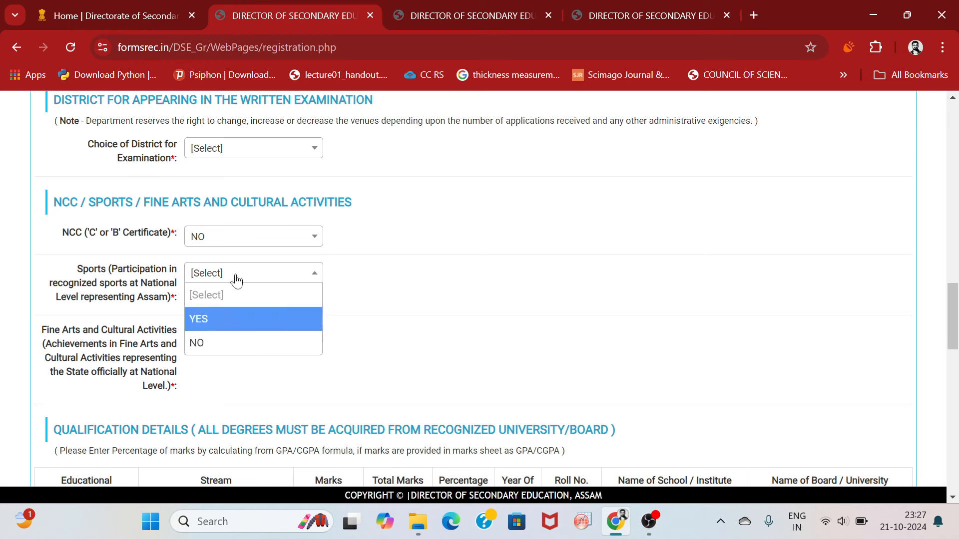
click(320, 309)
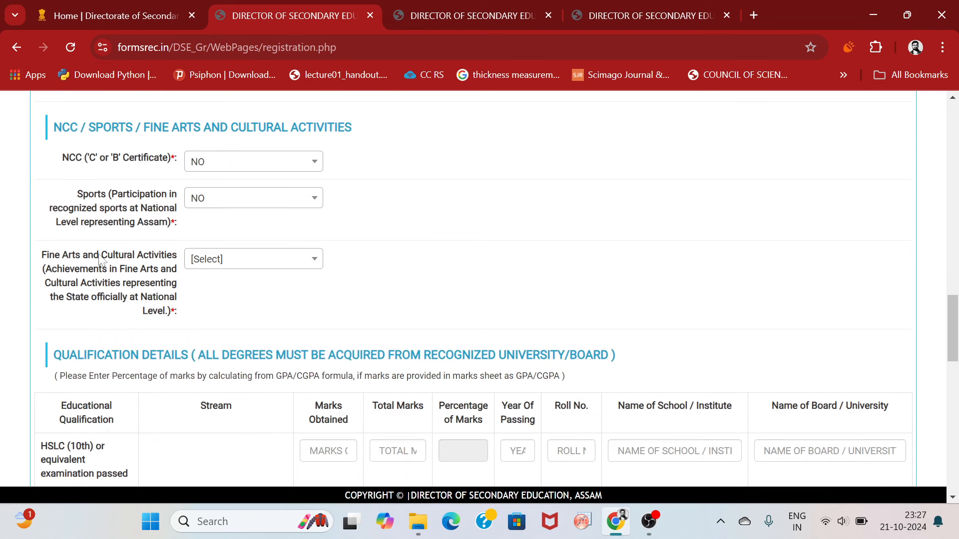
mouse_move(150, 283)
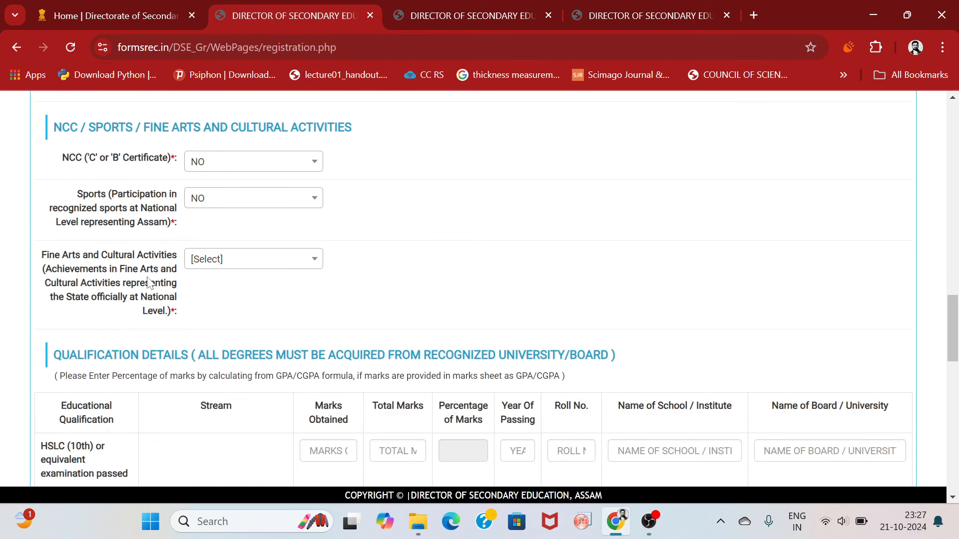
mouse_move(171, 293)
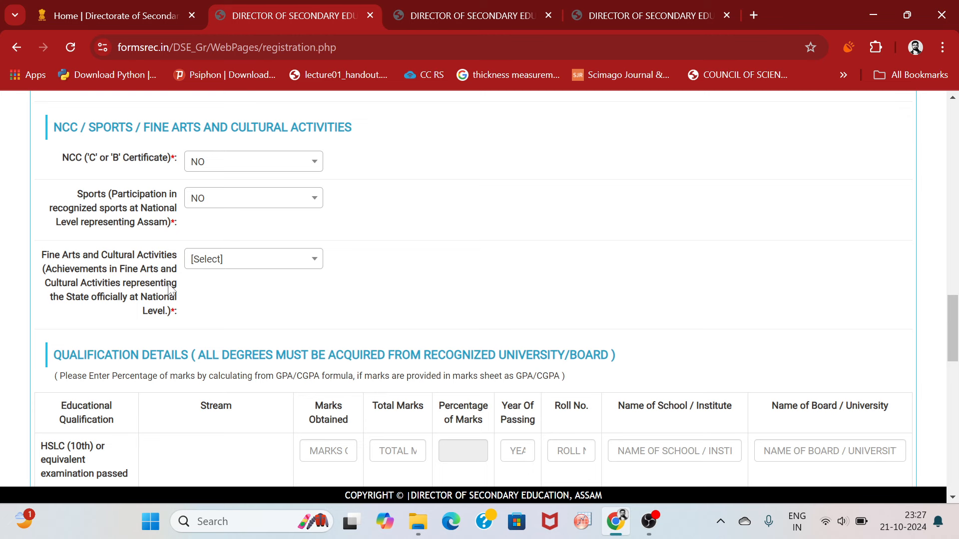
mouse_move(160, 287)
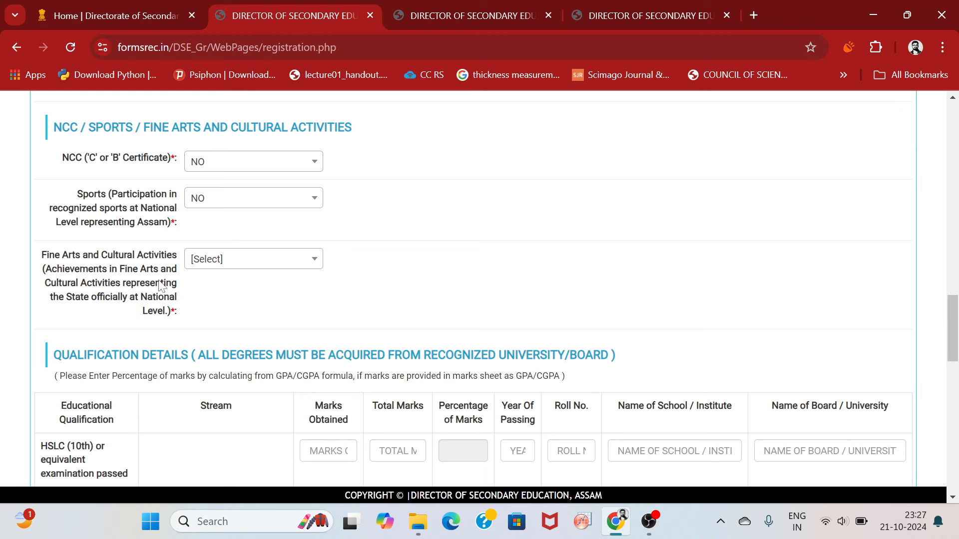
mouse_move(68, 306)
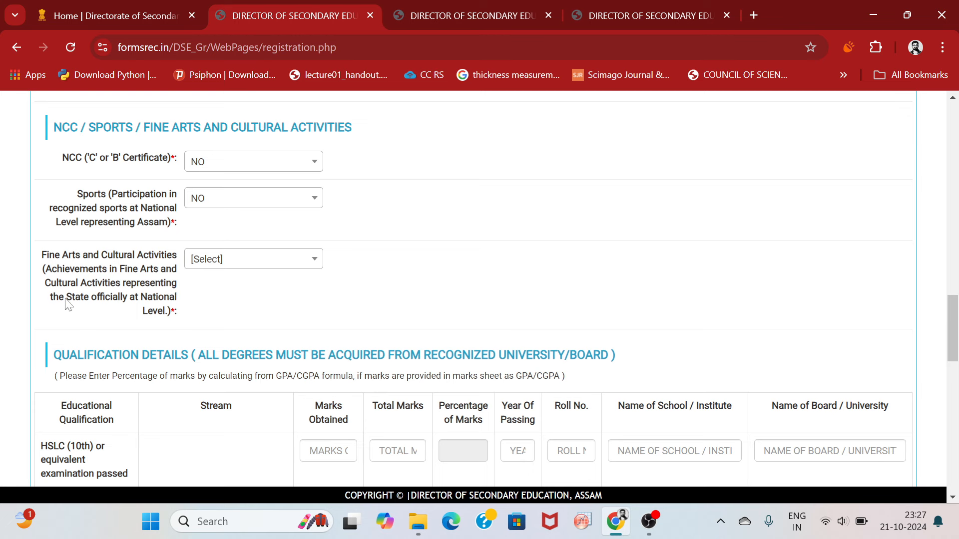
click(254, 258)
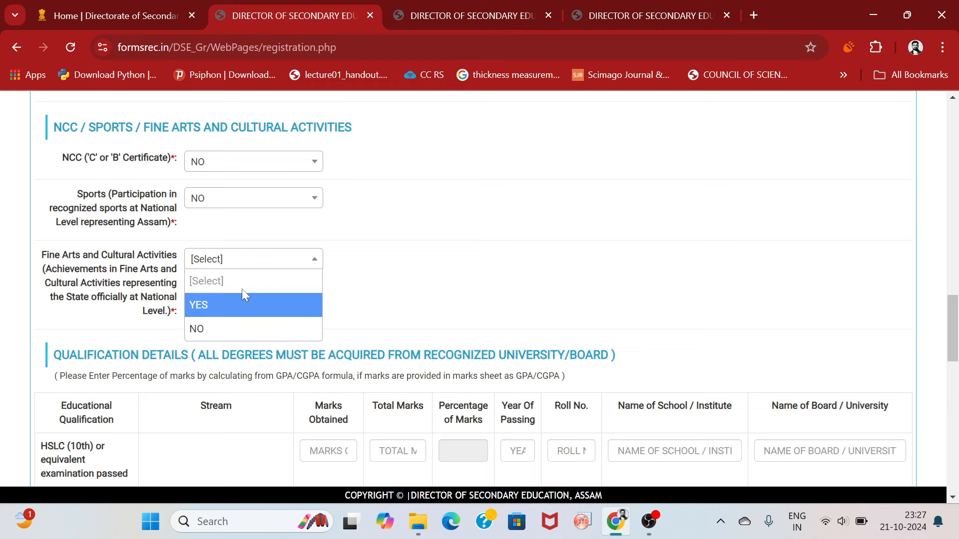
click(196, 328)
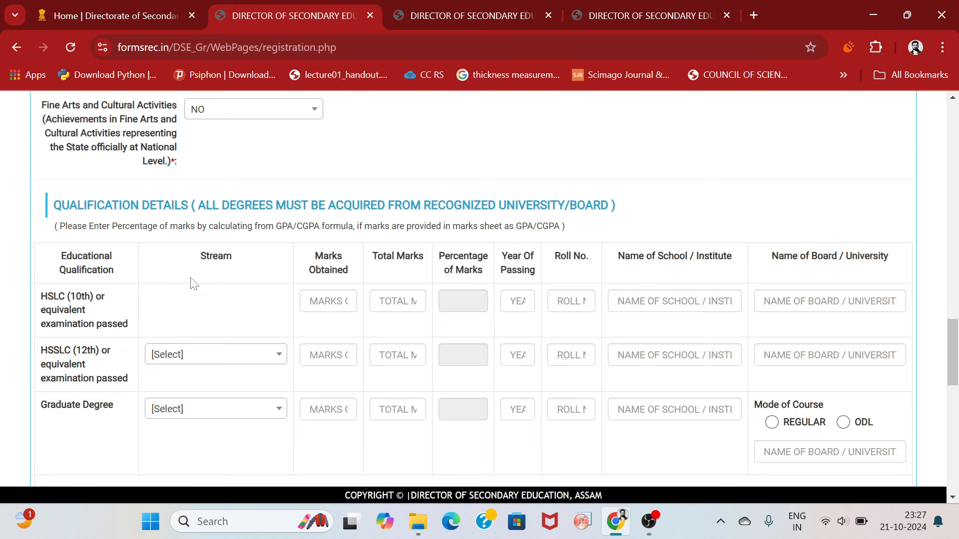
mouse_move(152, 319)
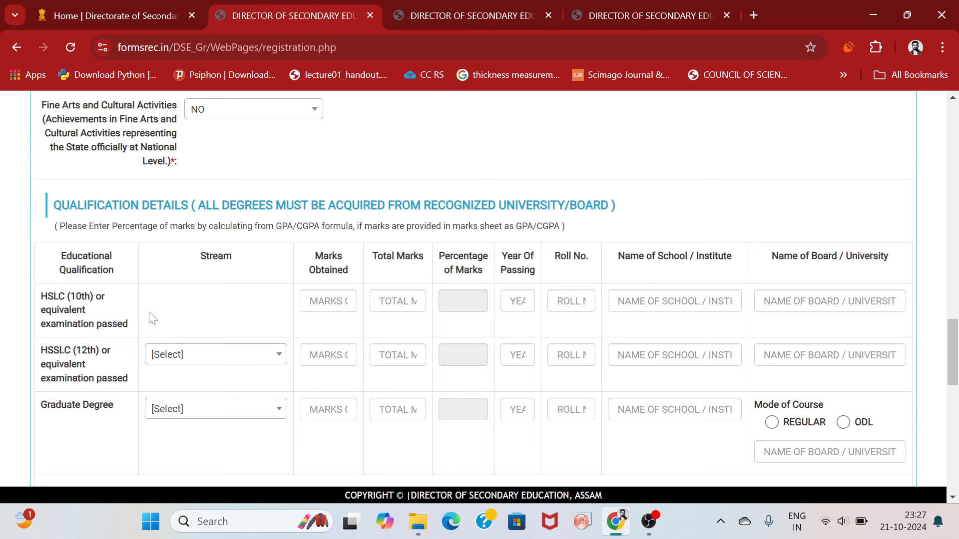
- Mark the Graduate Degree mode of course as REGULAR and dismiss the university-name autofill
click(216, 353)
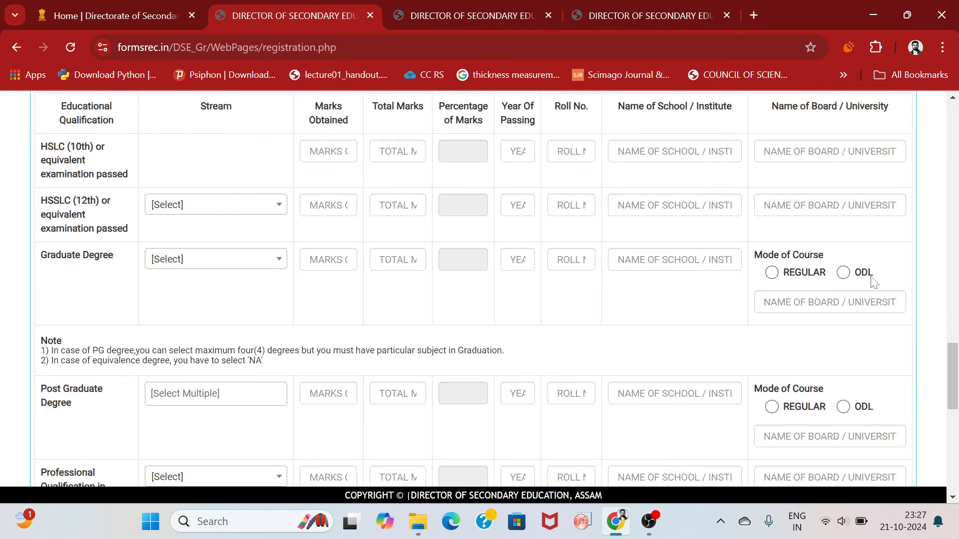
click(771, 272)
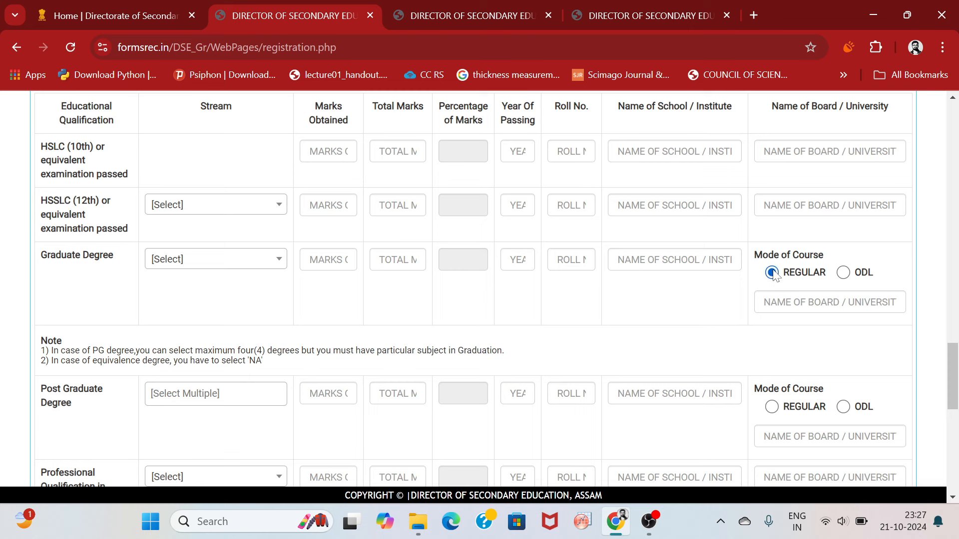
click(830, 301)
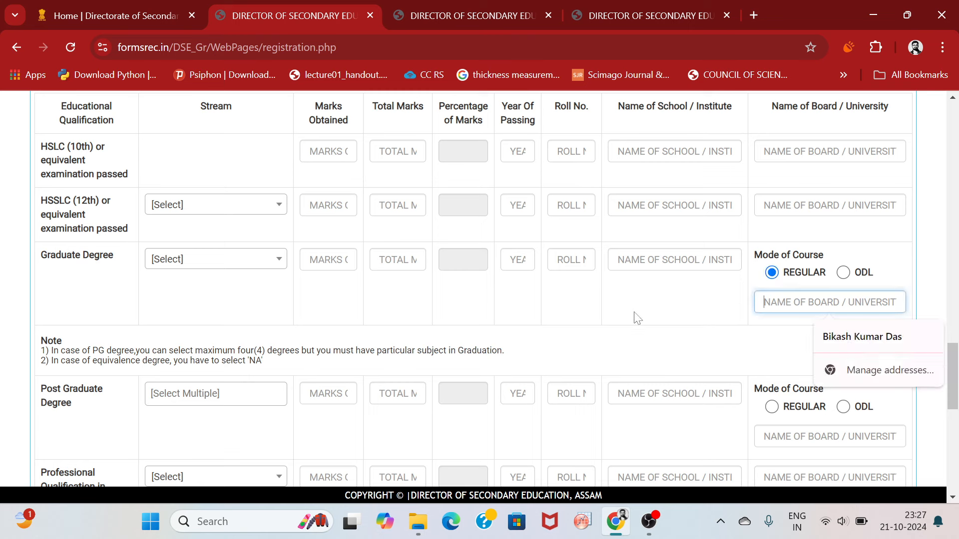
click(709, 302)
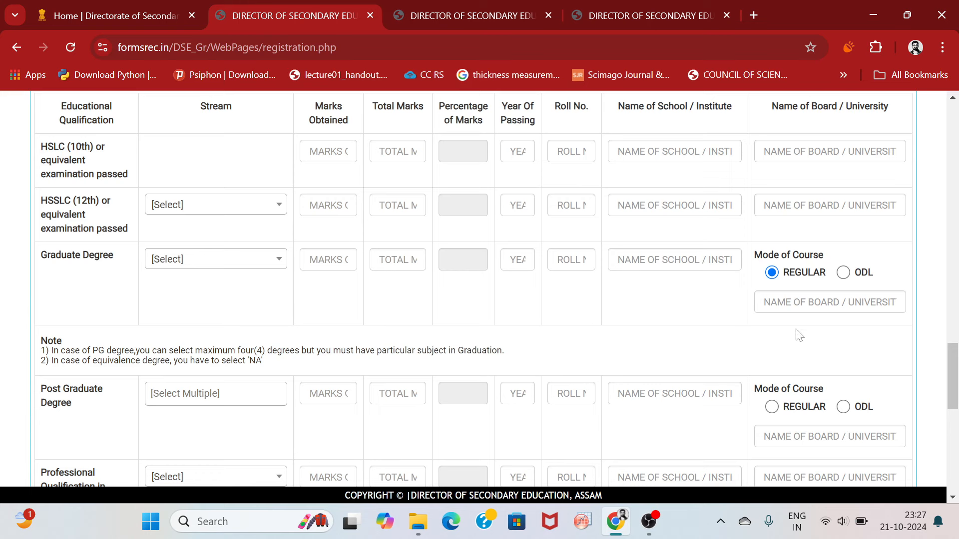
mouse_move(749, 319)
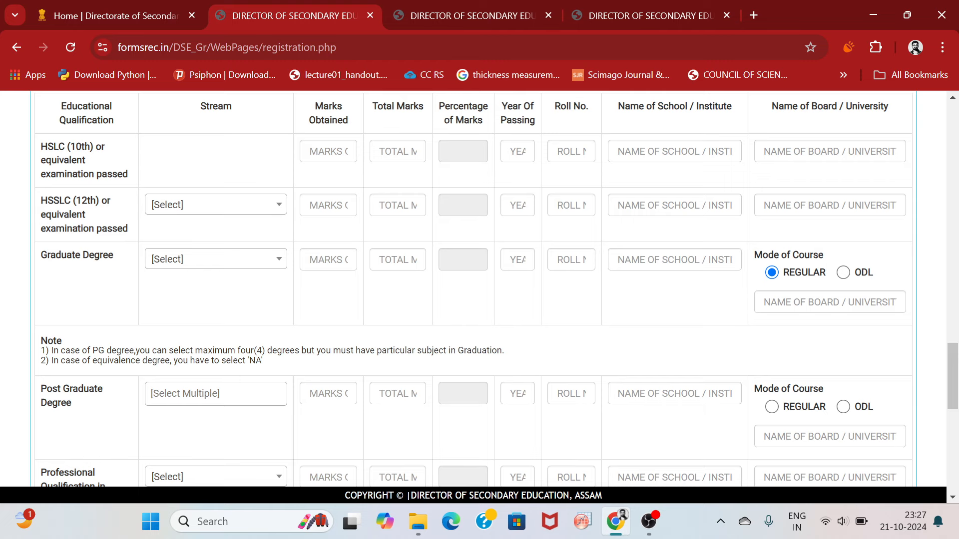
mouse_move(278, 367)
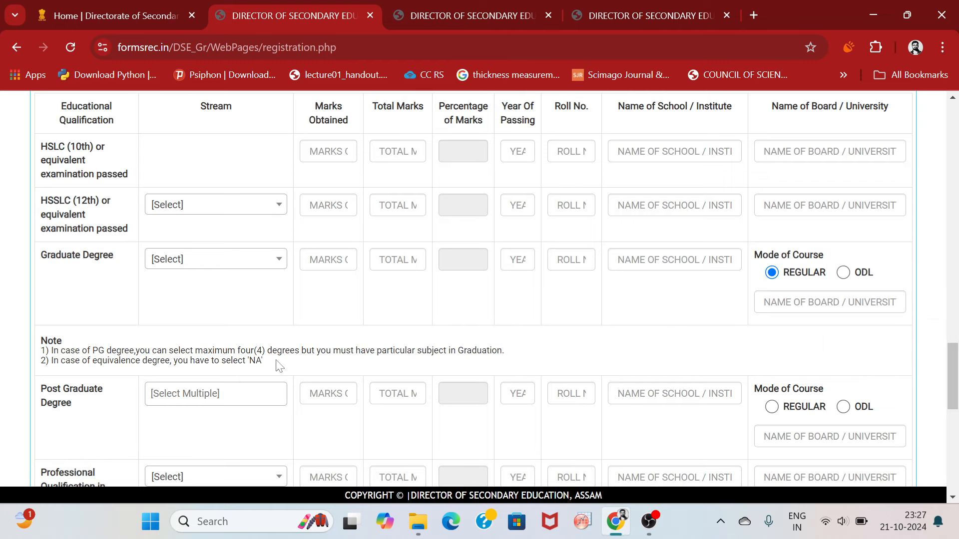
scroll(down, 3)
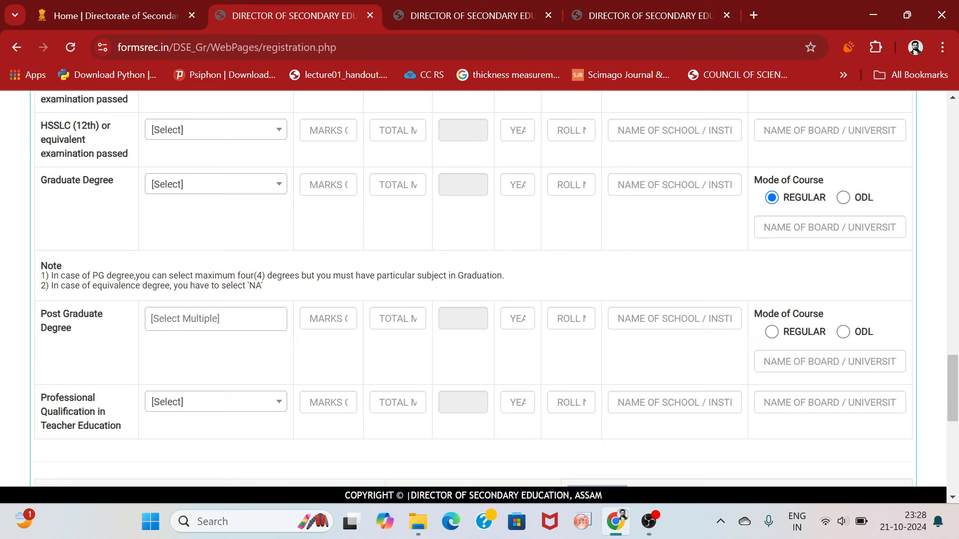
- Pick MSC - Physics as Post Graduate Degree, then add MA - Manipuri from the list
click(216, 319)
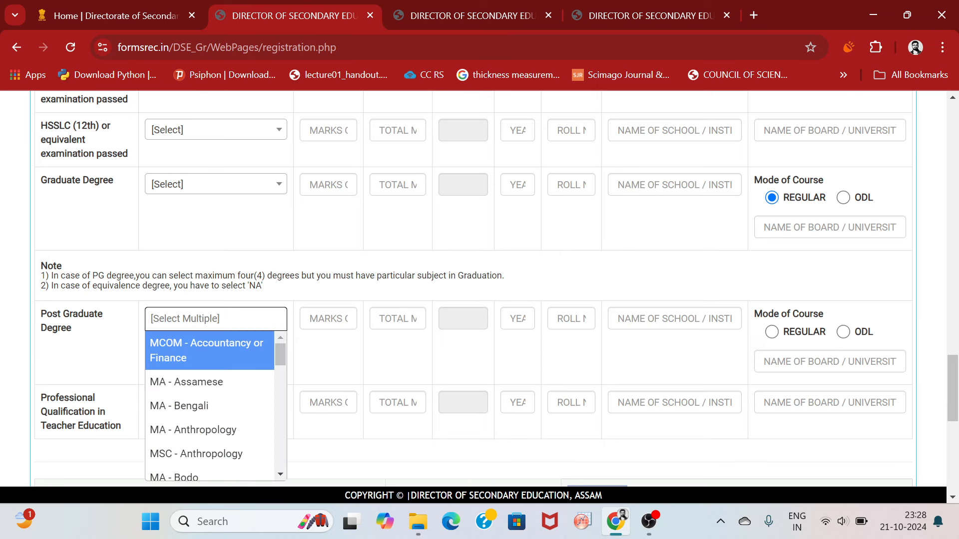
scroll(down, 3)
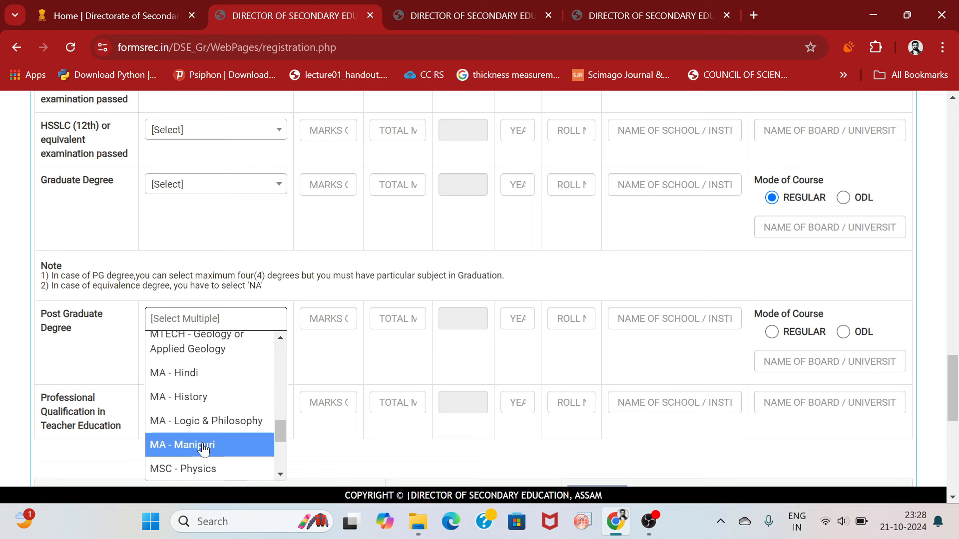
click(183, 468)
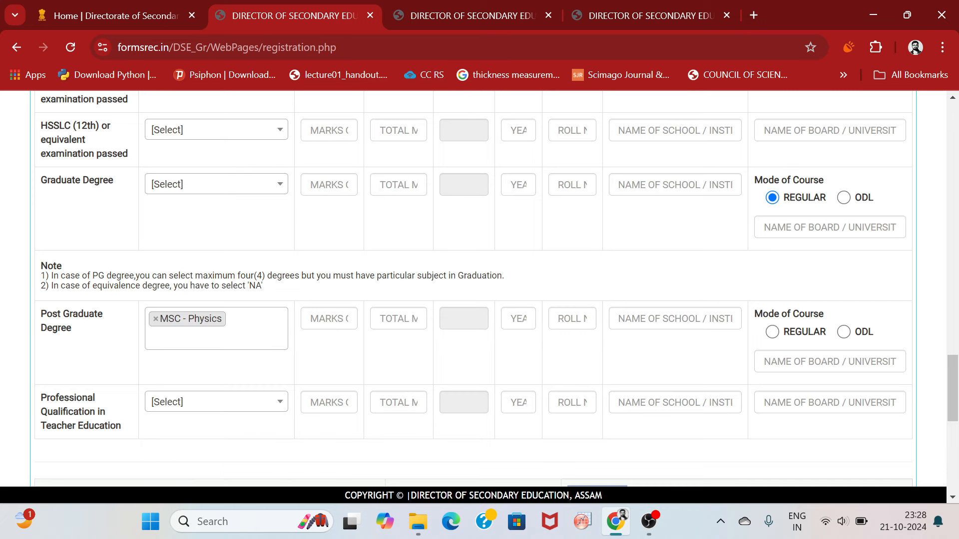
click(226, 338)
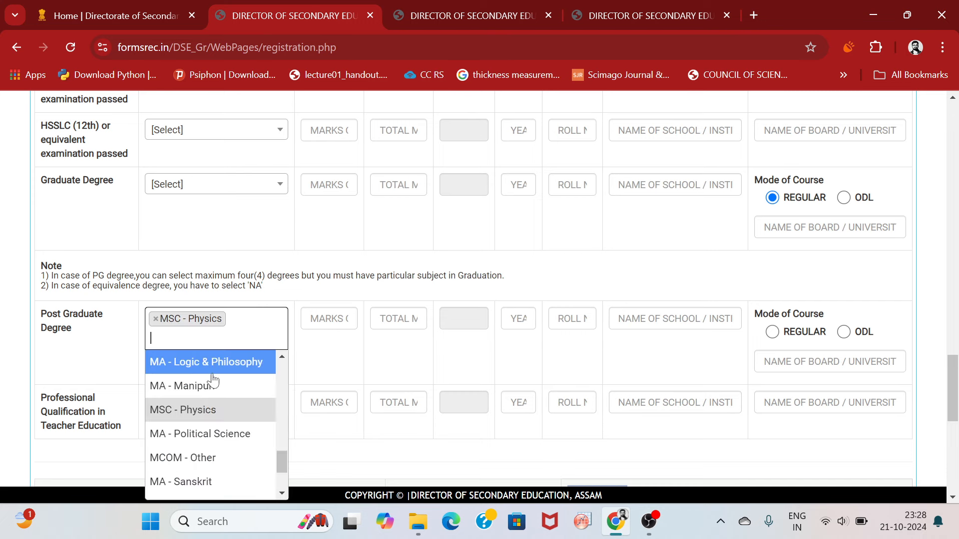
click(183, 386)
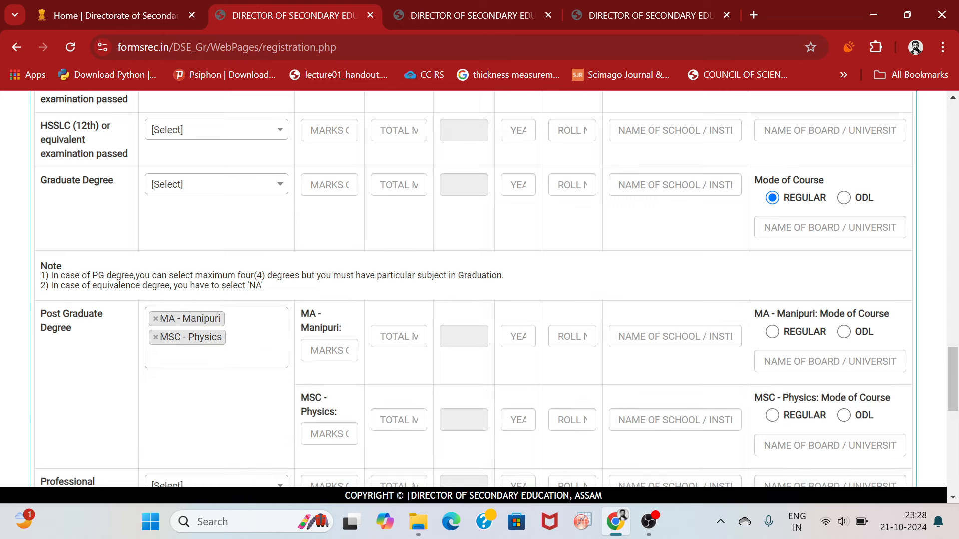
- Remove MA - Manipuri leaving only MSC - Physics, with mode of course REGULAR
scroll(down, 3)
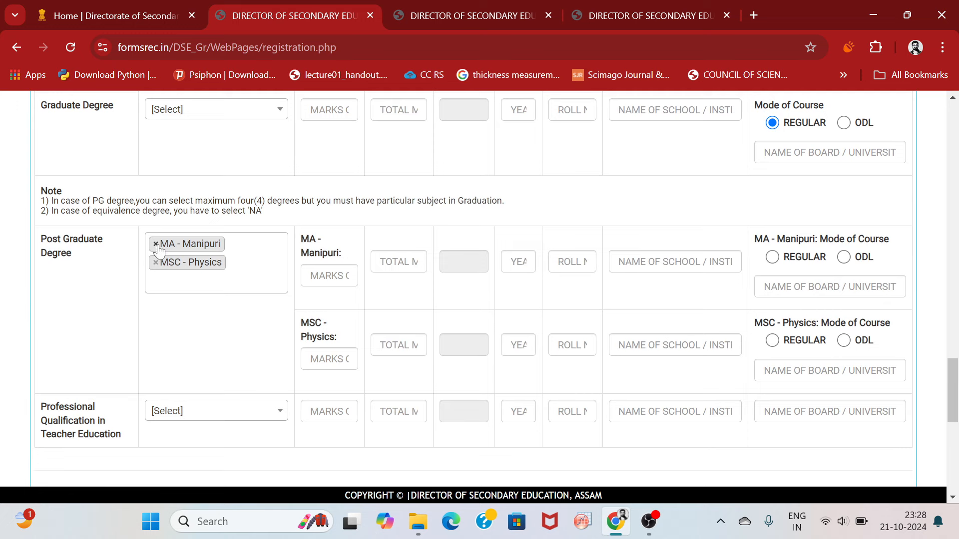
click(156, 244)
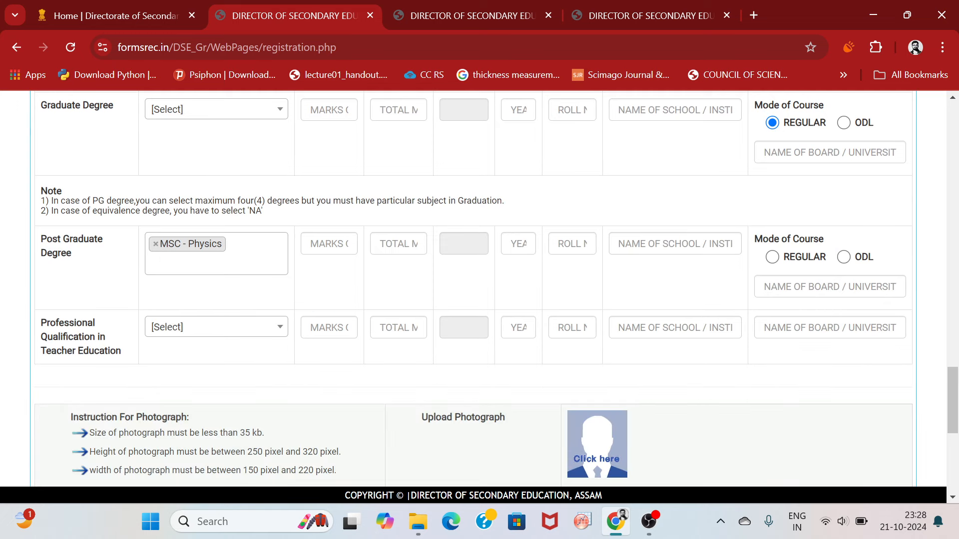
click(329, 243)
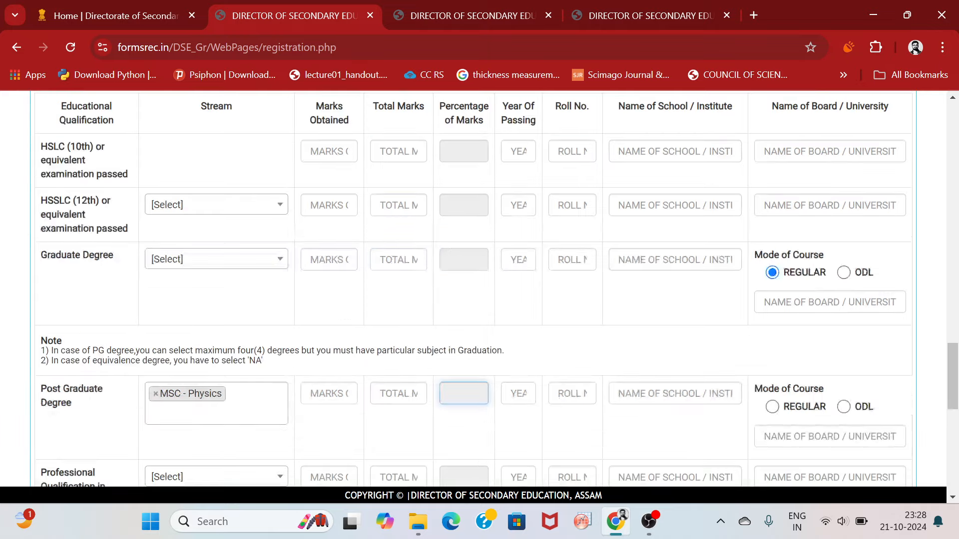
scroll(down, 3)
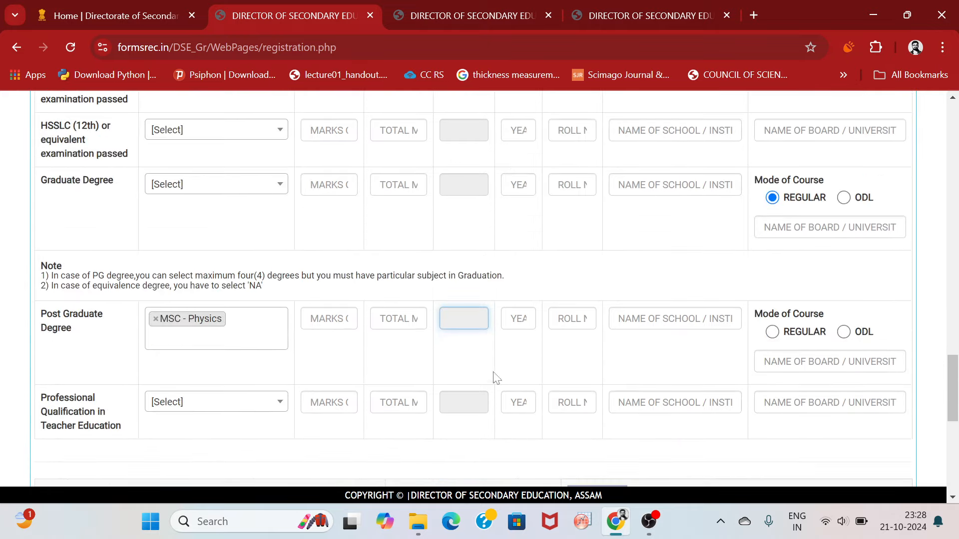
scroll(up, 3)
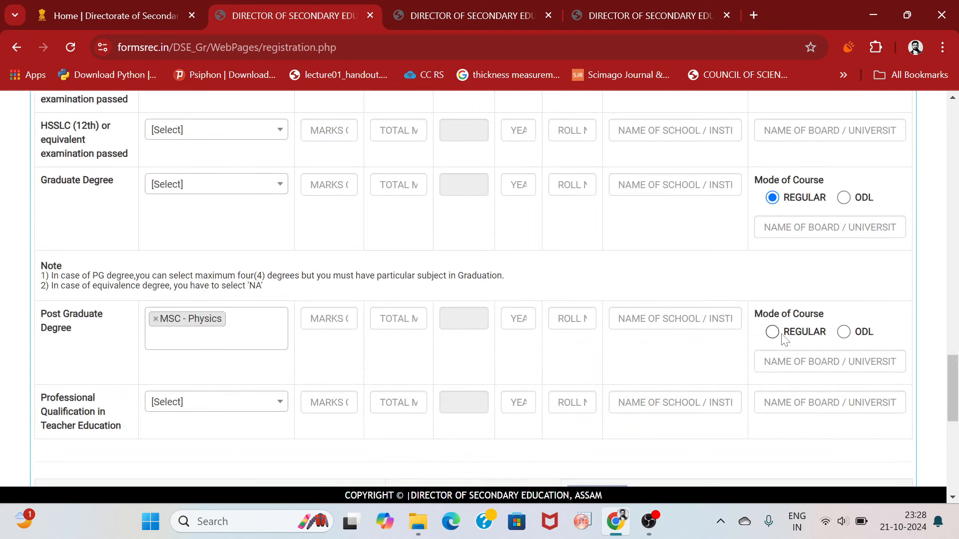
click(771, 331)
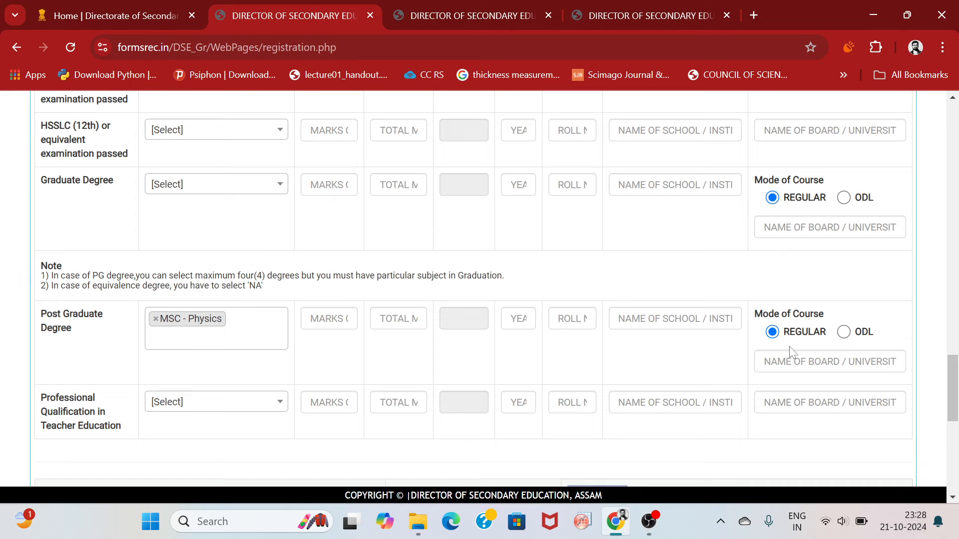
scroll(down, 3)
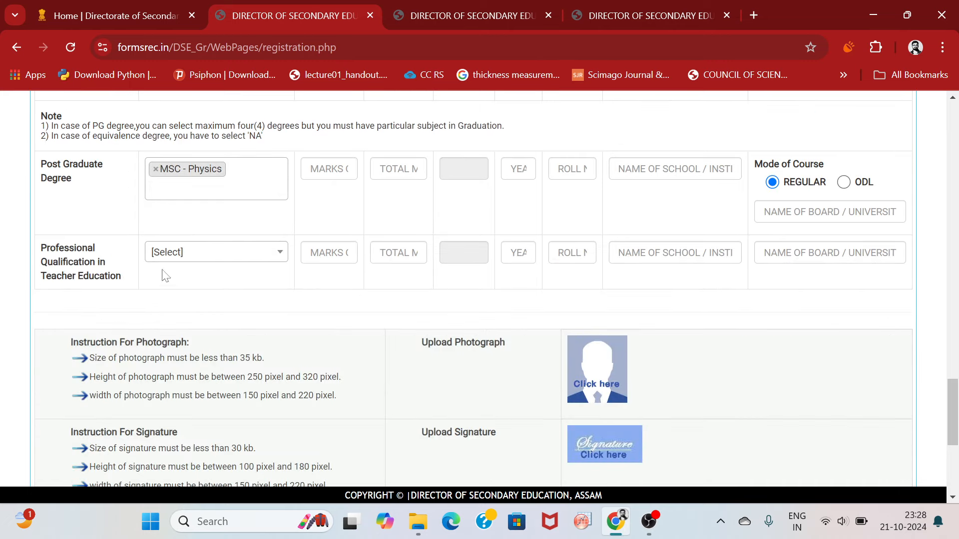
- Set Professional Qualification in Teacher Education to B.Ed
click(216, 252)
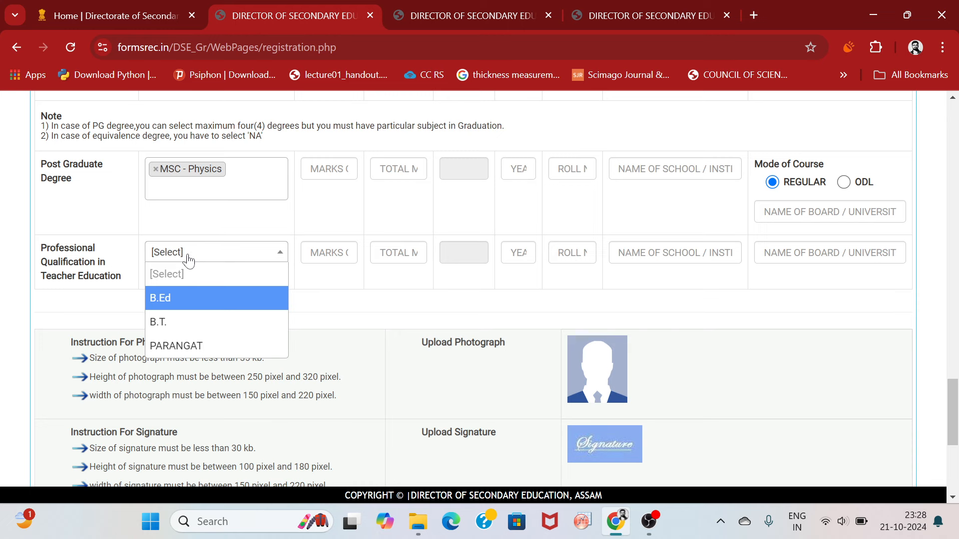
mouse_move(168, 331)
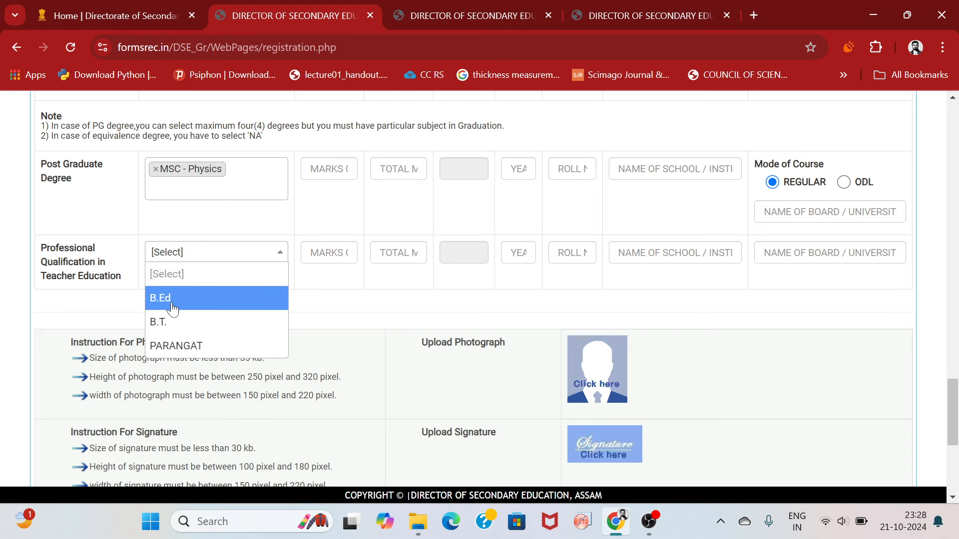
click(160, 298)
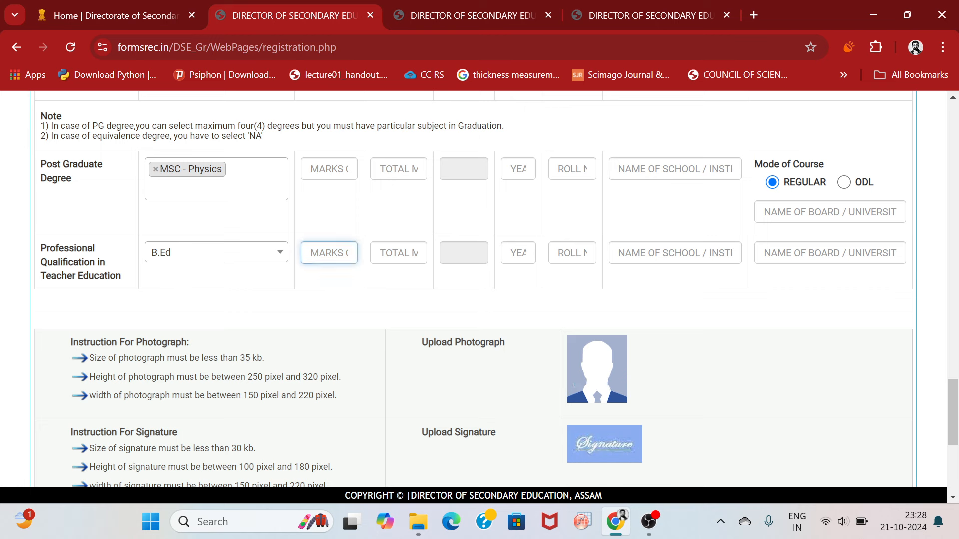
click(463, 252)
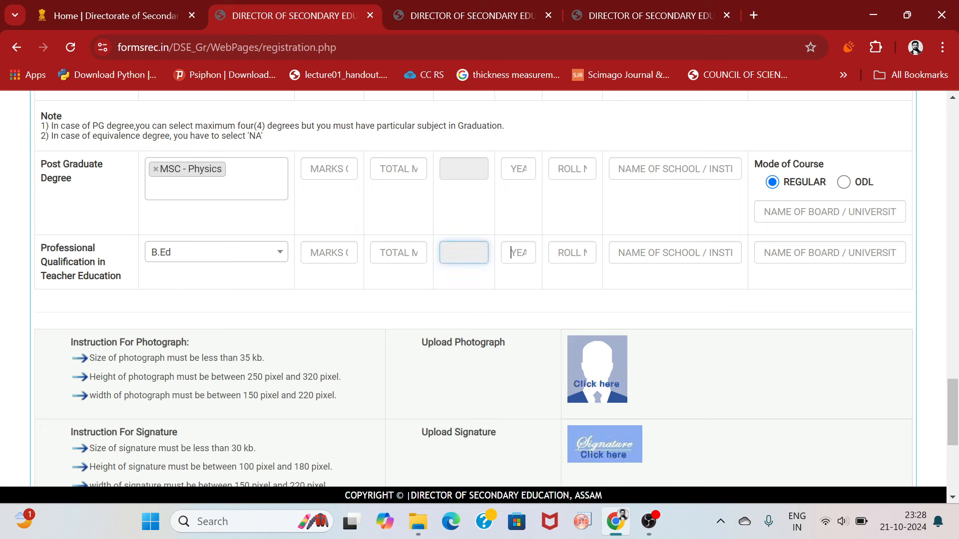
click(676, 252)
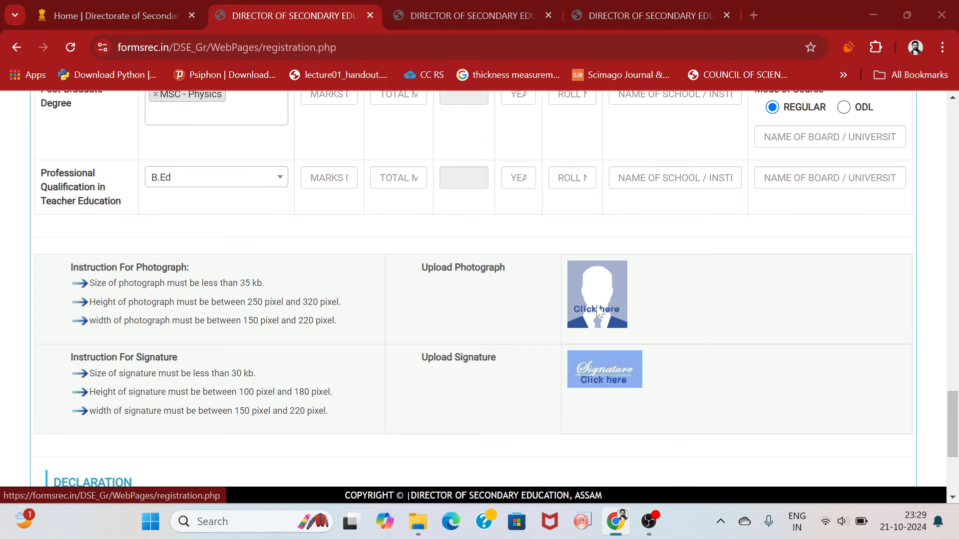
click(596, 310)
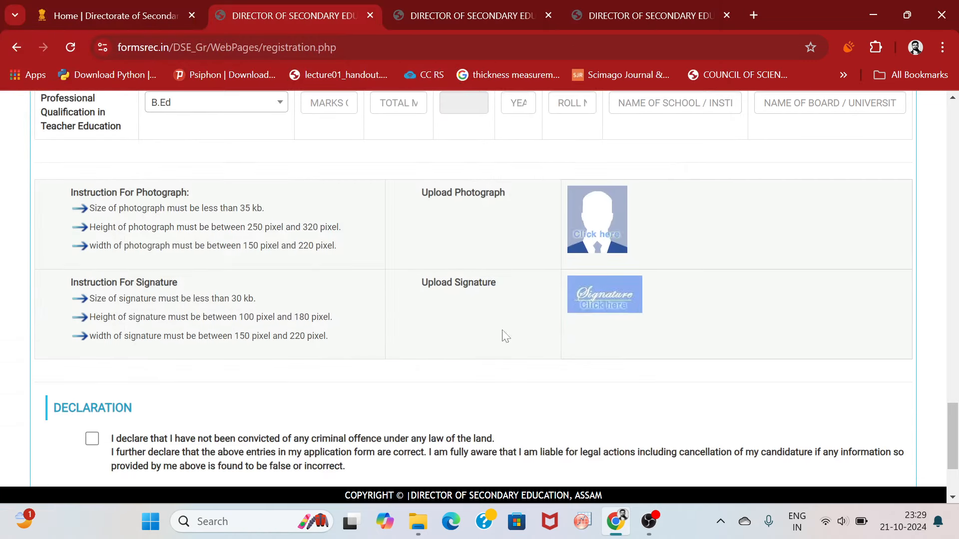
click(596, 219)
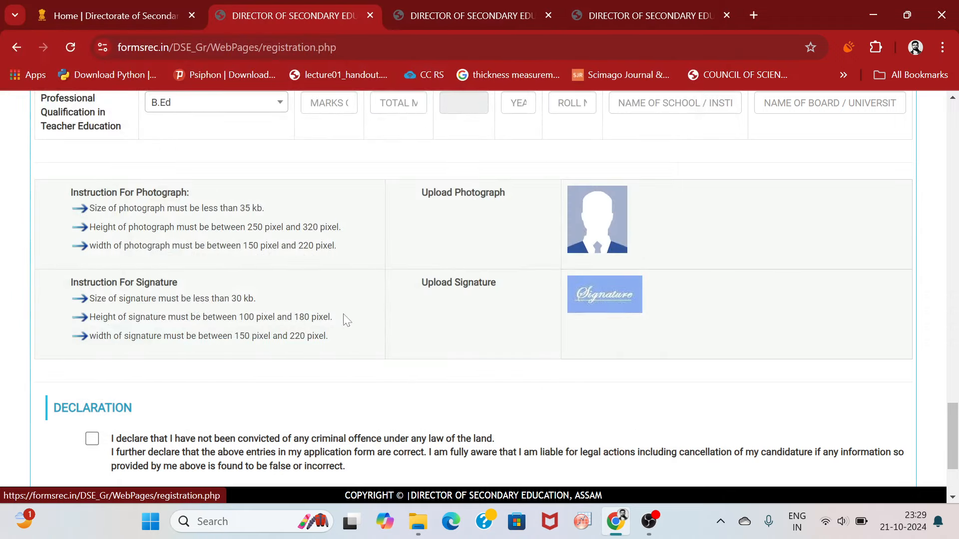
scroll(down, 3)
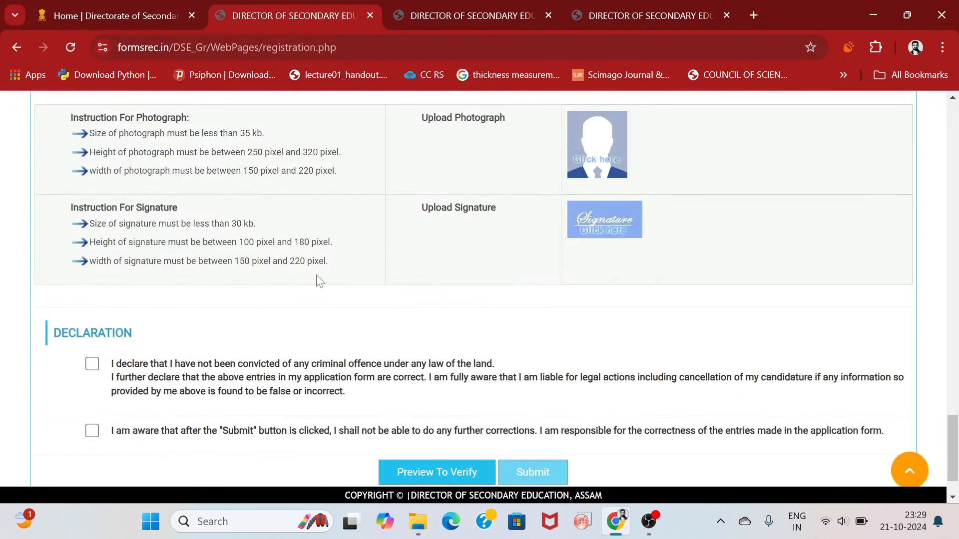
- Tick the first declaration and Submit/Preview To Verify, flagging empty required qualification fields
click(92, 364)
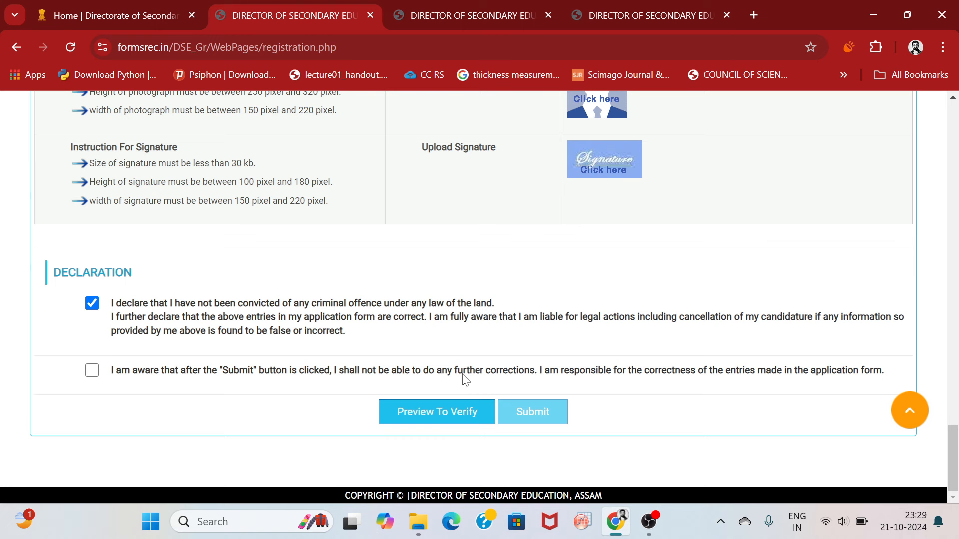
mouse_move(635, 381)
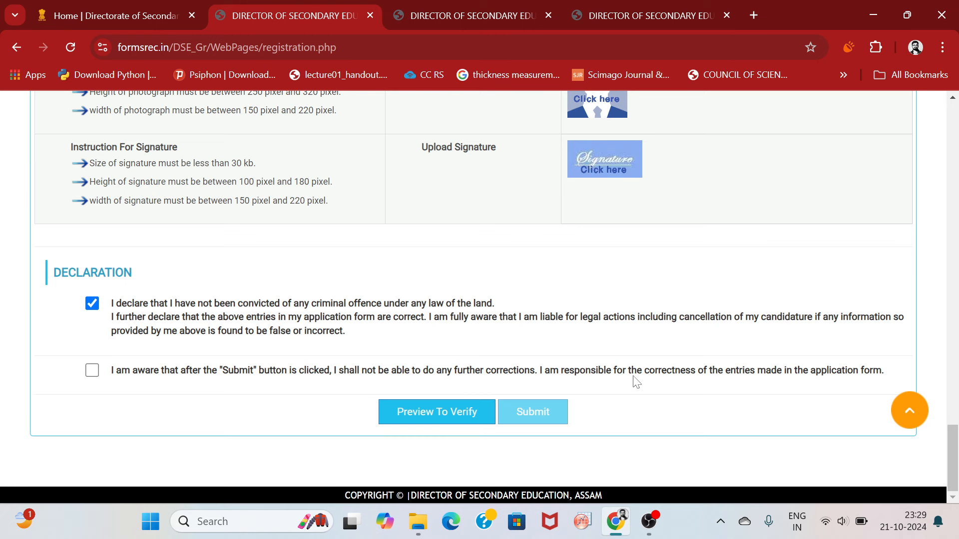
mouse_move(797, 379)
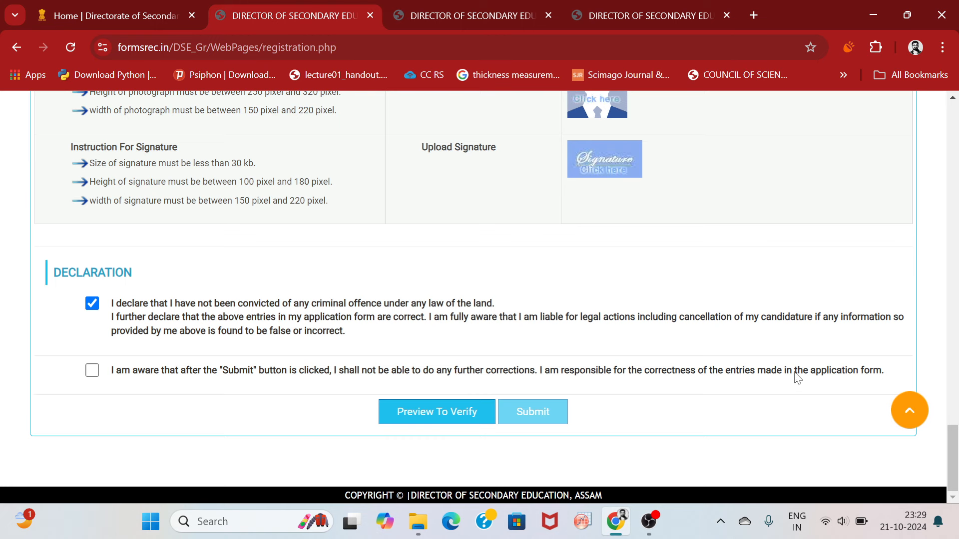
mouse_move(522, 412)
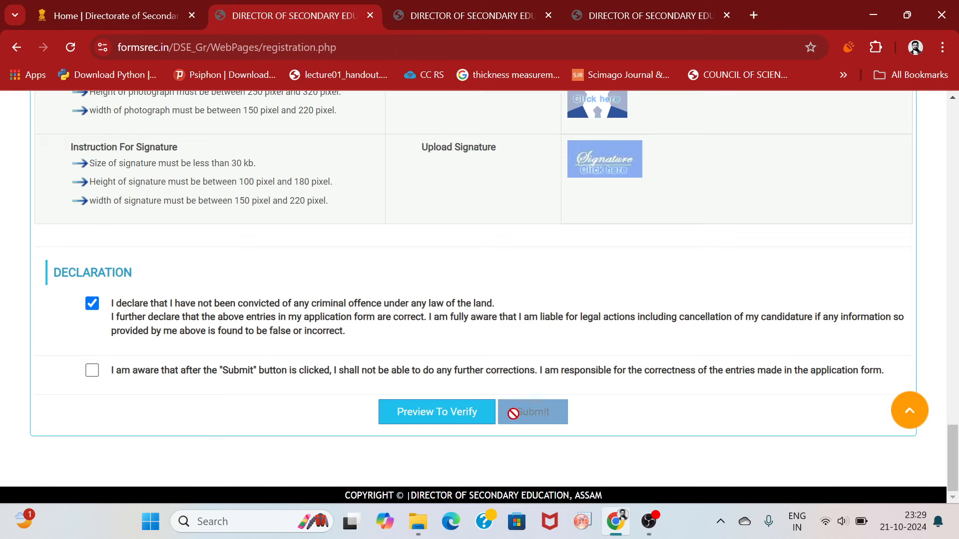
click(533, 412)
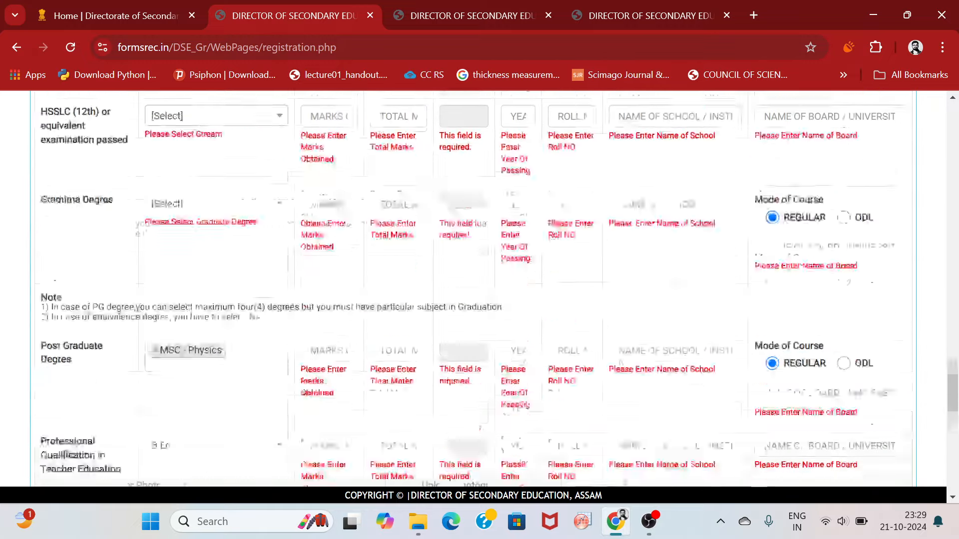
- Go to the applicant Login page asking for application number and password
scroll(down, 3)
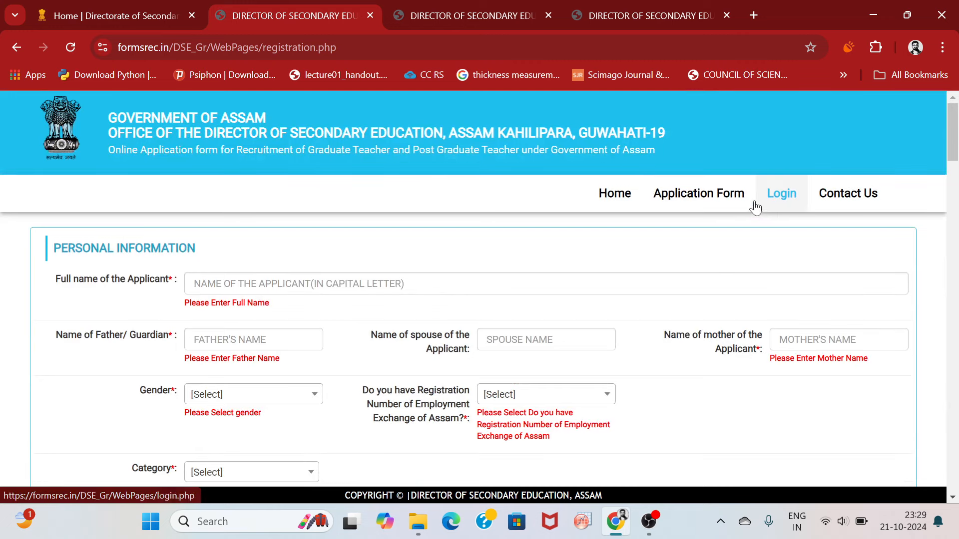
click(717, 194)
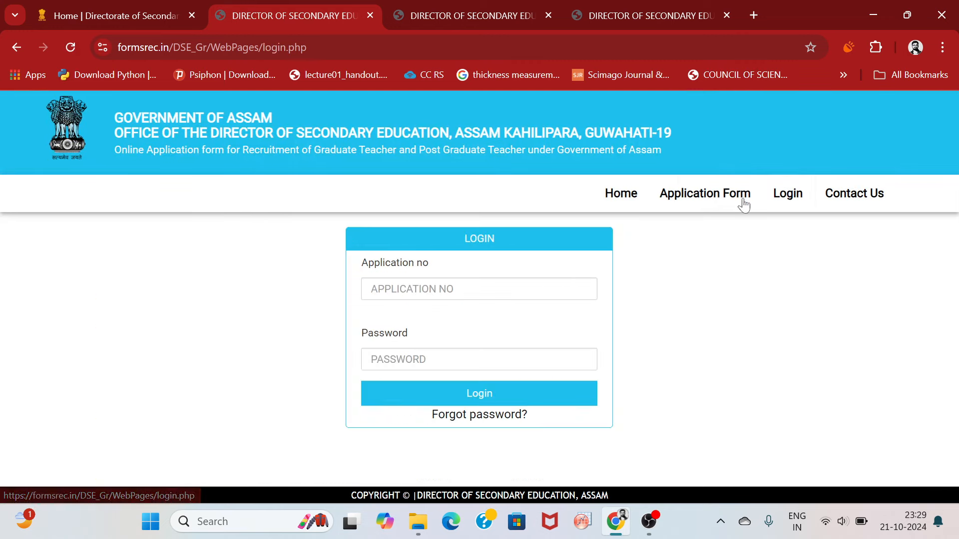
mouse_move(535, 406)
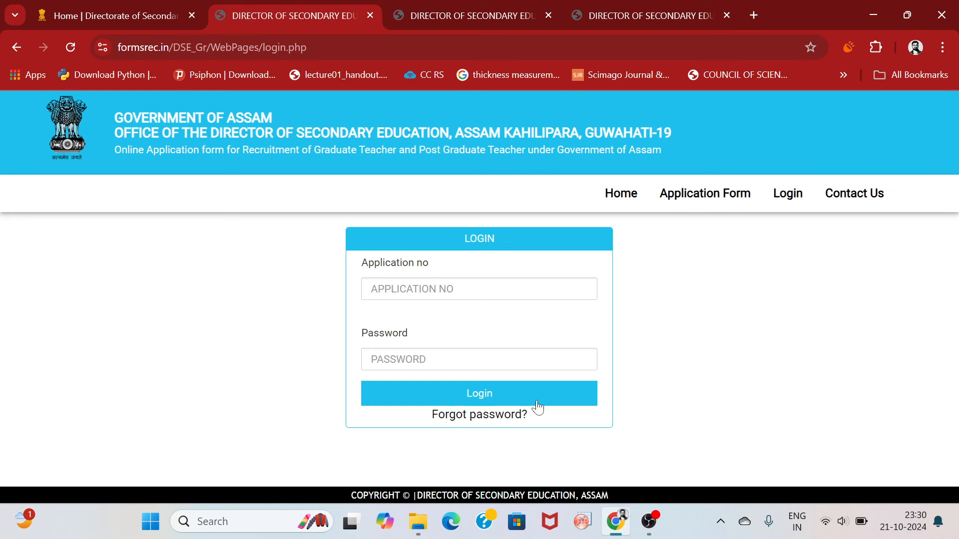
mouse_move(457, 4)
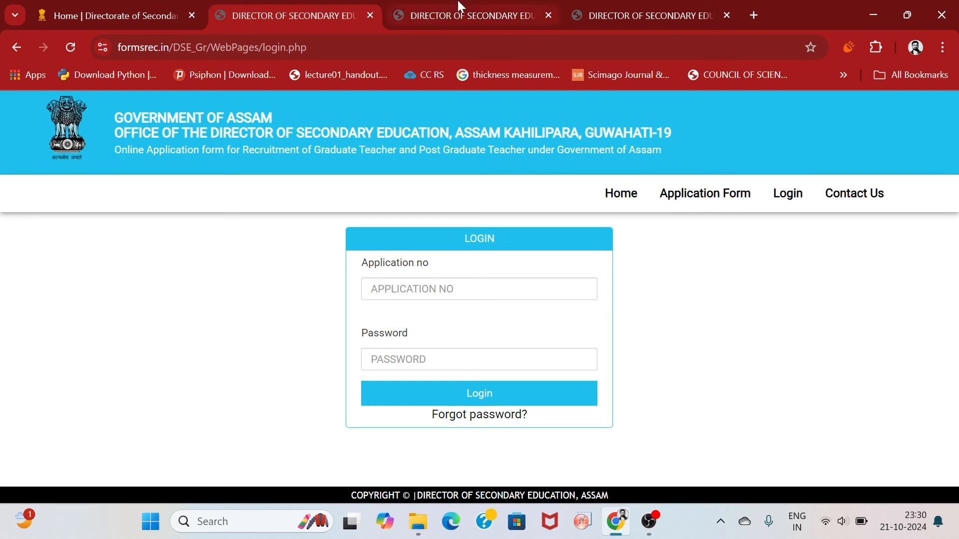